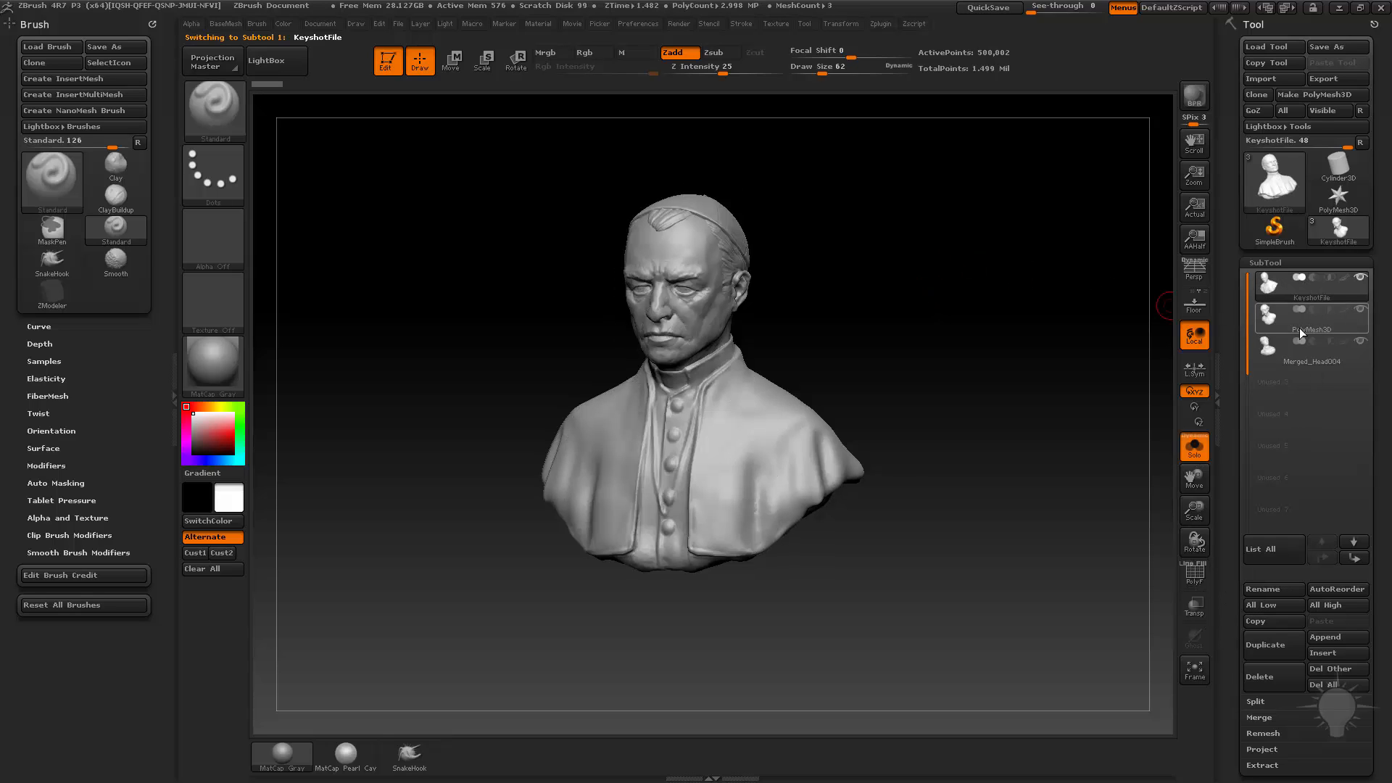
Bring up the first bust sculpt and zoom out to see it whole.
{"action": "left_click", "coordinate": [1310, 346]}
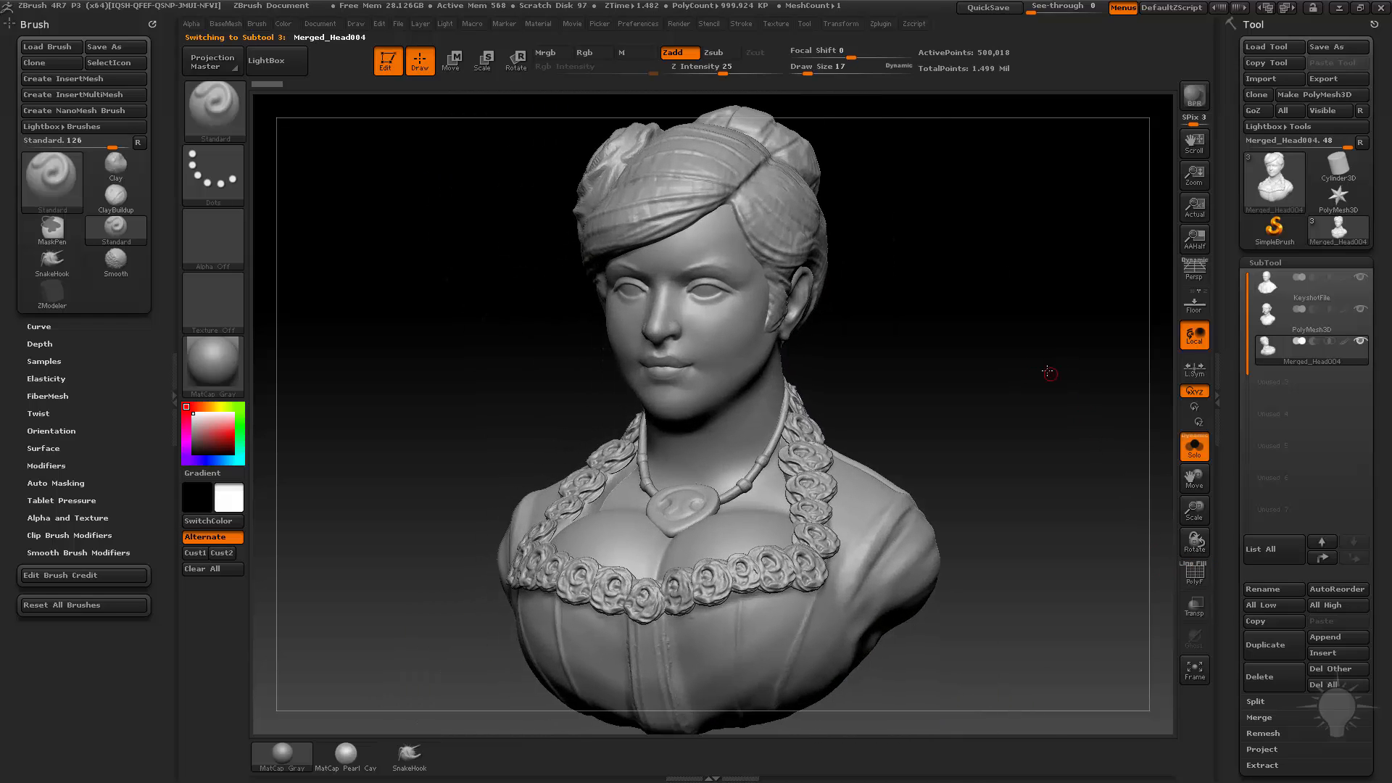
{"action": "left_click", "coordinate": [1304, 283]}
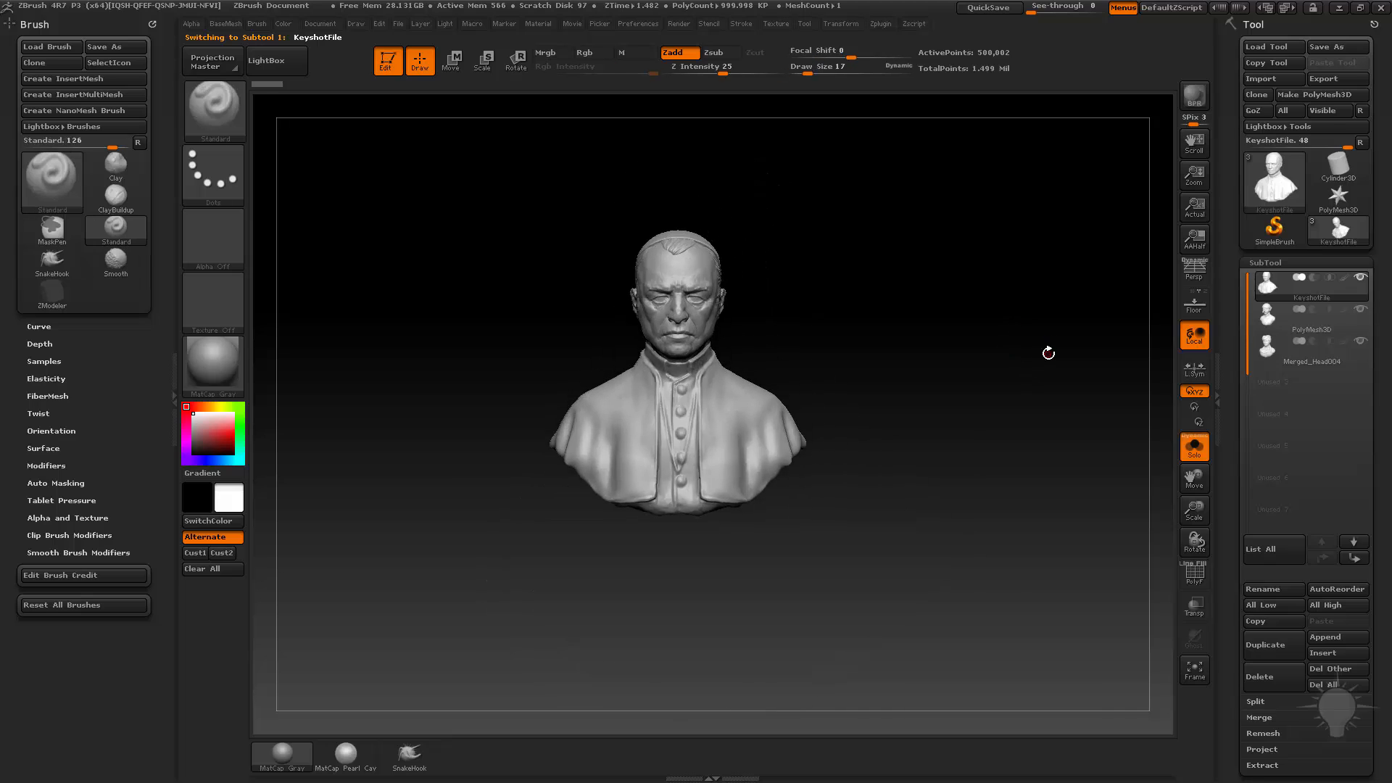
{"action": "left_click_drag", "start_coordinate": [1047, 353], "coordinate": [992, 447]}
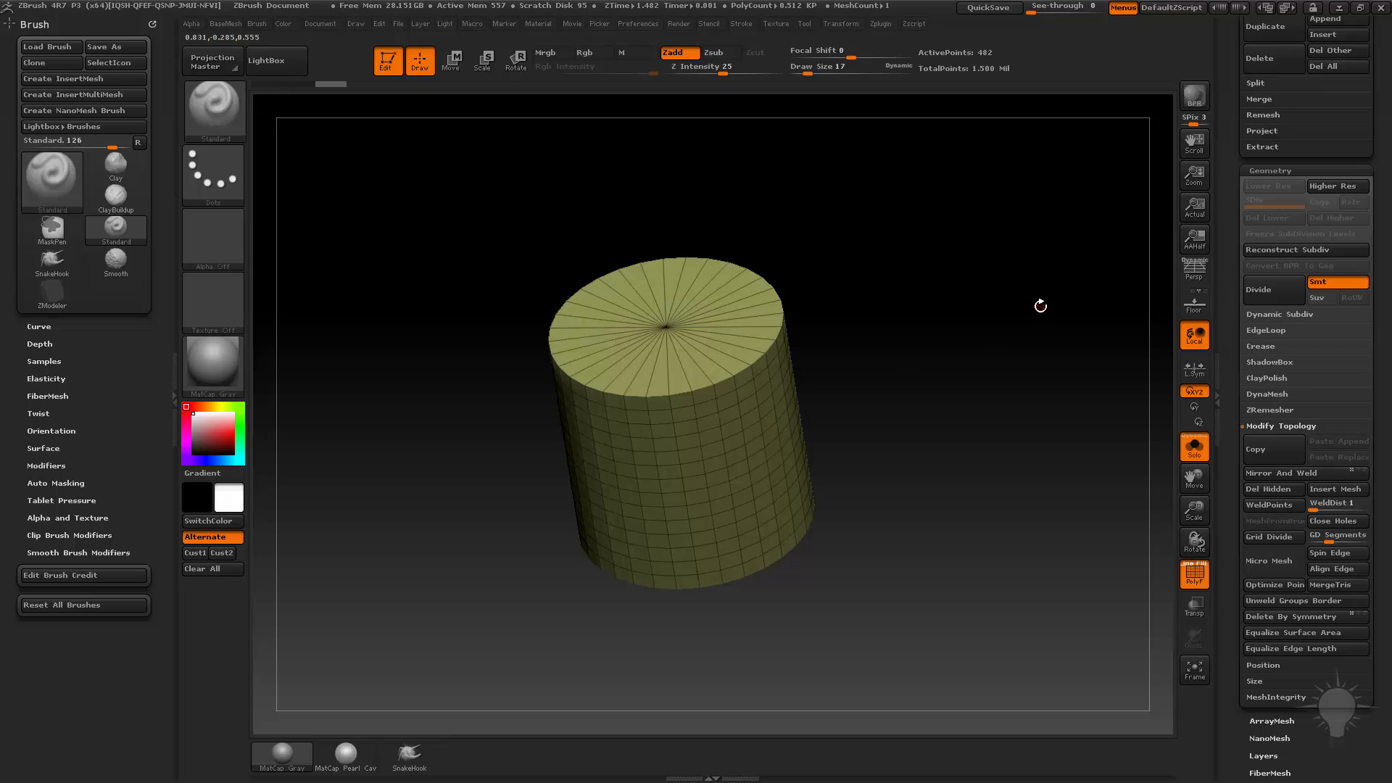
Subdivide the appended cylinder and stretch it into a long thin stick with Transpose.
{"action": "left_click", "coordinate": [1255, 290]}
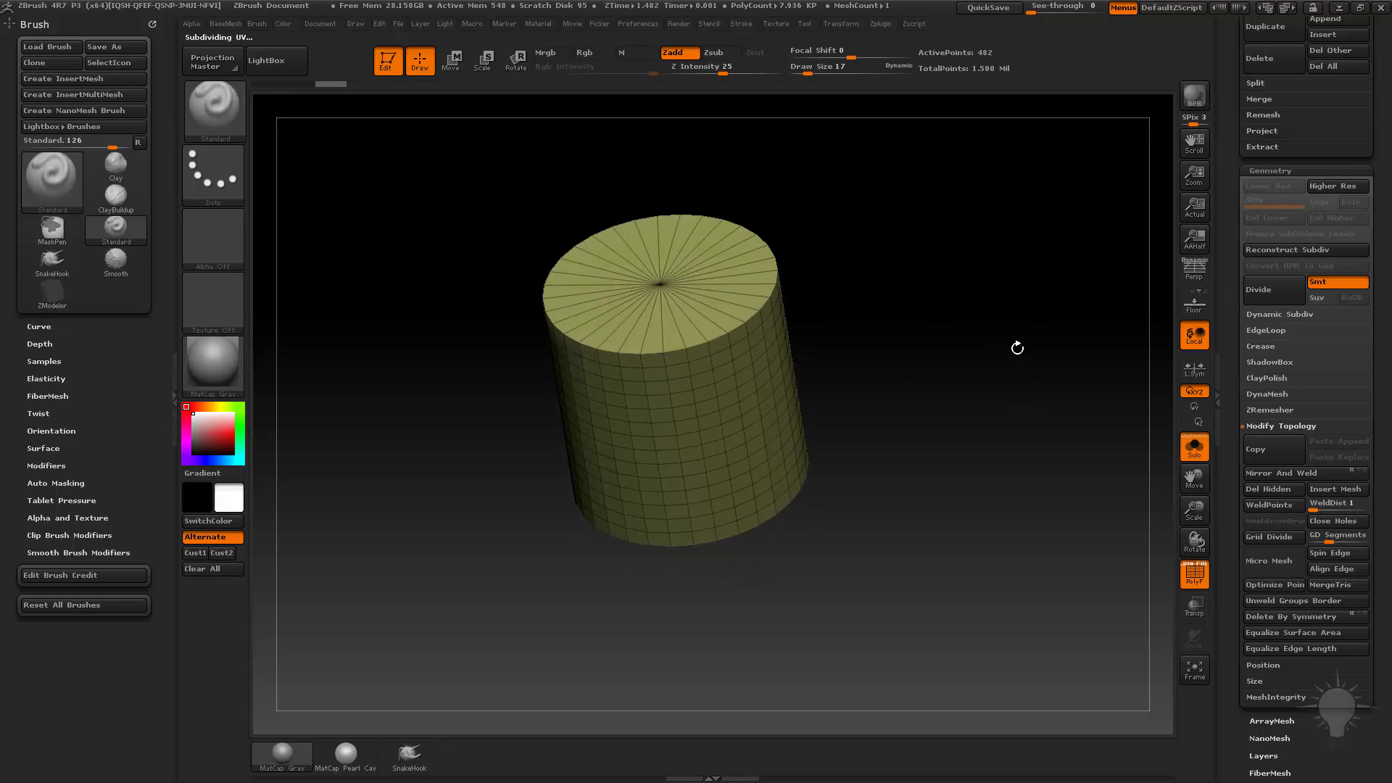
{"action": "left_click", "coordinate": [450, 61]}
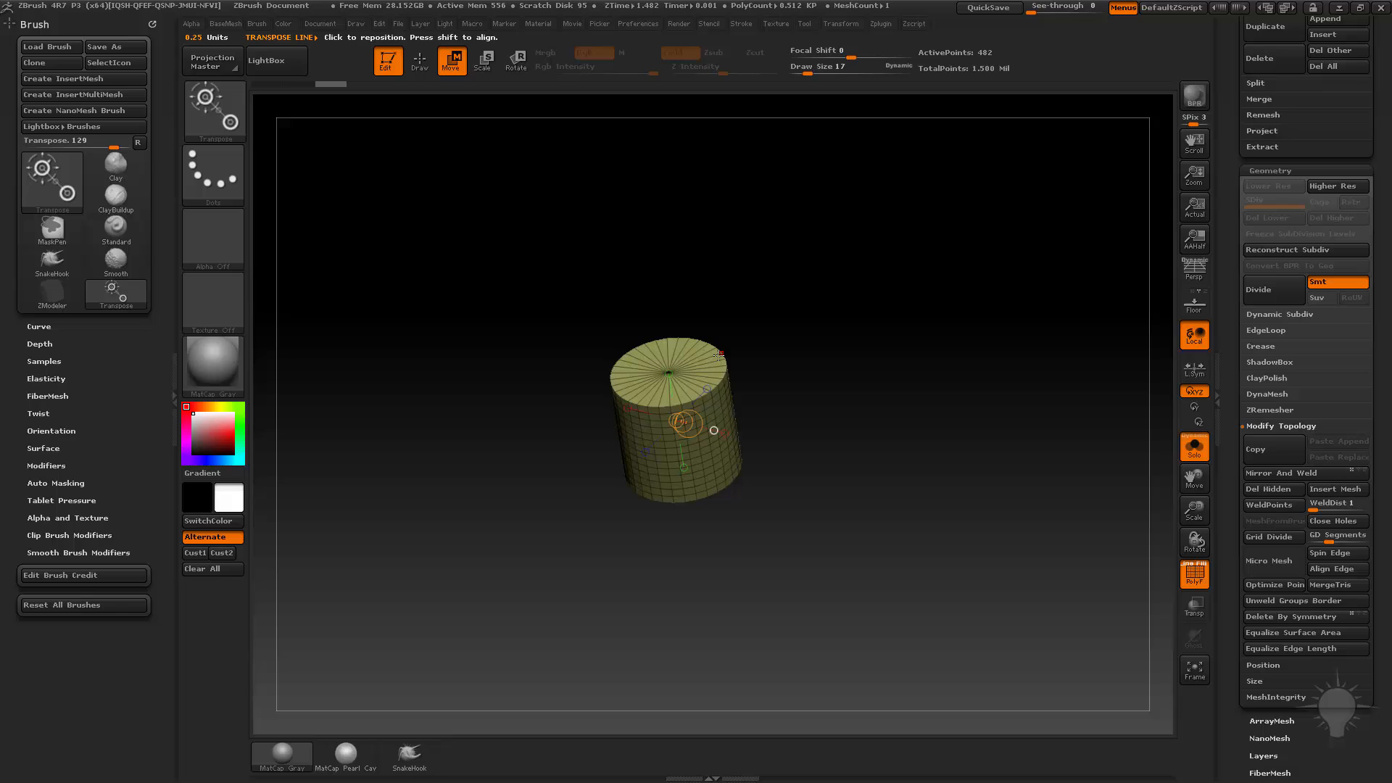
{"action": "left_click_drag", "start_coordinate": [669, 400], "coordinate": [652, 260]}
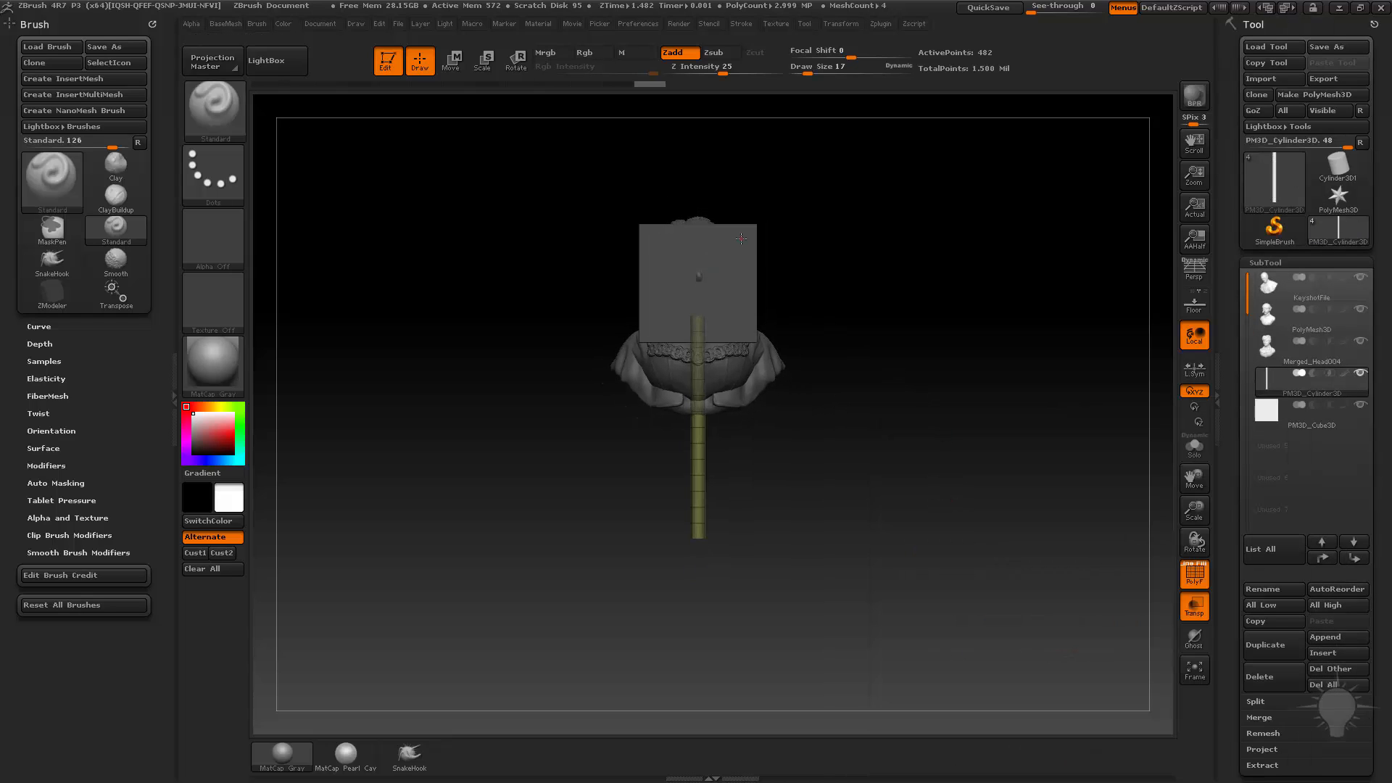
Flatten the cube into a wide slab base under the stick and check it in perspective.
{"action": "left_click", "coordinate": [449, 60]}
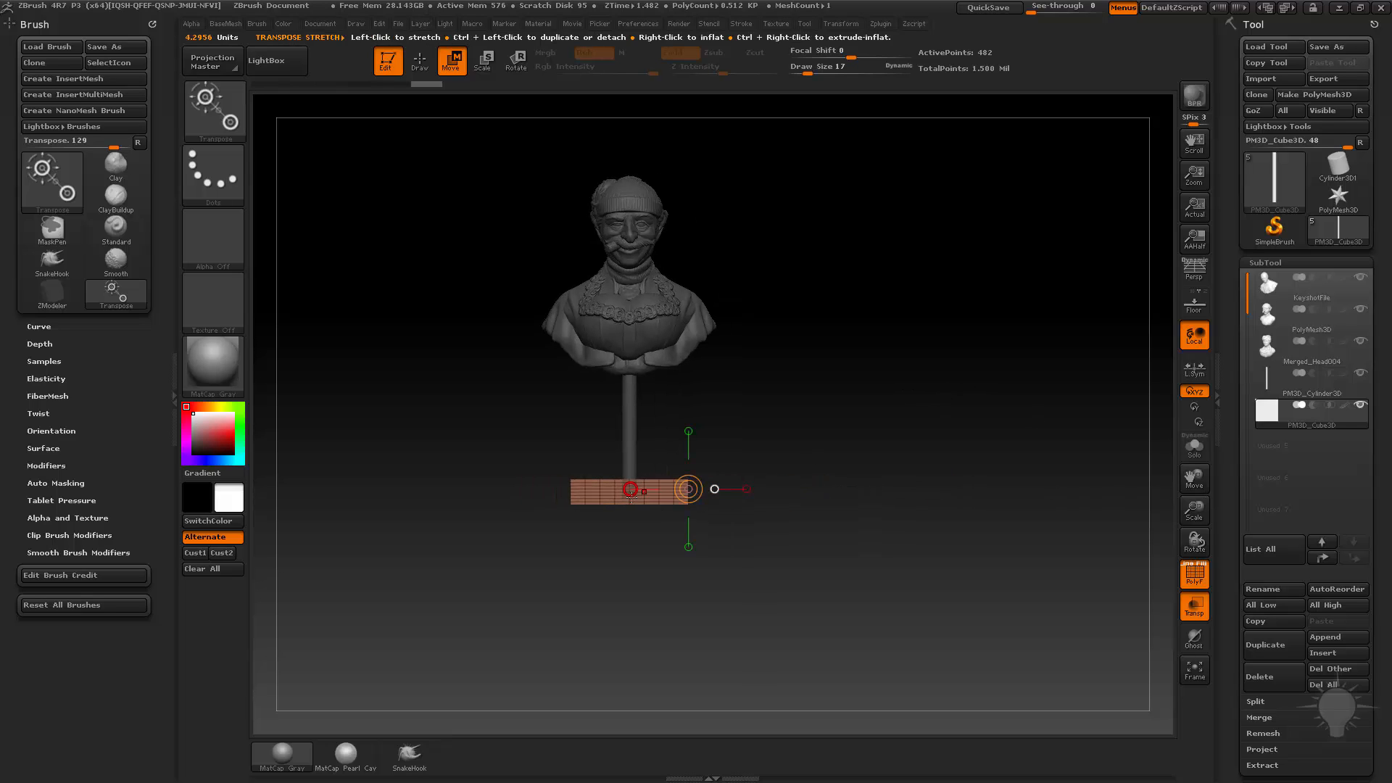
{"action": "left_click_drag", "start_coordinate": [688, 489], "coordinate": [944, 491]}
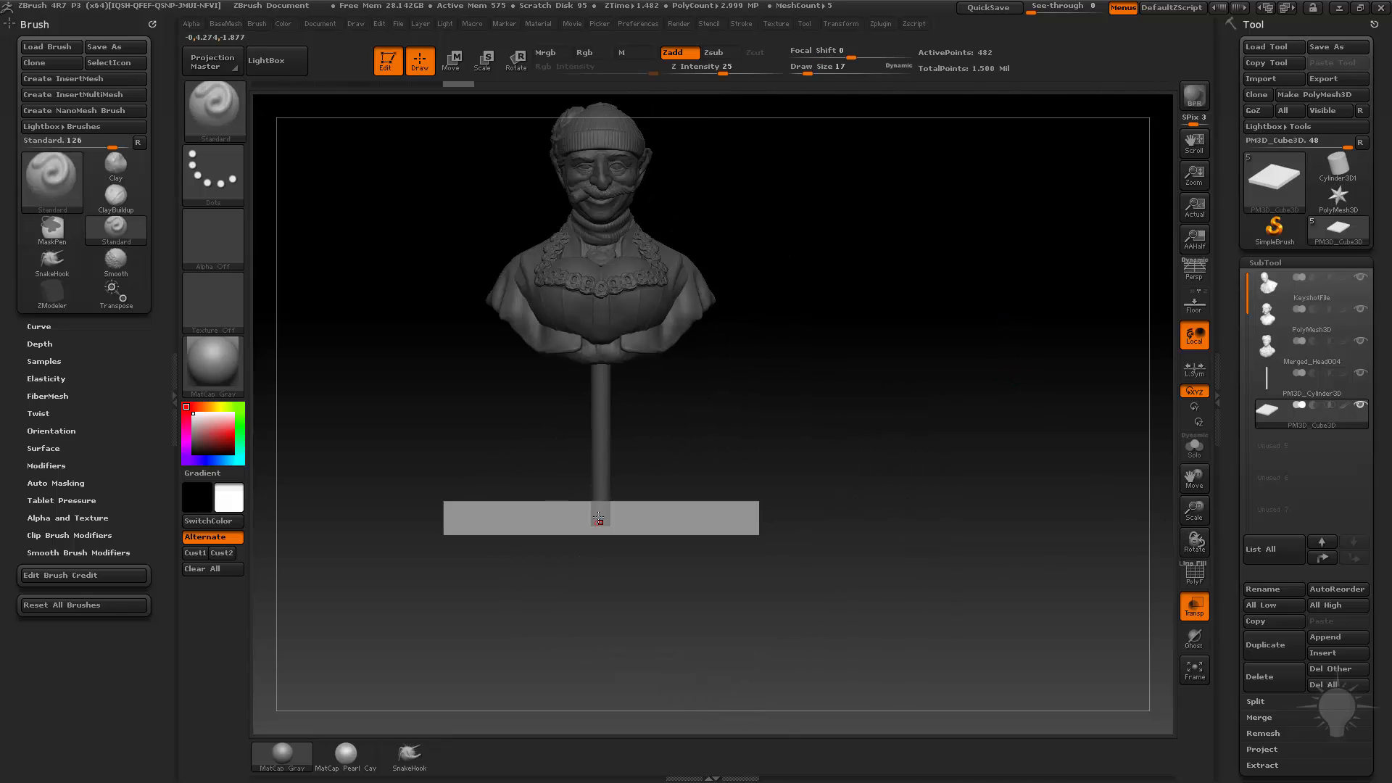
{"action": "left_click_drag", "start_coordinate": [599, 517], "coordinate": [966, 386]}
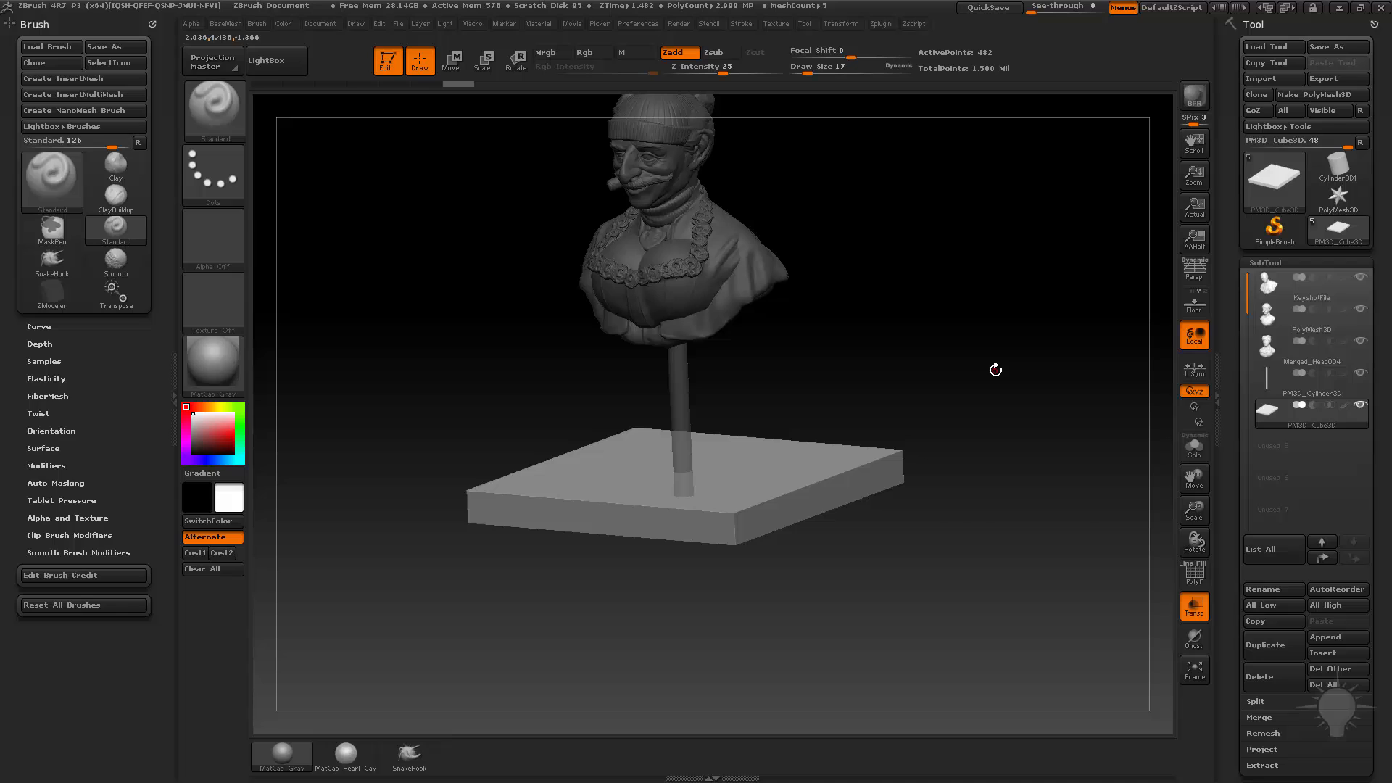
{"action": "left_click_drag", "start_coordinate": [994, 368], "coordinate": [699, 191]}
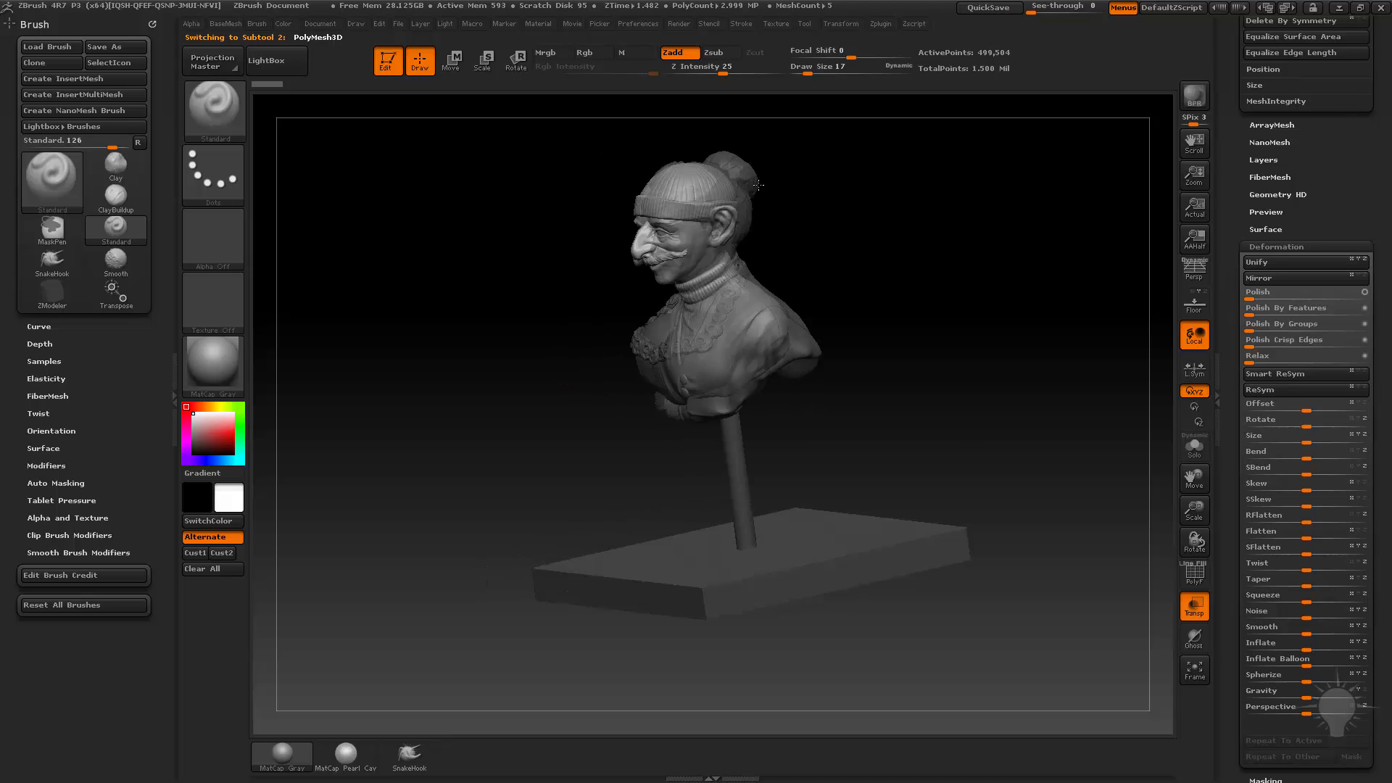
{"action": "left_click_drag", "start_coordinate": [758, 184], "coordinate": [995, 239]}
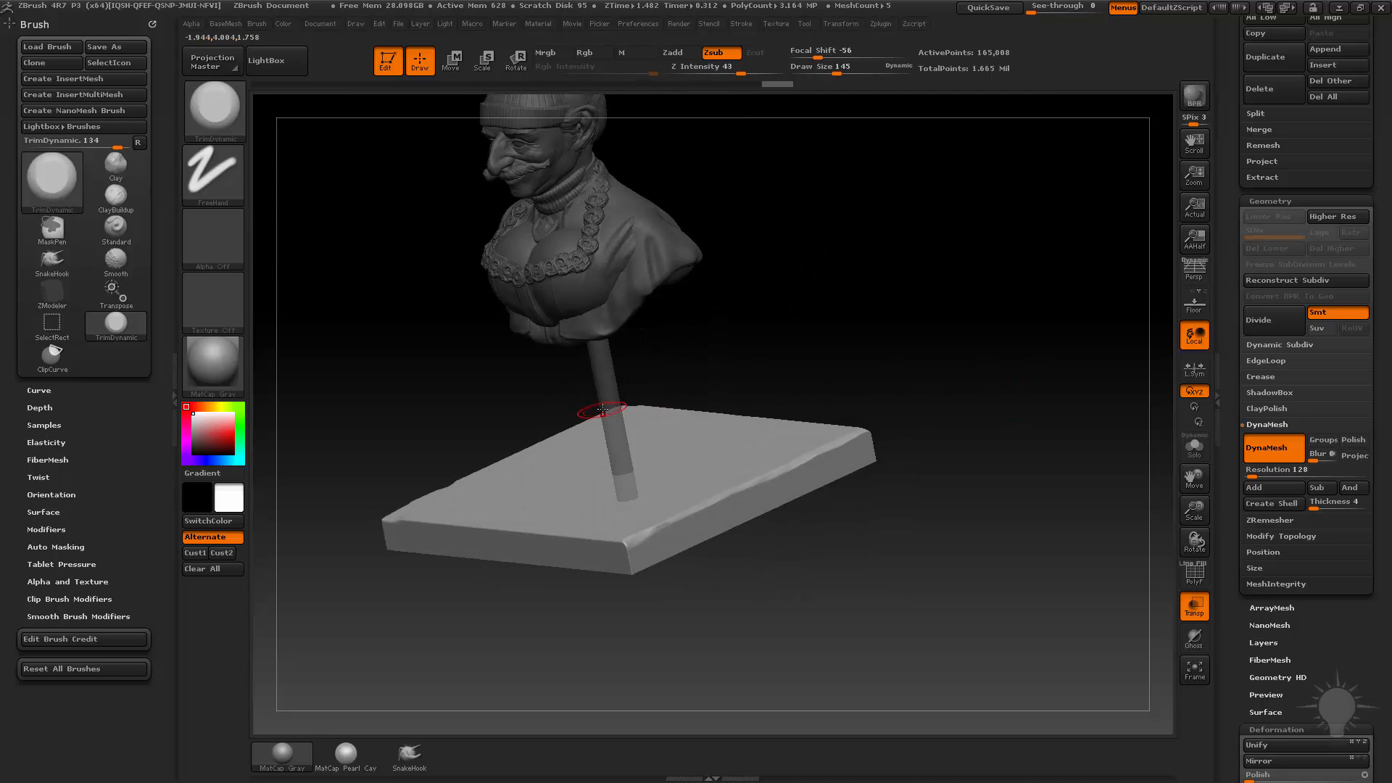
Smooth the stick with Dynamic Subdiv, then select the slab base subtool.
{"action": "left_click", "coordinate": [1193, 606]}
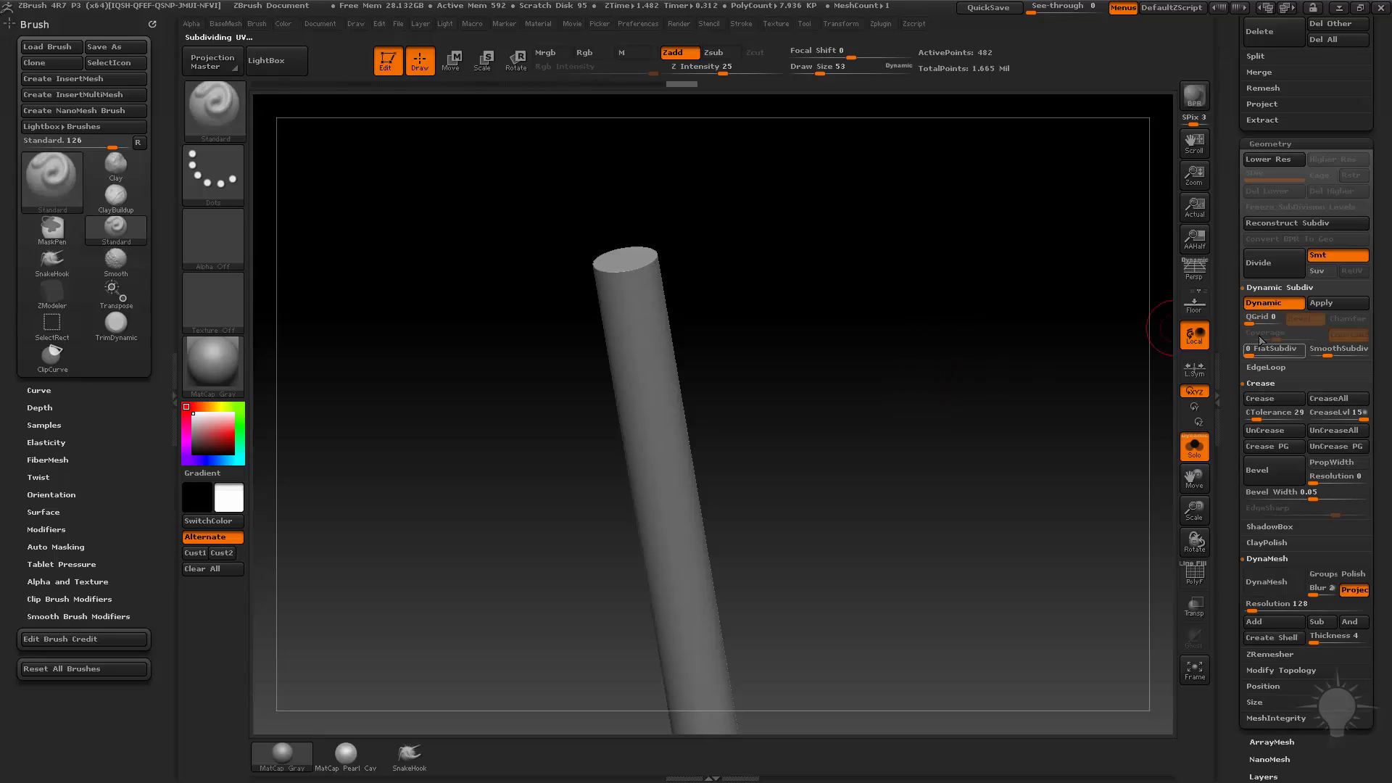
{"action": "left_click", "coordinate": [1272, 336]}
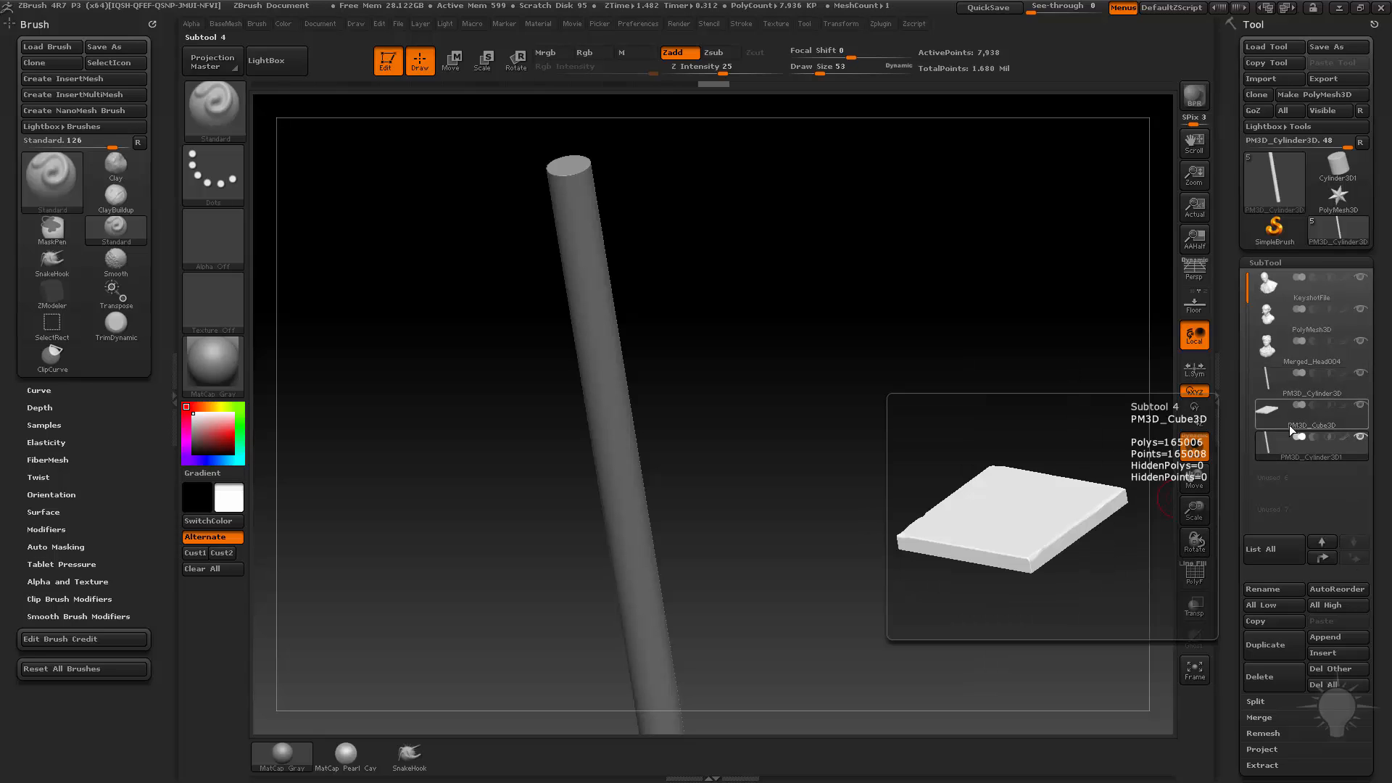
{"action": "left_click", "coordinate": [1309, 435]}
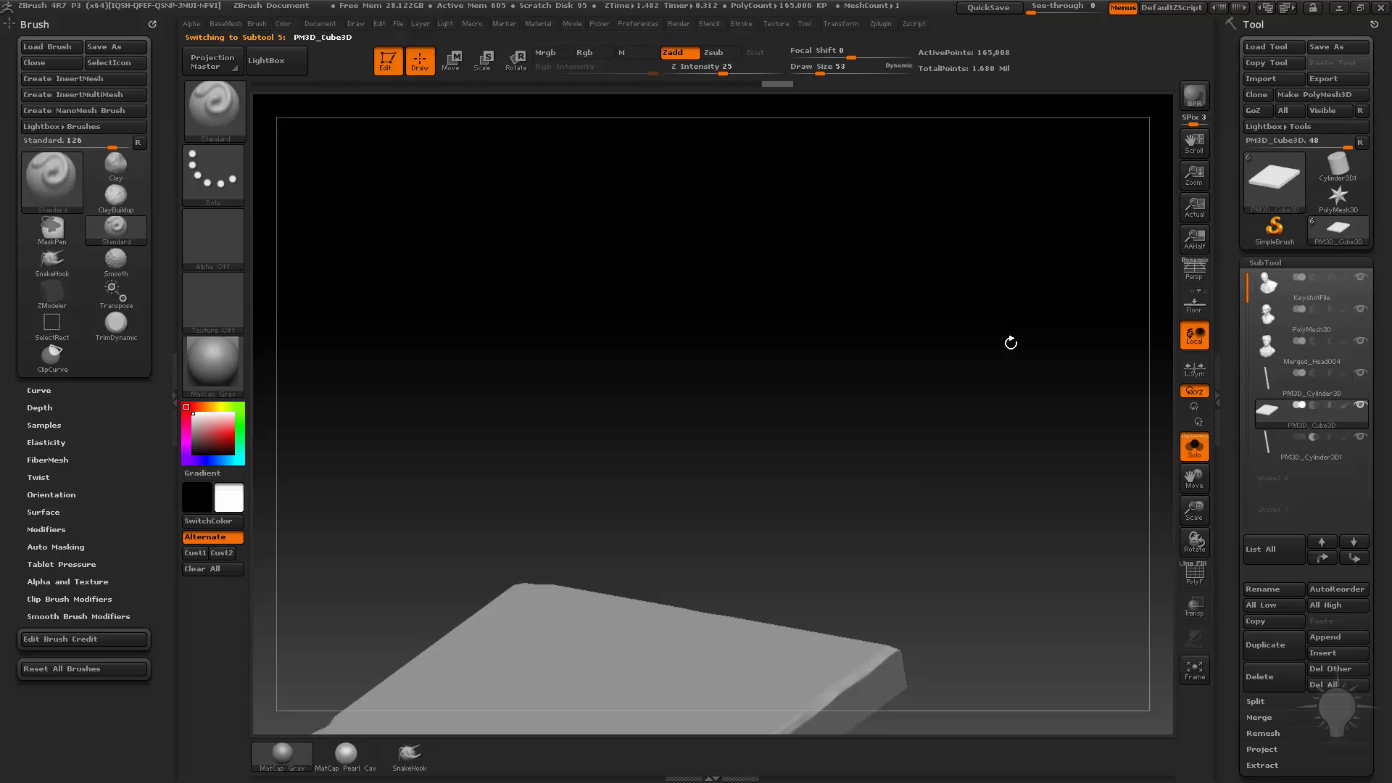
DynaMesh the base to carve the stick hole, polish it and chisel roughness into its edges.
{"action": "left_click_drag", "start_coordinate": [1011, 342], "coordinate": [933, 289]}
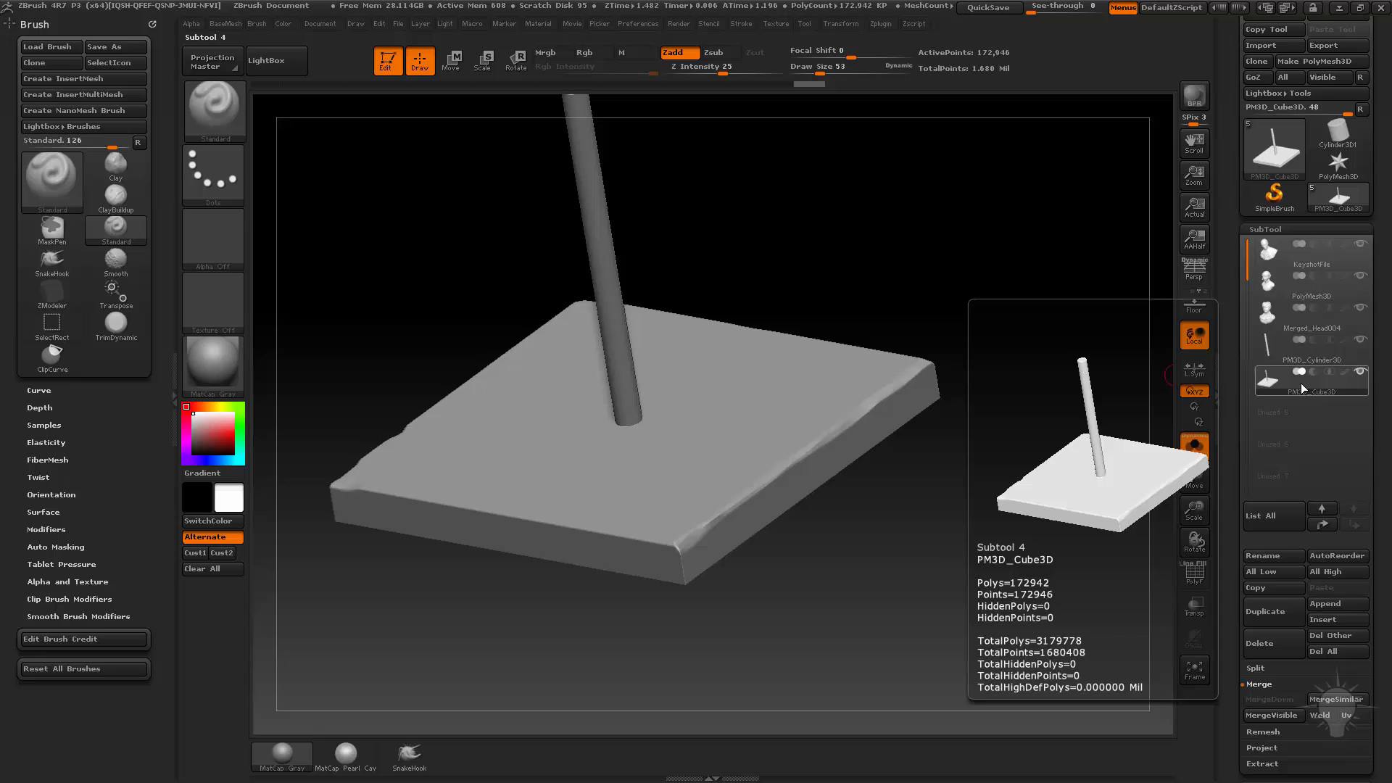
{"action": "left_click", "coordinate": [1193, 446]}
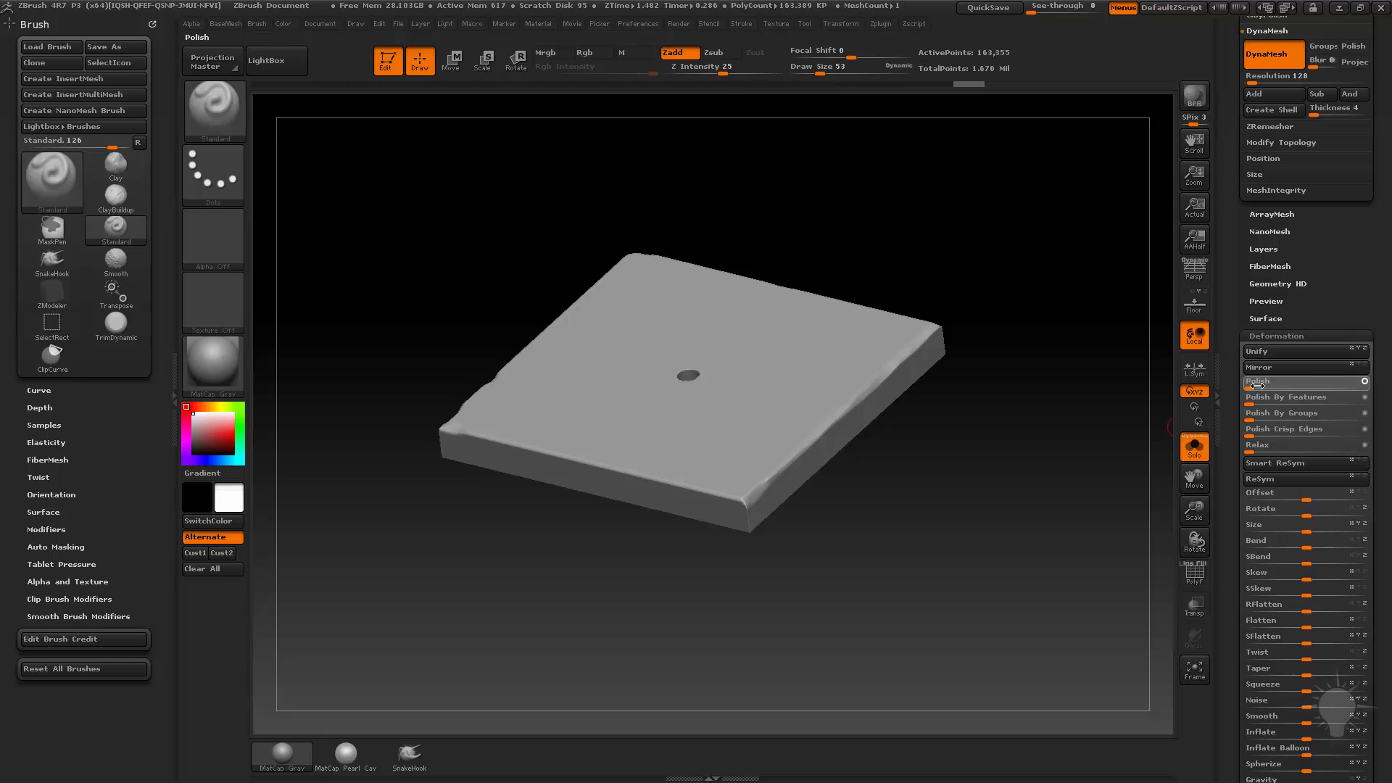
{"action": "left_click", "coordinate": [1264, 381]}
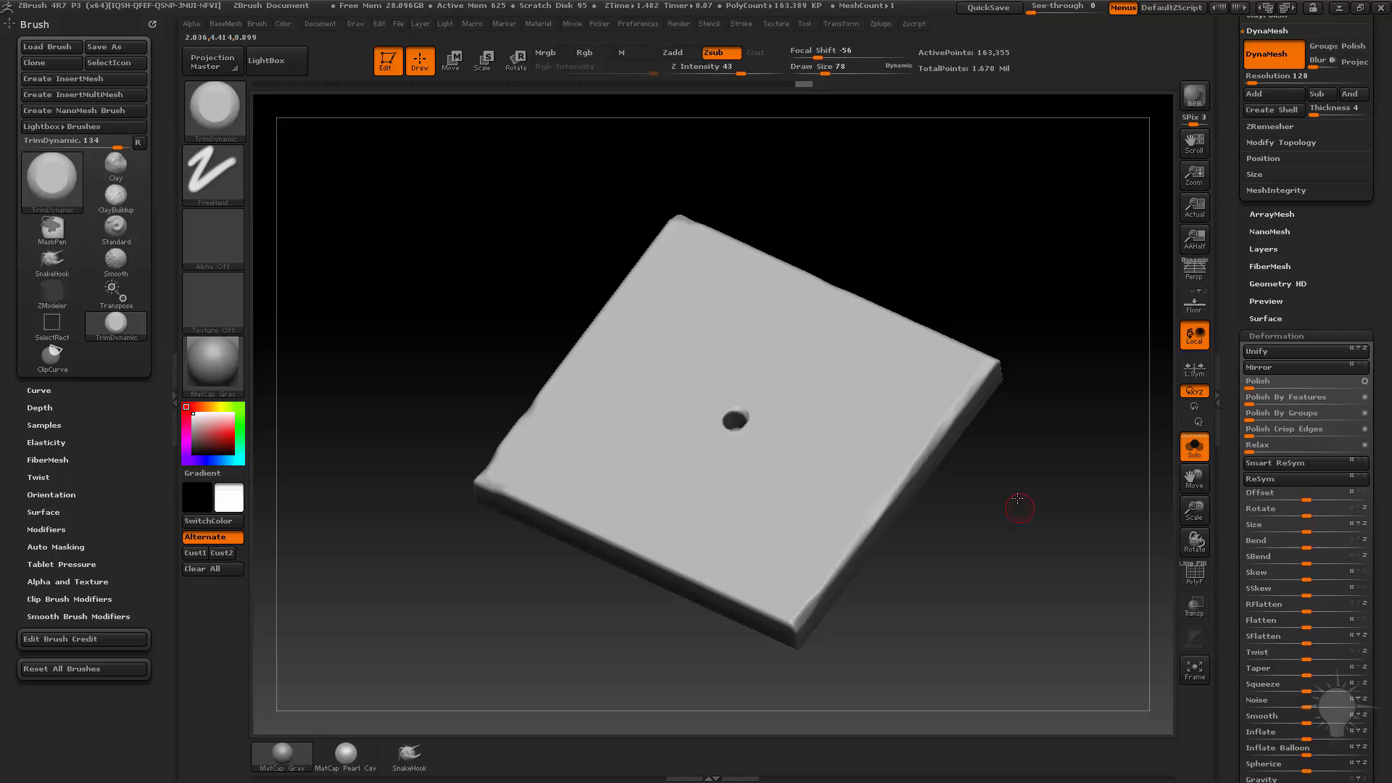
{"action": "left_click_drag", "start_coordinate": [1017, 499], "coordinate": [943, 515]}
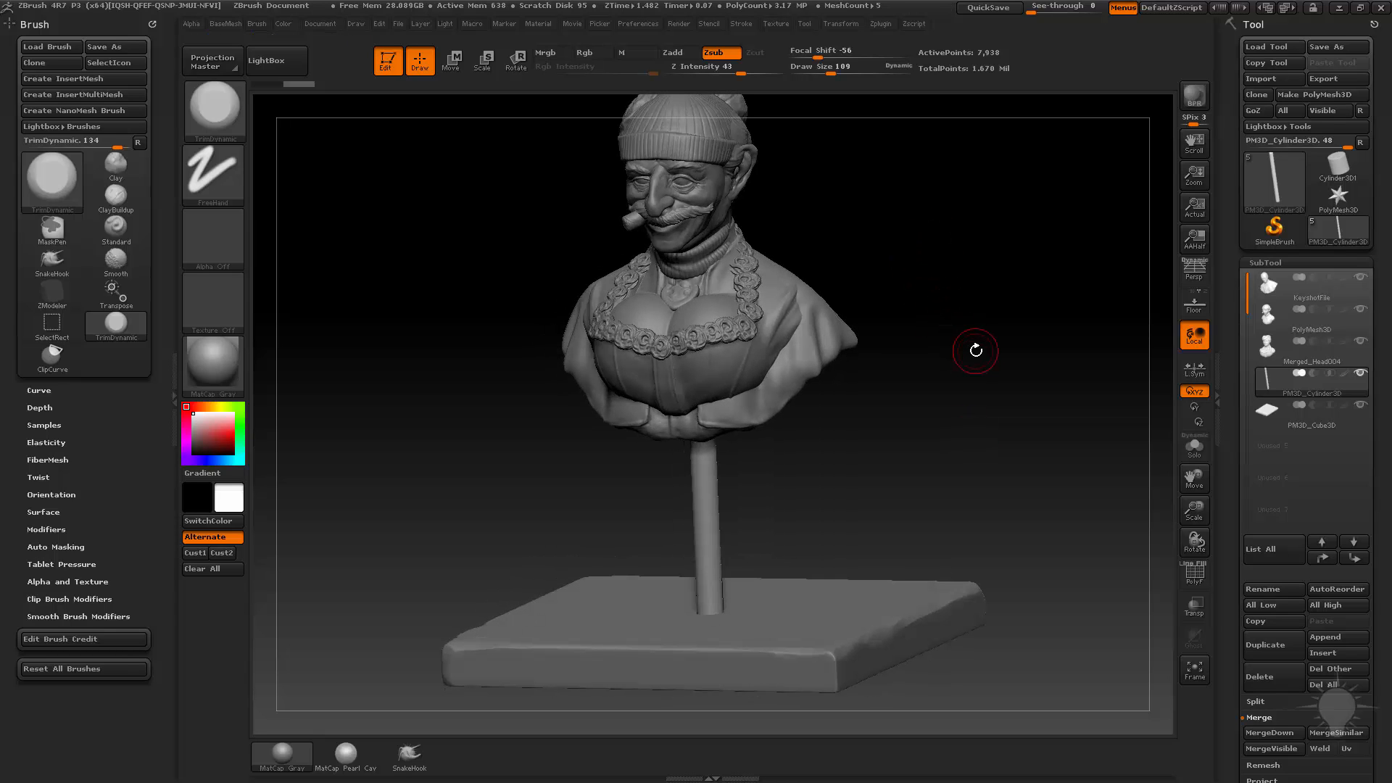
{"action": "left_click", "coordinate": [12, 769]}
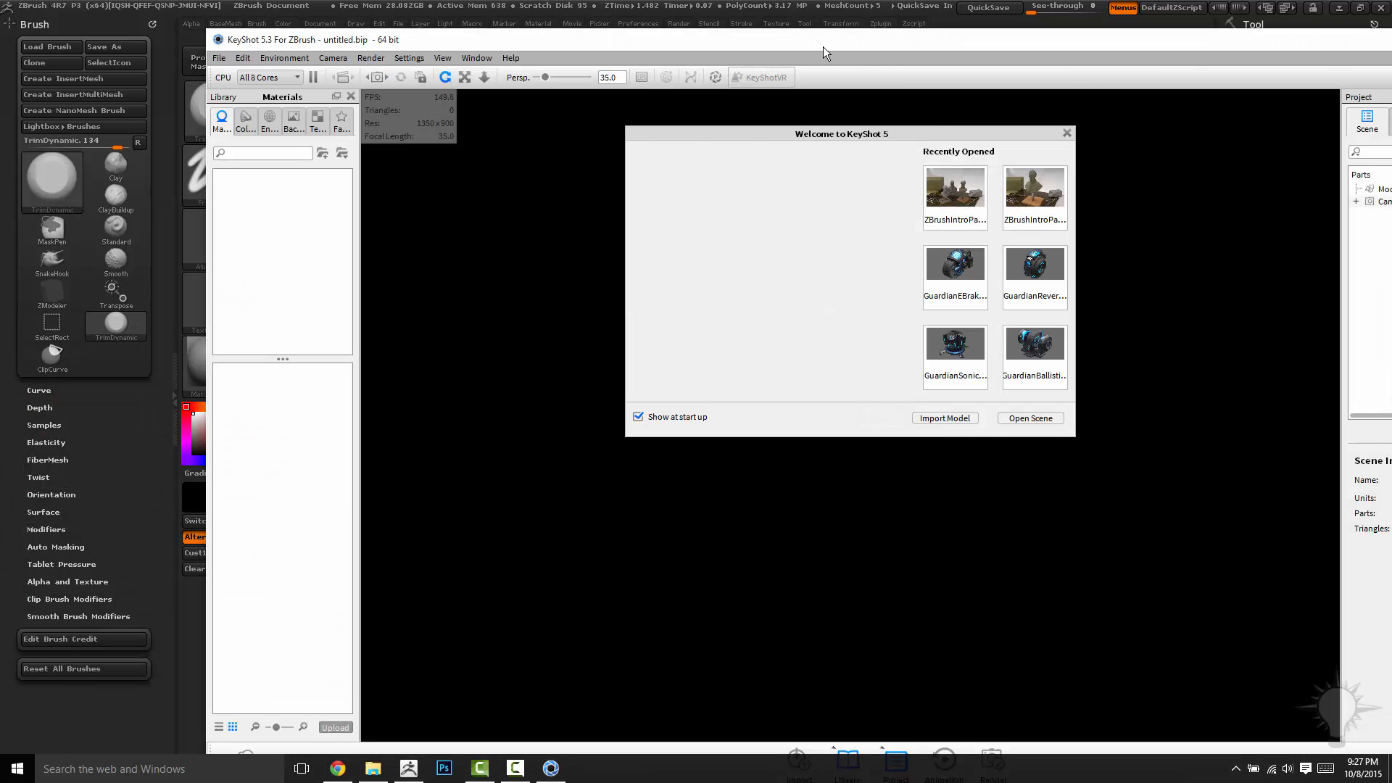
{"action": "left_click", "coordinate": [1065, 132]}
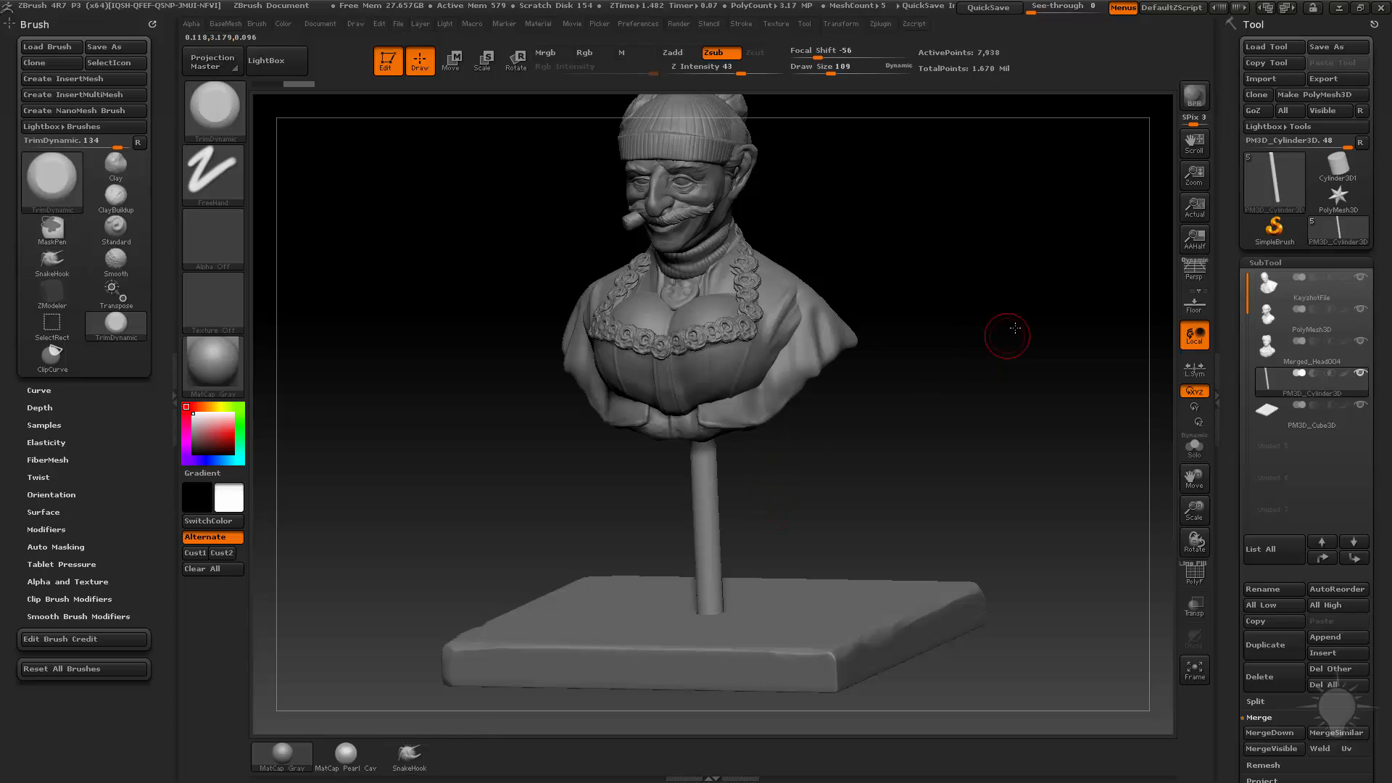
{"action": "left_click", "coordinate": [677, 24]}
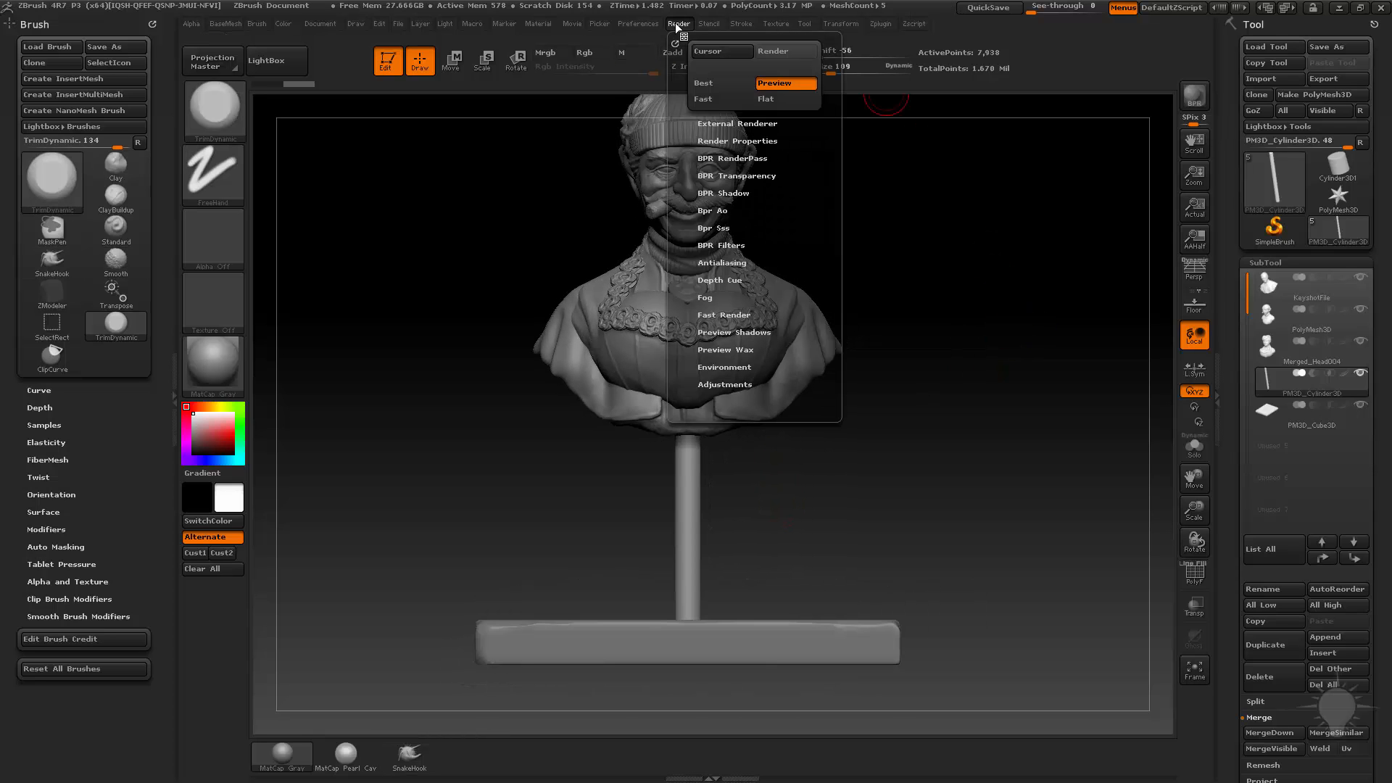
{"action": "left_click", "coordinate": [736, 123]}
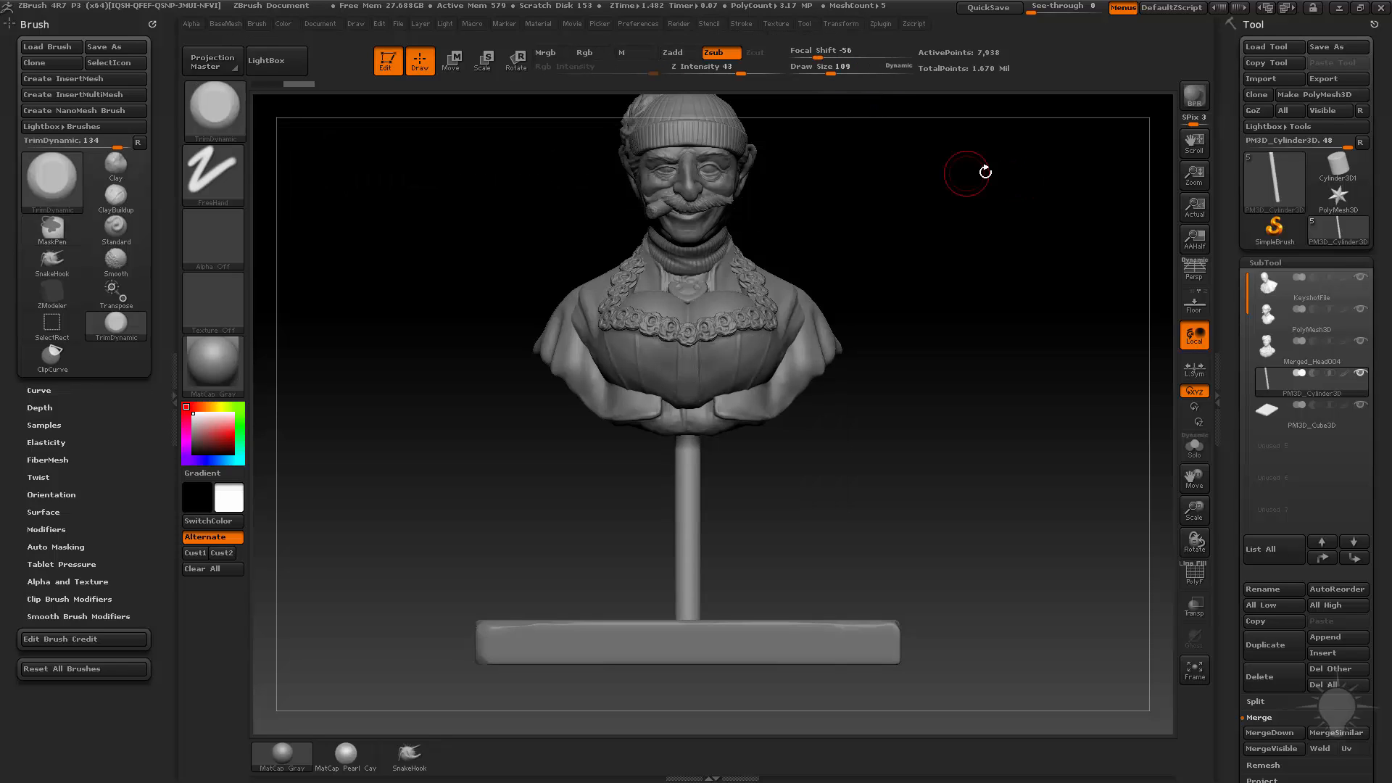
{"action": "left_click", "coordinate": [1193, 96]}
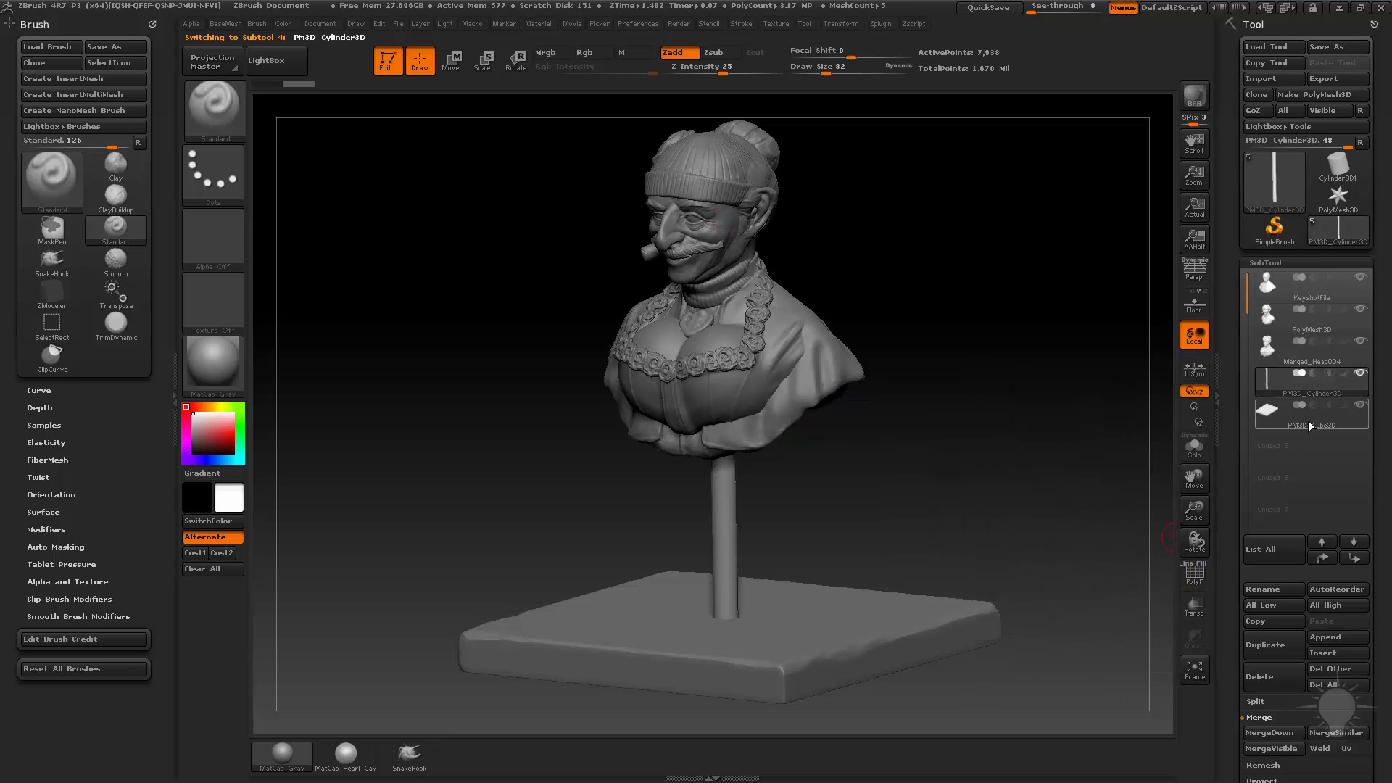
Select the bust subtool and send the model to KeyShot via the KeyShot BPR renderer.
{"action": "left_click", "coordinate": [1305, 353]}
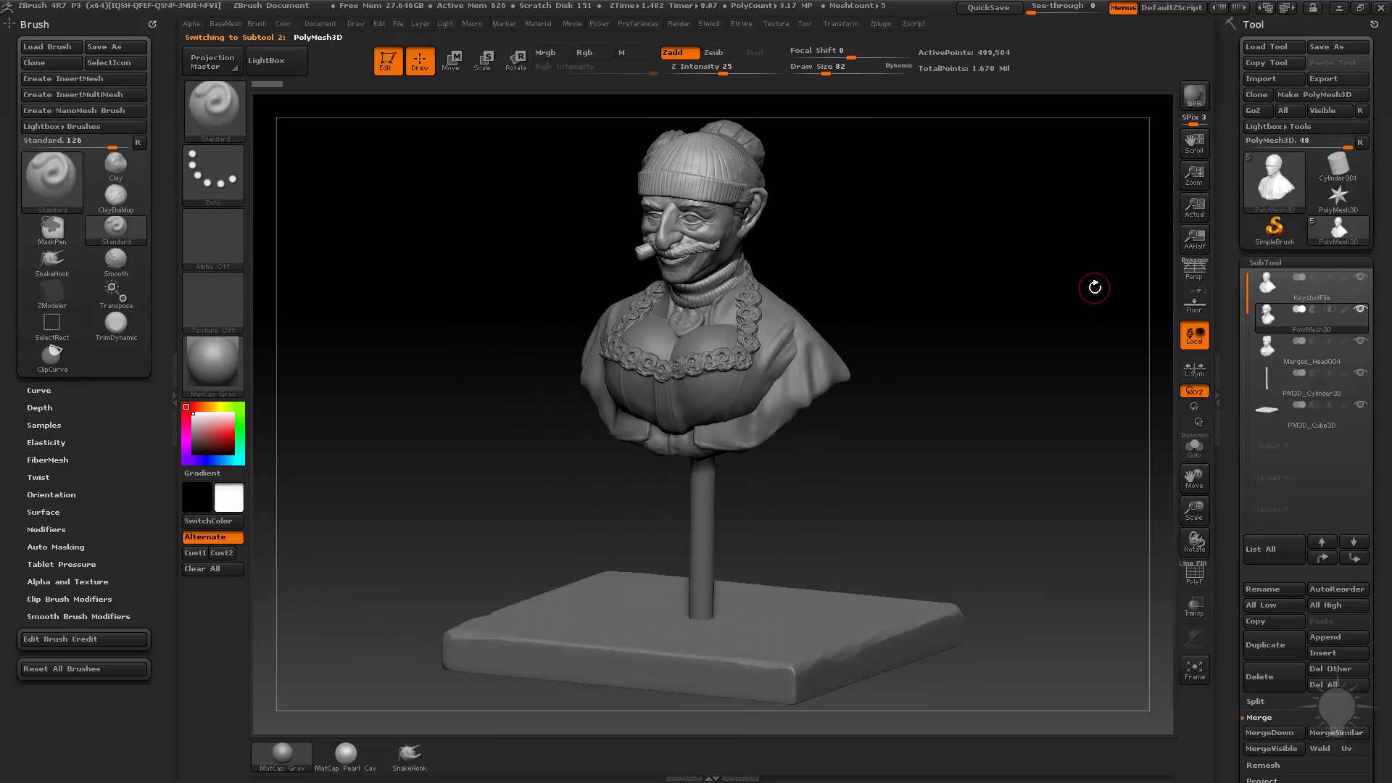
{"action": "left_click_drag", "start_coordinate": [1094, 287], "coordinate": [1077, 277]}
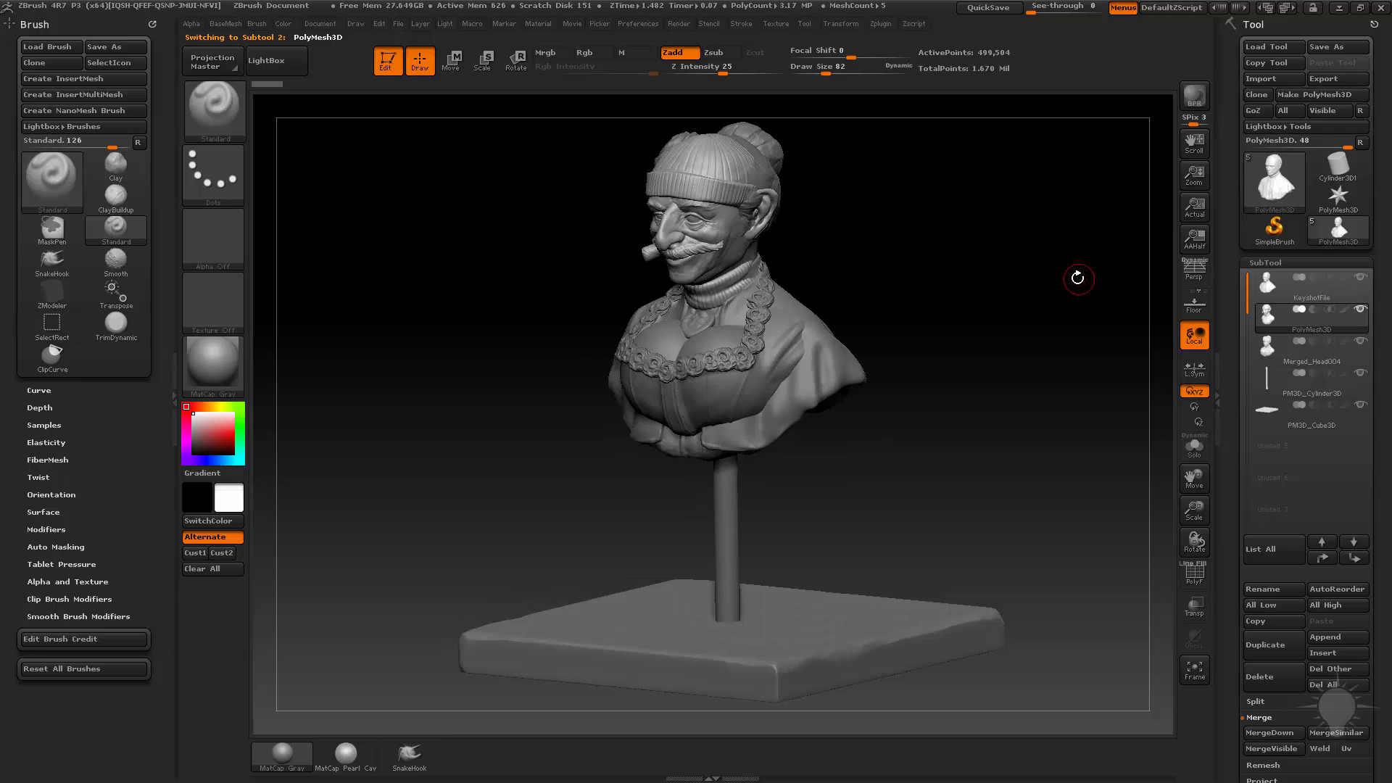
{"action": "mouse_move", "coordinate": [1073, 268]}
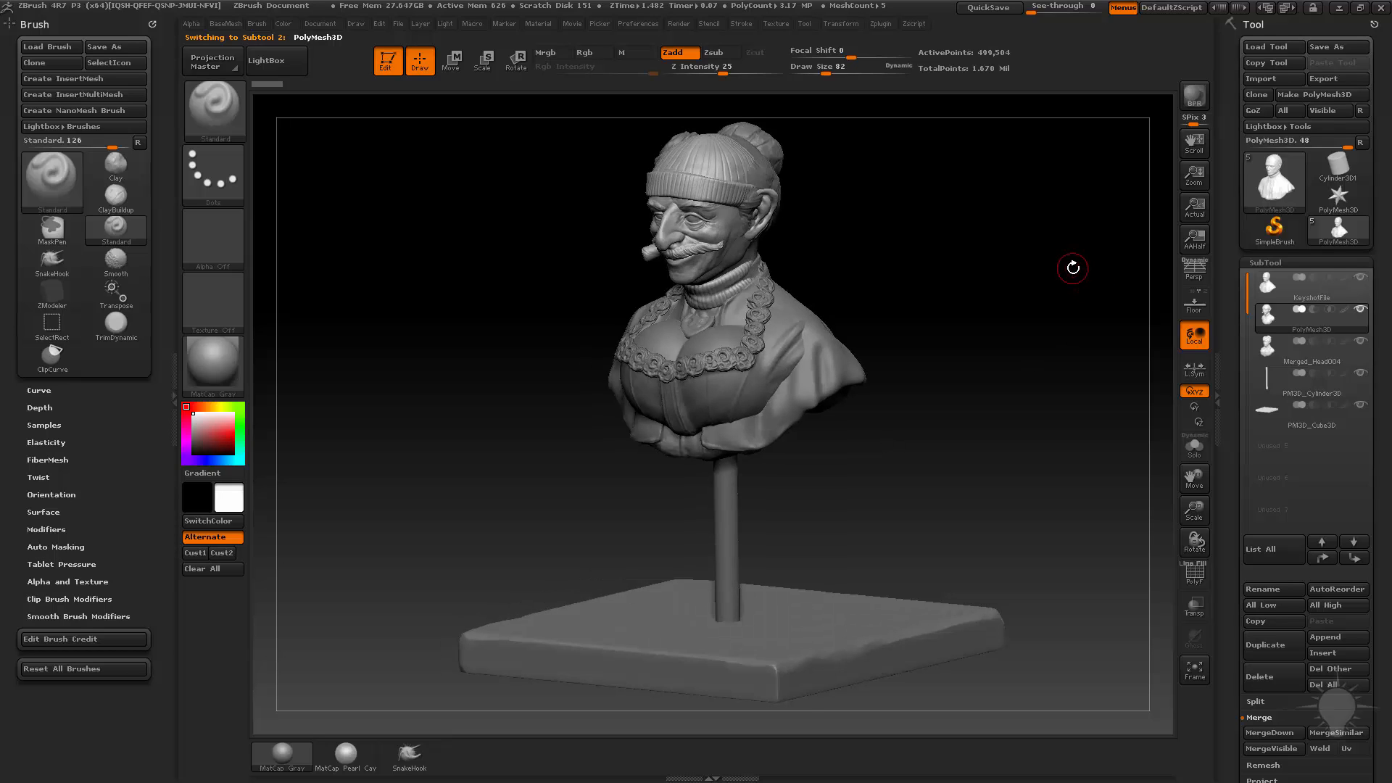
{"action": "left_click", "coordinate": [1193, 95]}
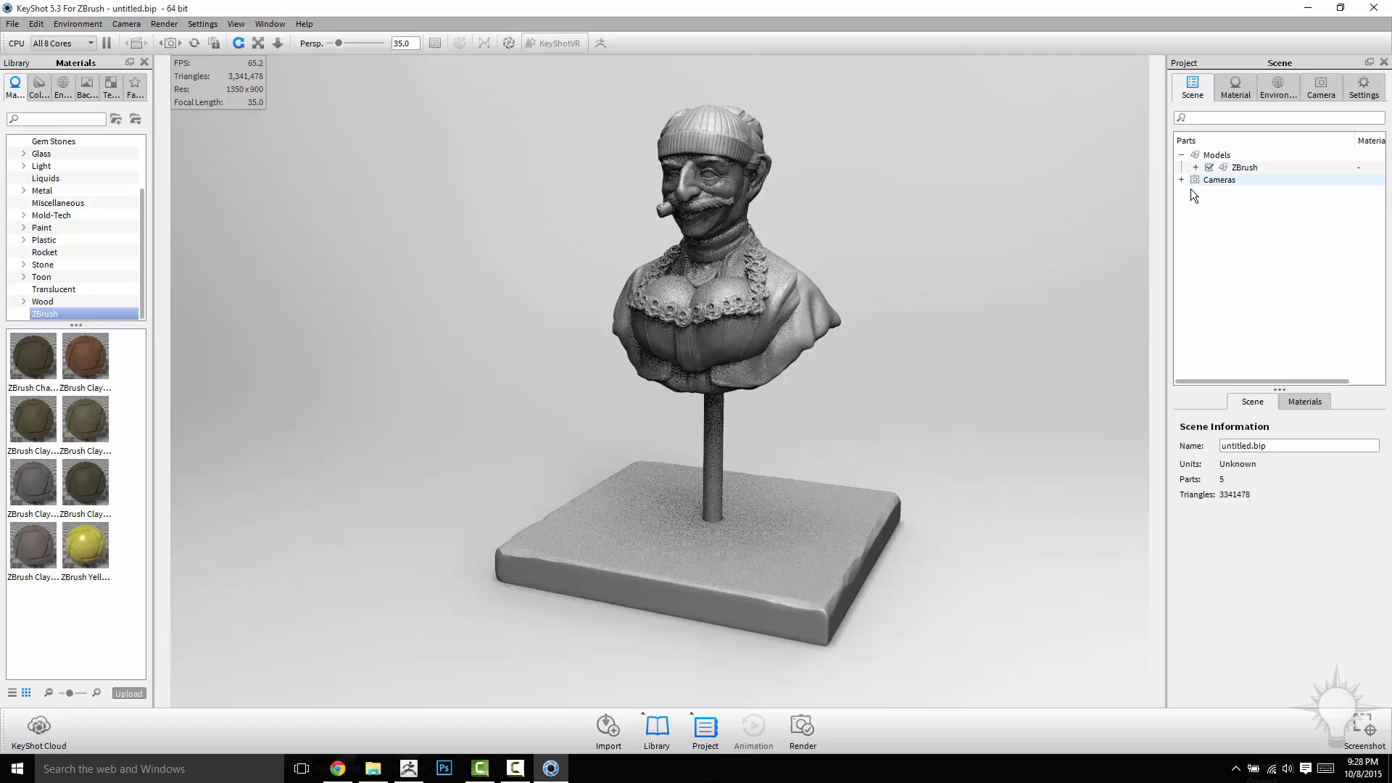
Expand the imported model's parts and hide two of them, leaving the plainer bust.
{"action": "left_click", "coordinate": [1196, 167]}
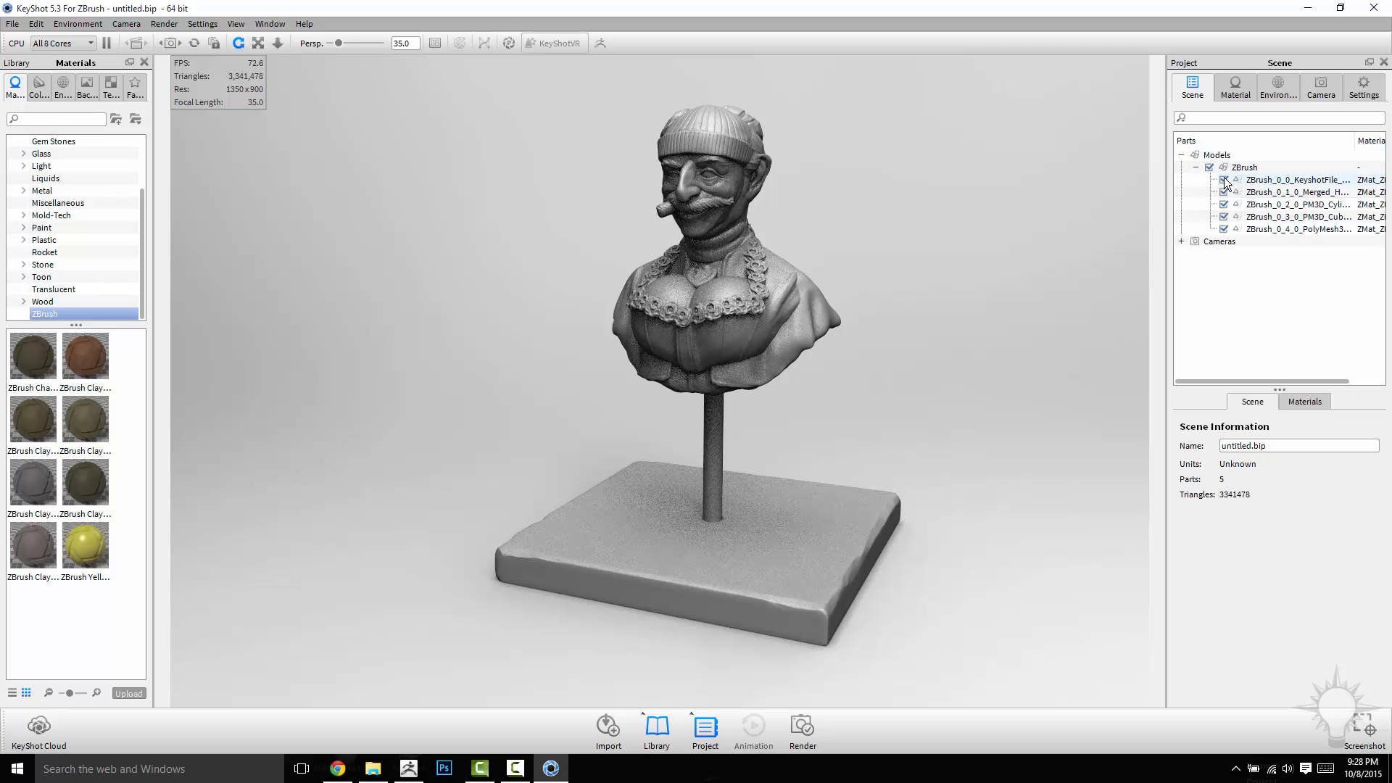
{"action": "left_click", "coordinate": [1296, 192]}
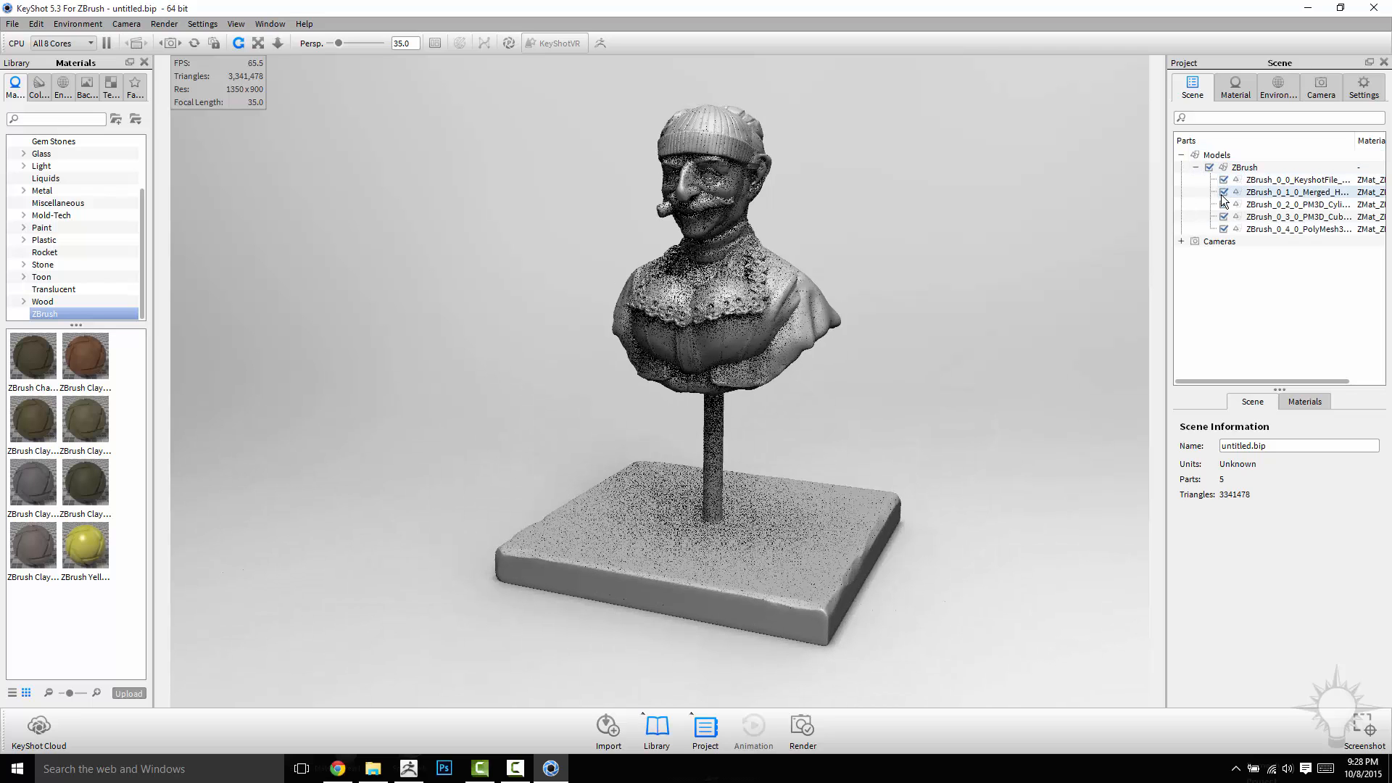
{"action": "left_click", "coordinate": [1224, 204]}
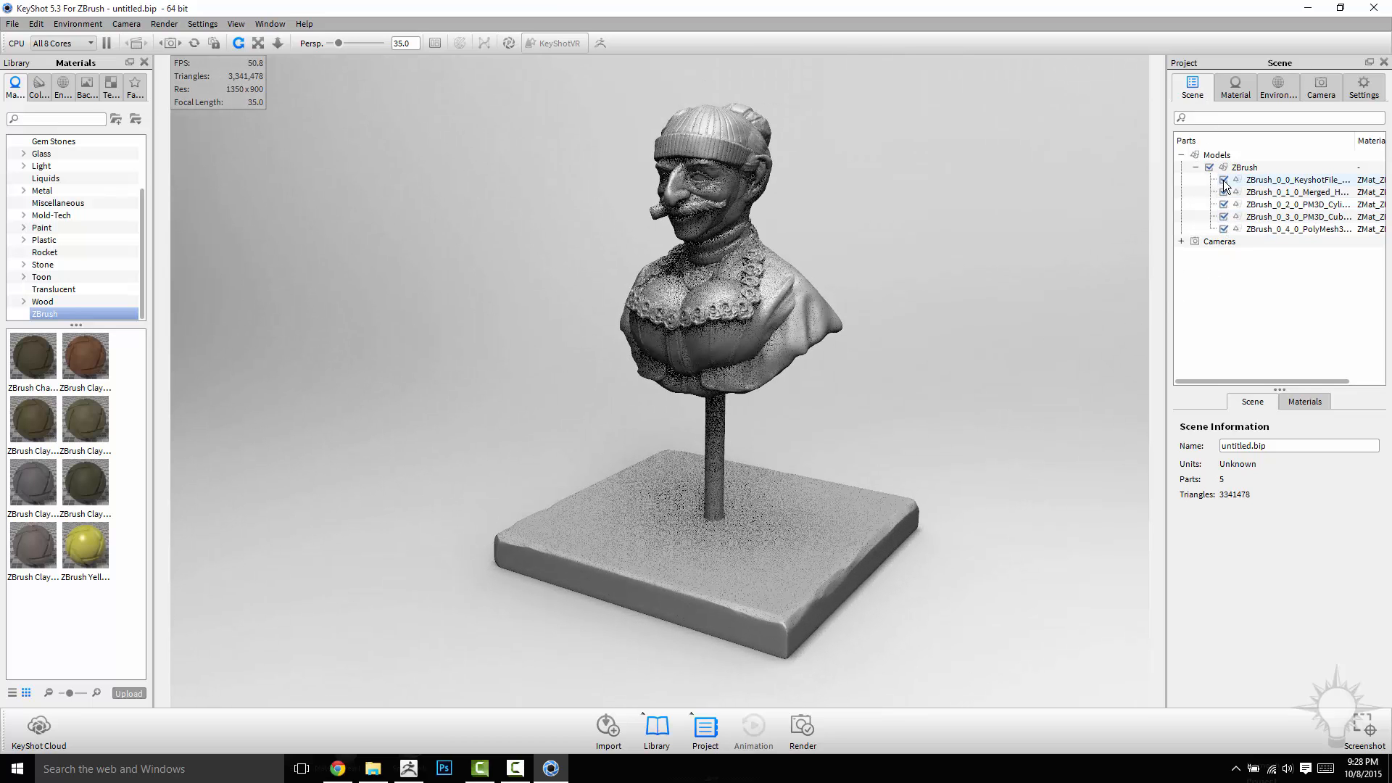
{"action": "left_click", "coordinate": [1224, 193]}
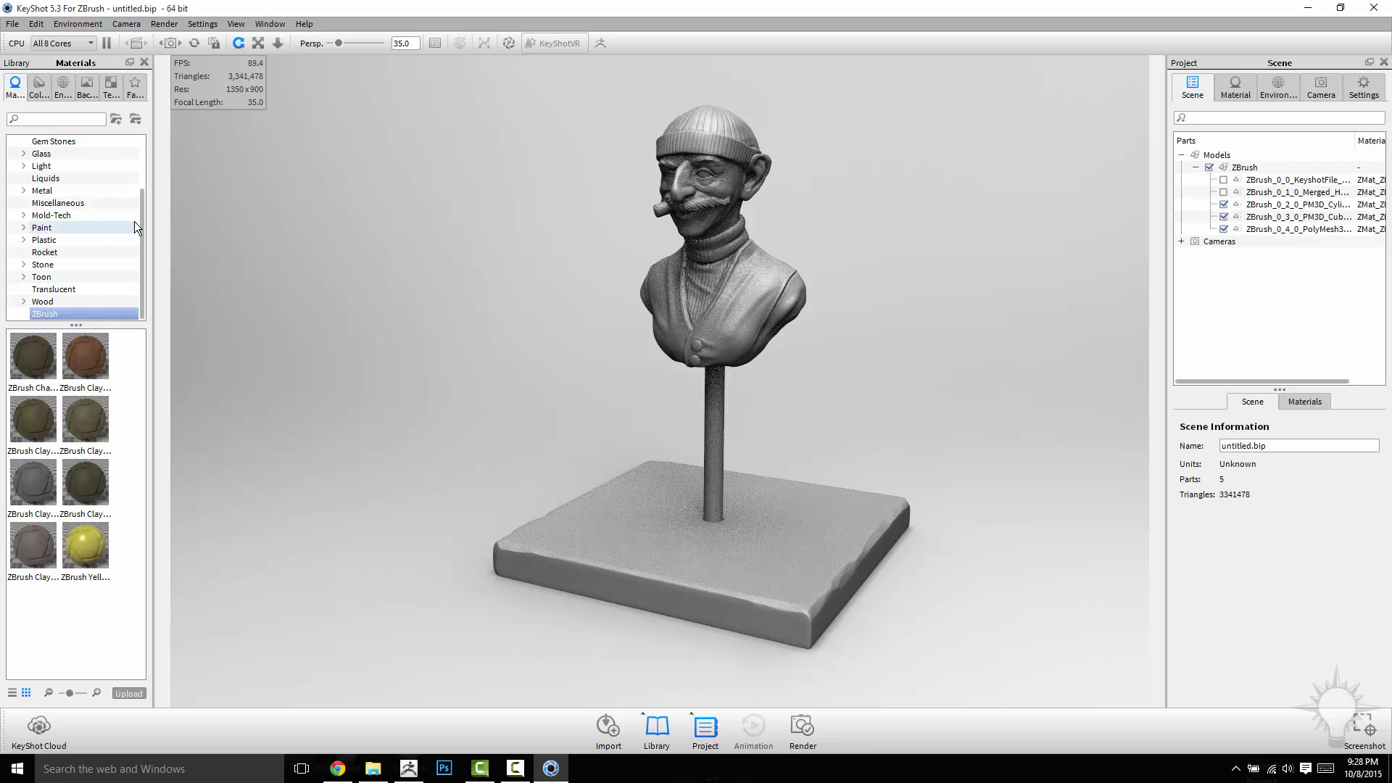
Expand the Metal > Old material folder to reach the worn steel presets.
{"action": "left_click", "coordinate": [42, 203]}
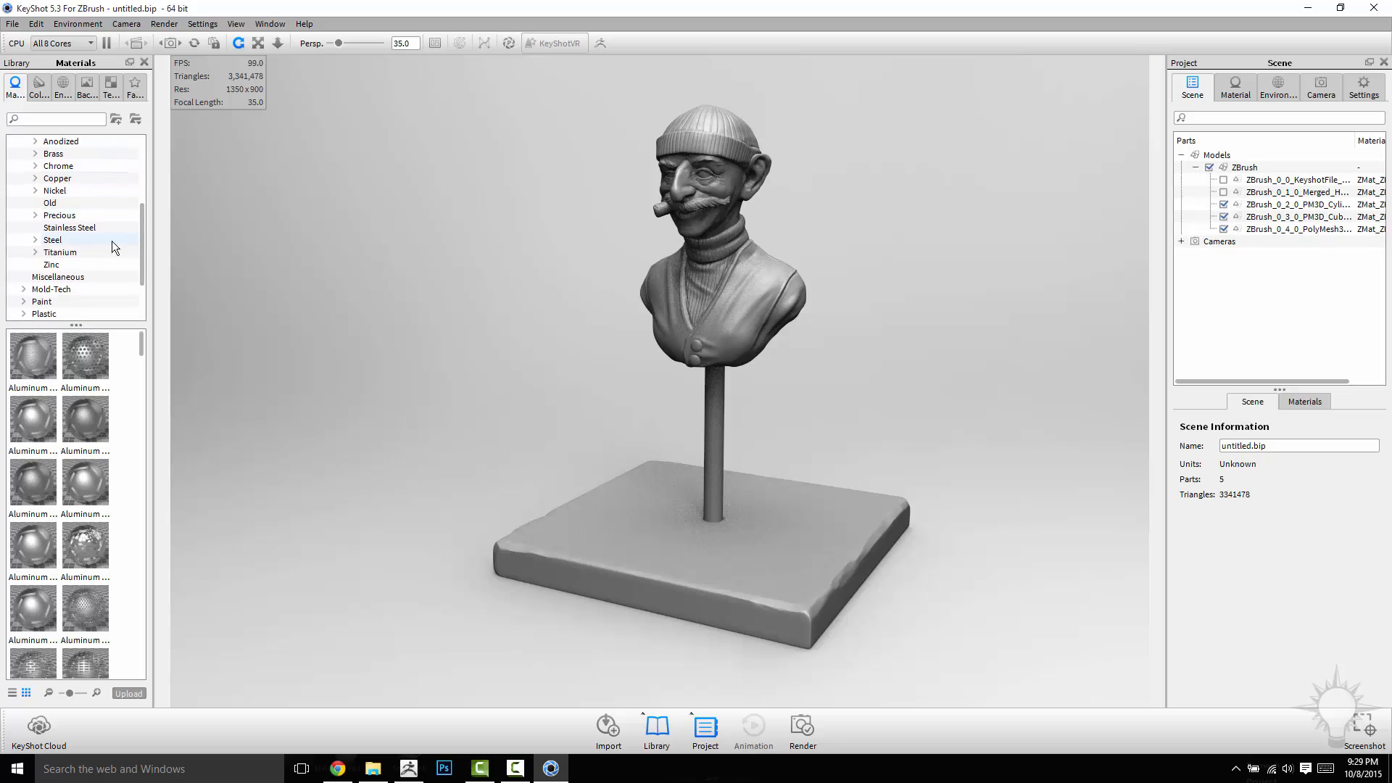
{"action": "left_click", "coordinate": [51, 203]}
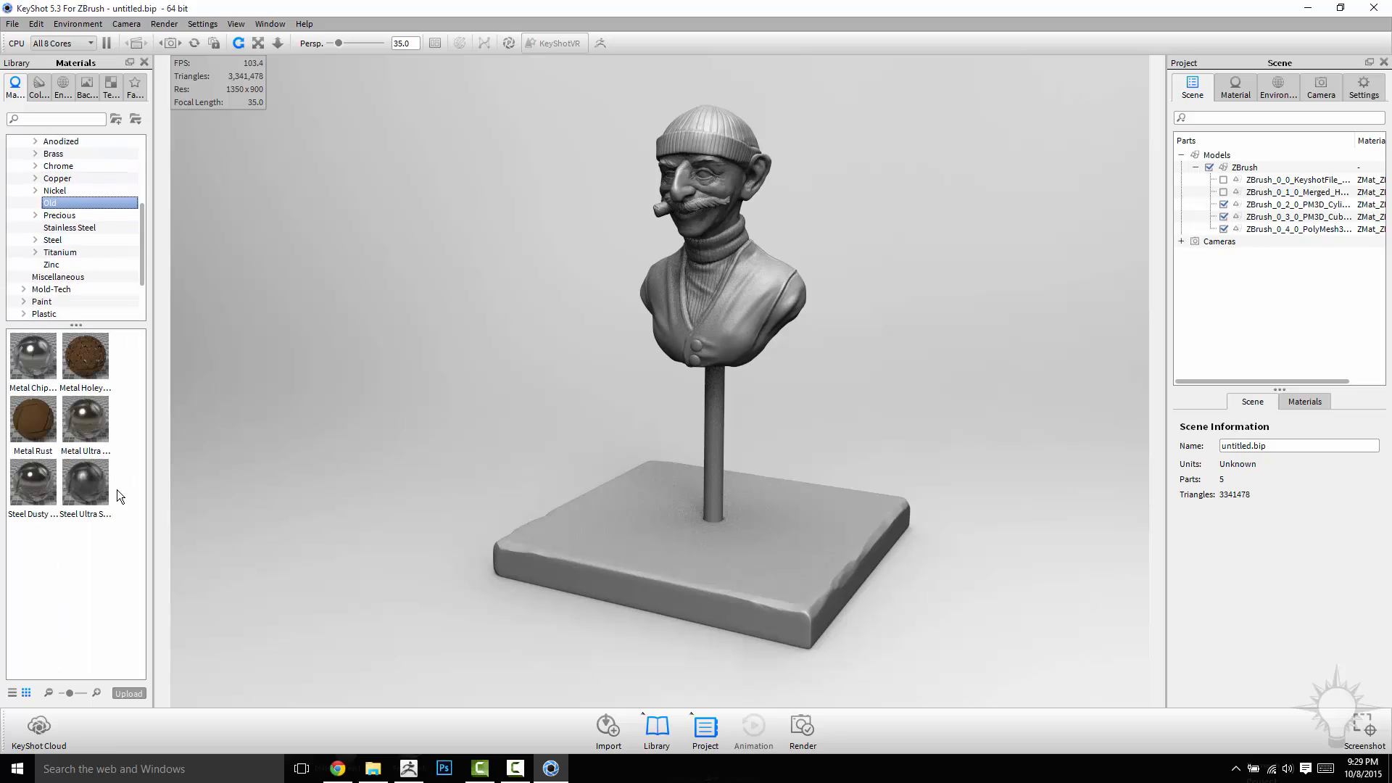
{"action": "mouse_move", "coordinate": [84, 484]}
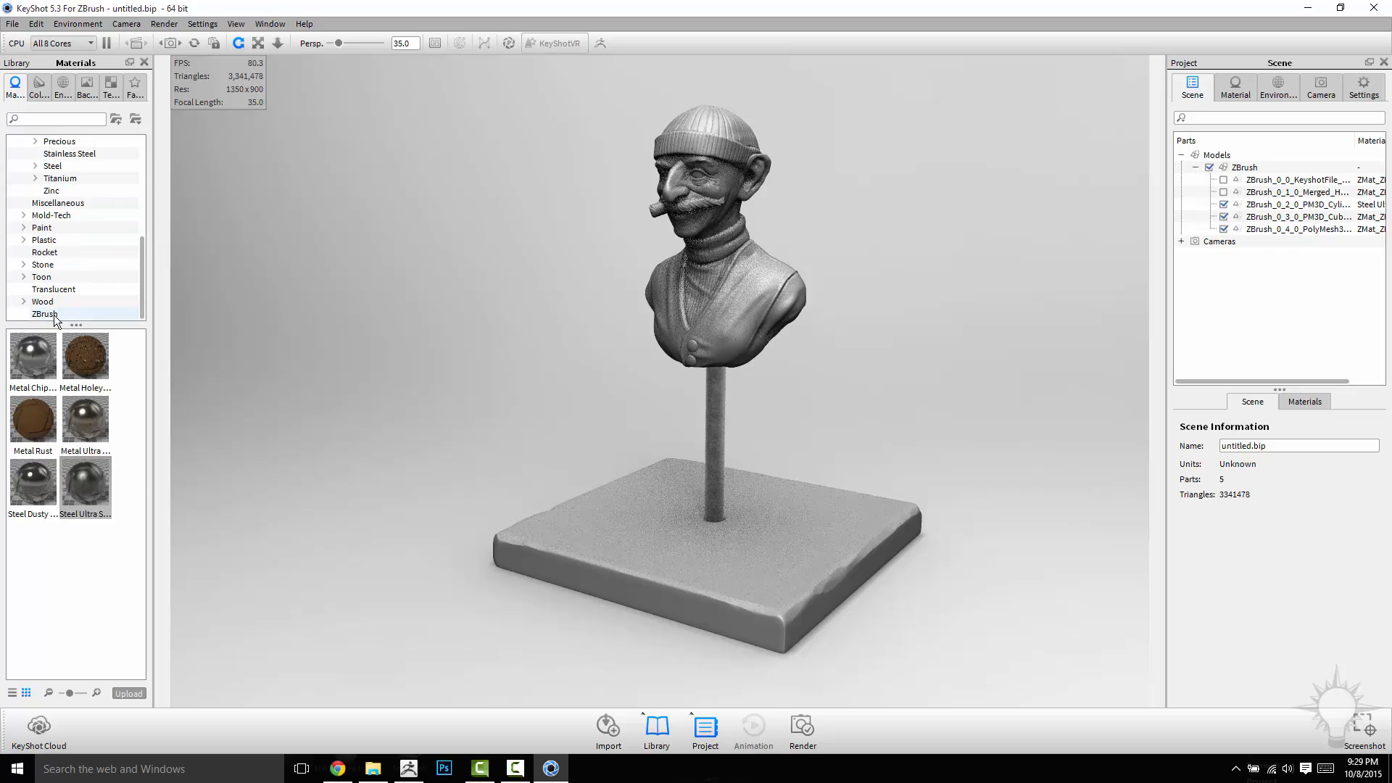
Browse the Wood materials for Light Oak, then check the bust material and parts list.
{"action": "left_click", "coordinate": [42, 302]}
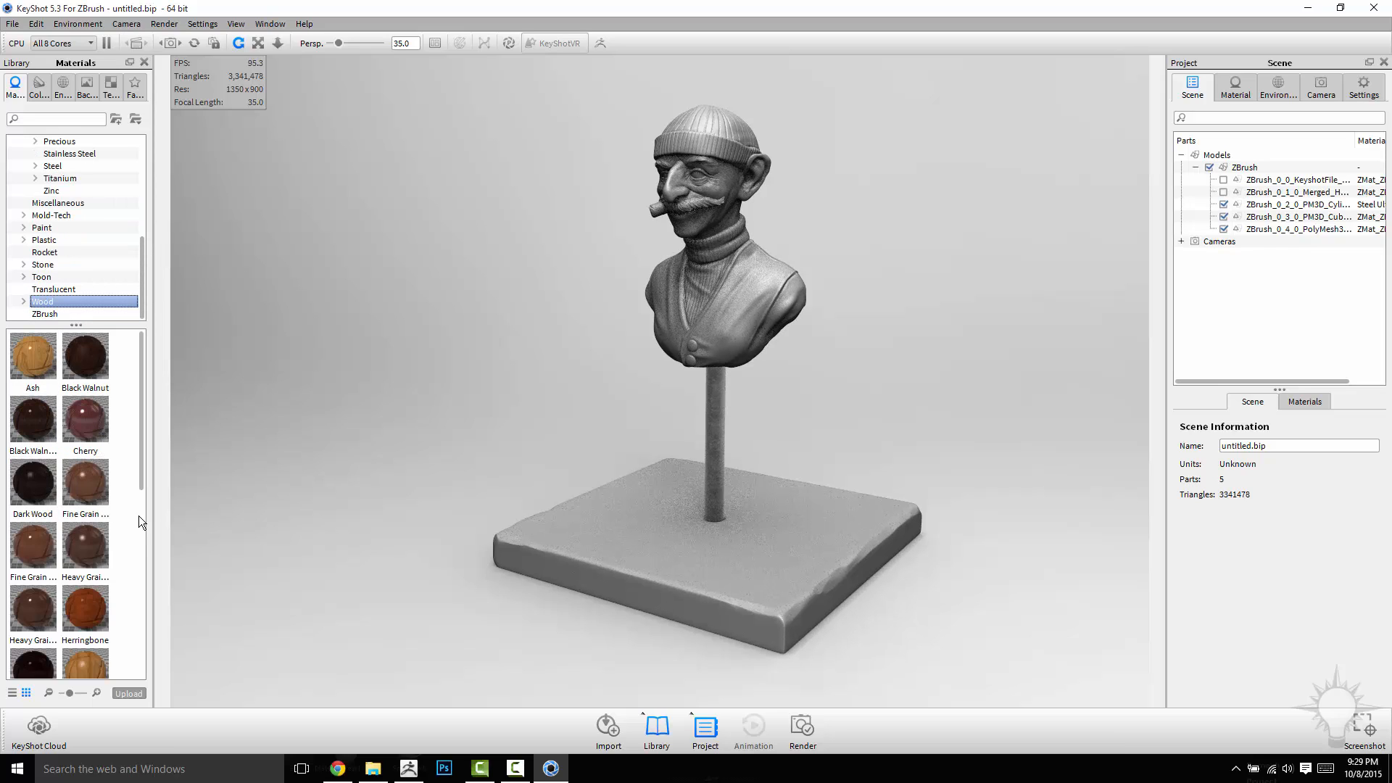
{"action": "scroll", "scroll_direction": "down", "scroll_amount": 3}
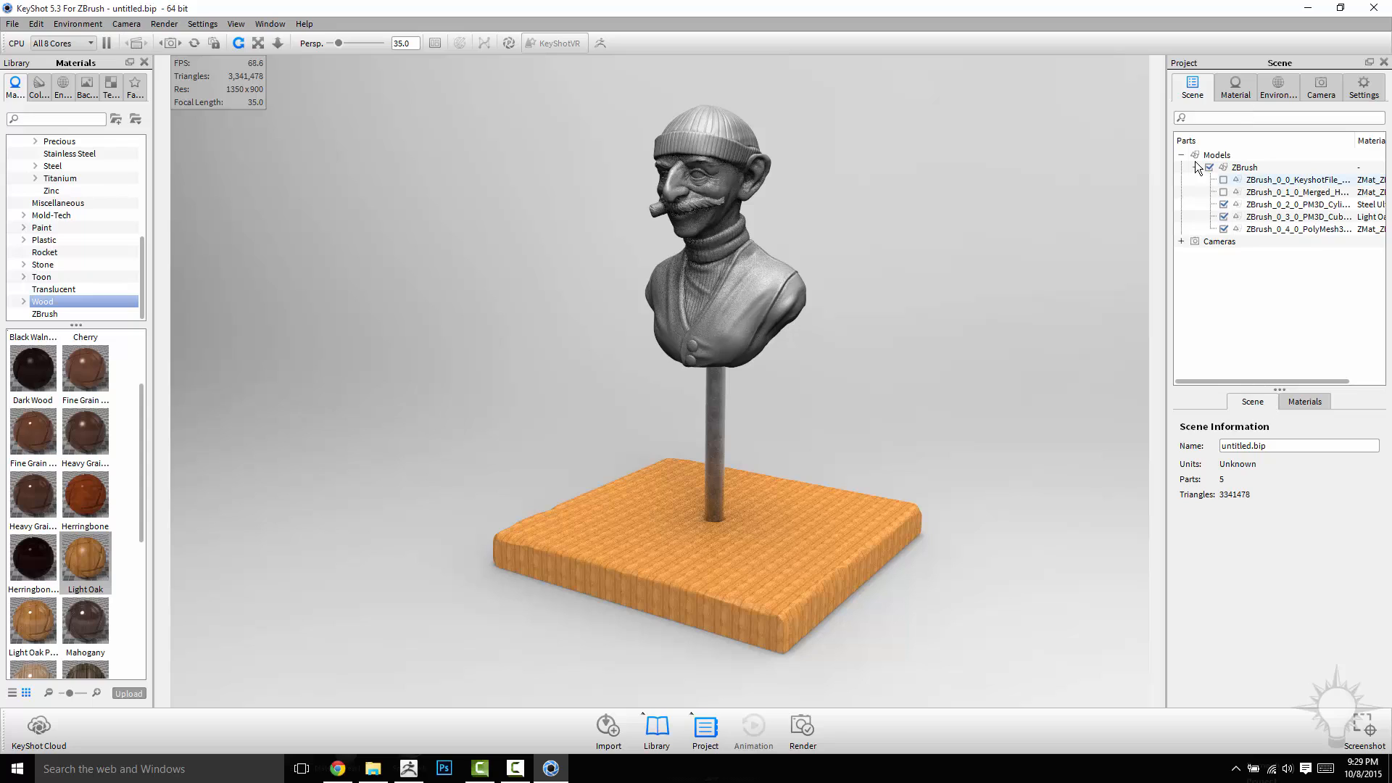
{"action": "left_click", "coordinate": [1234, 87]}
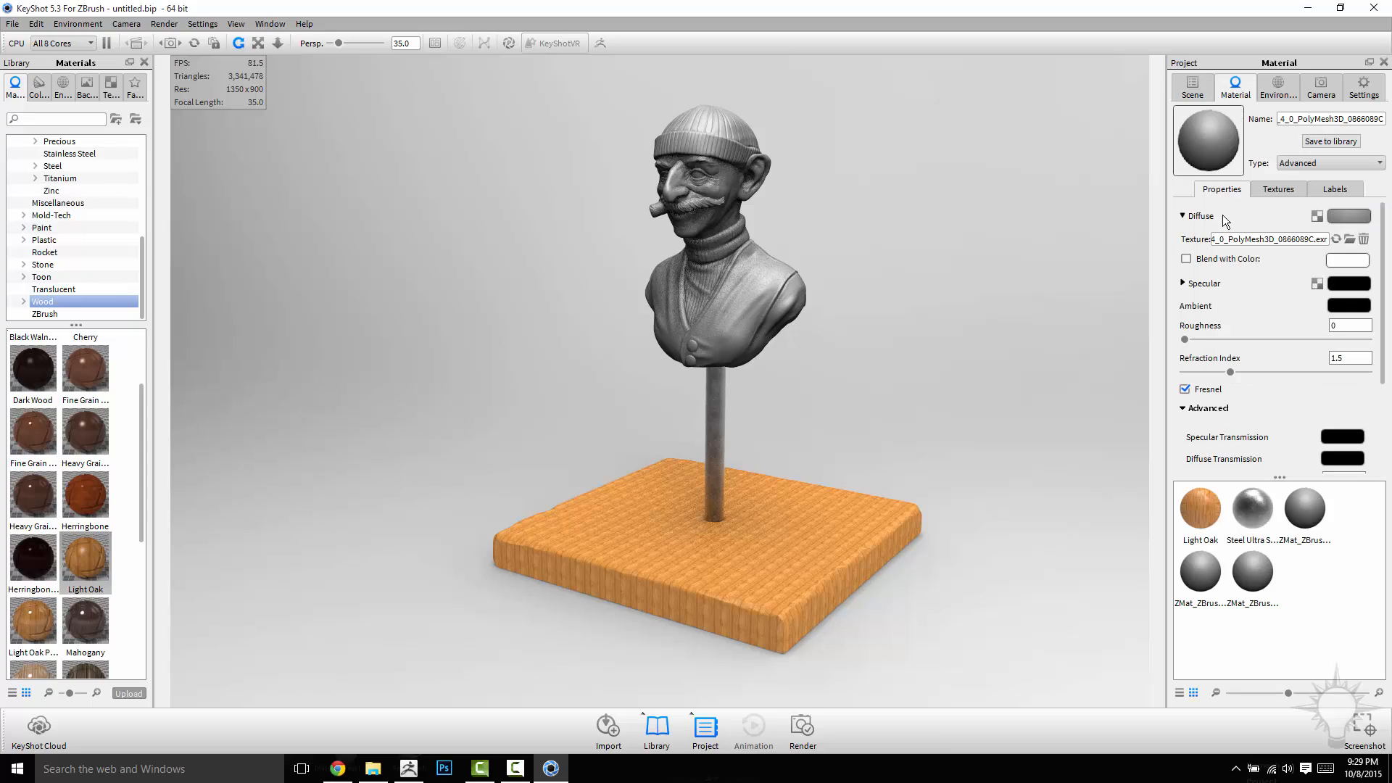
{"action": "left_click", "coordinate": [1191, 87]}
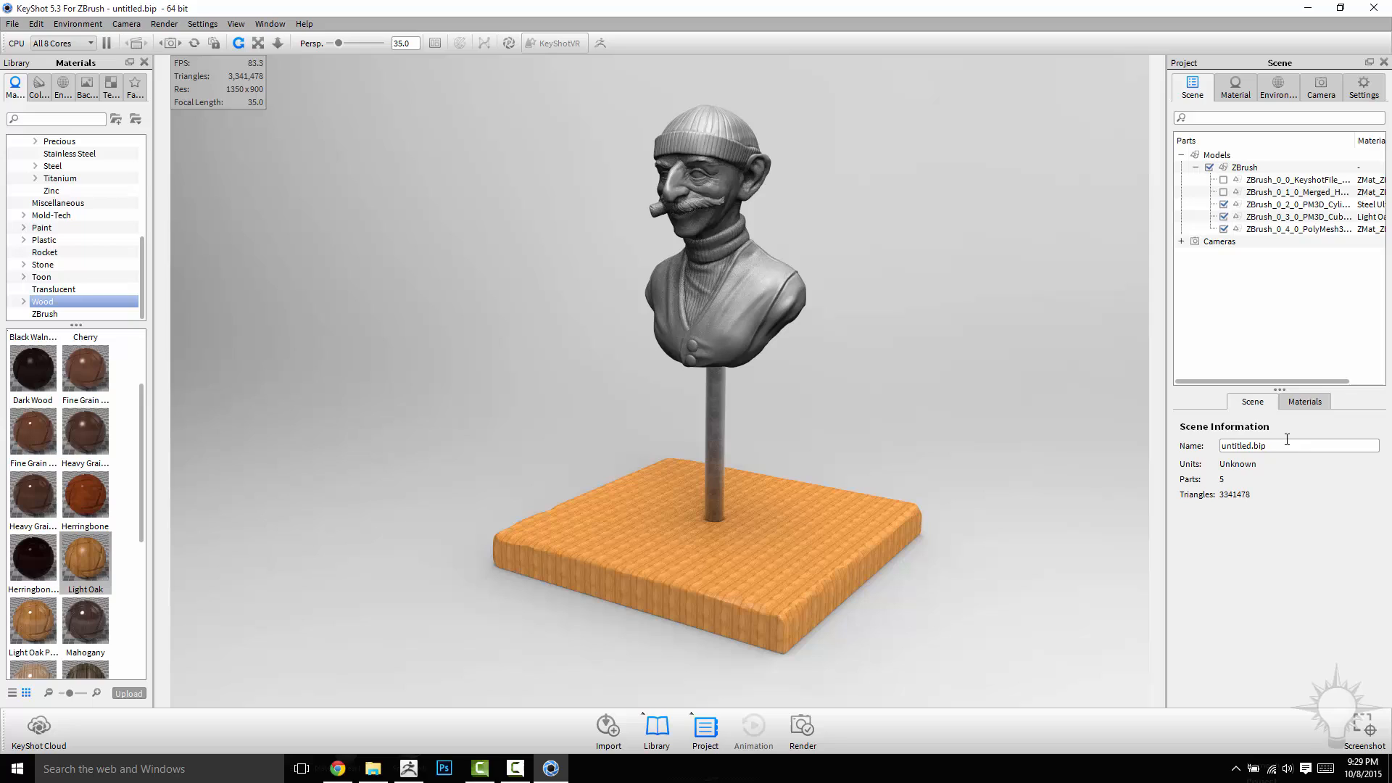
Open the Light Oak material from the scene's material list and show its texture settings.
{"action": "left_click", "coordinate": [1303, 401]}
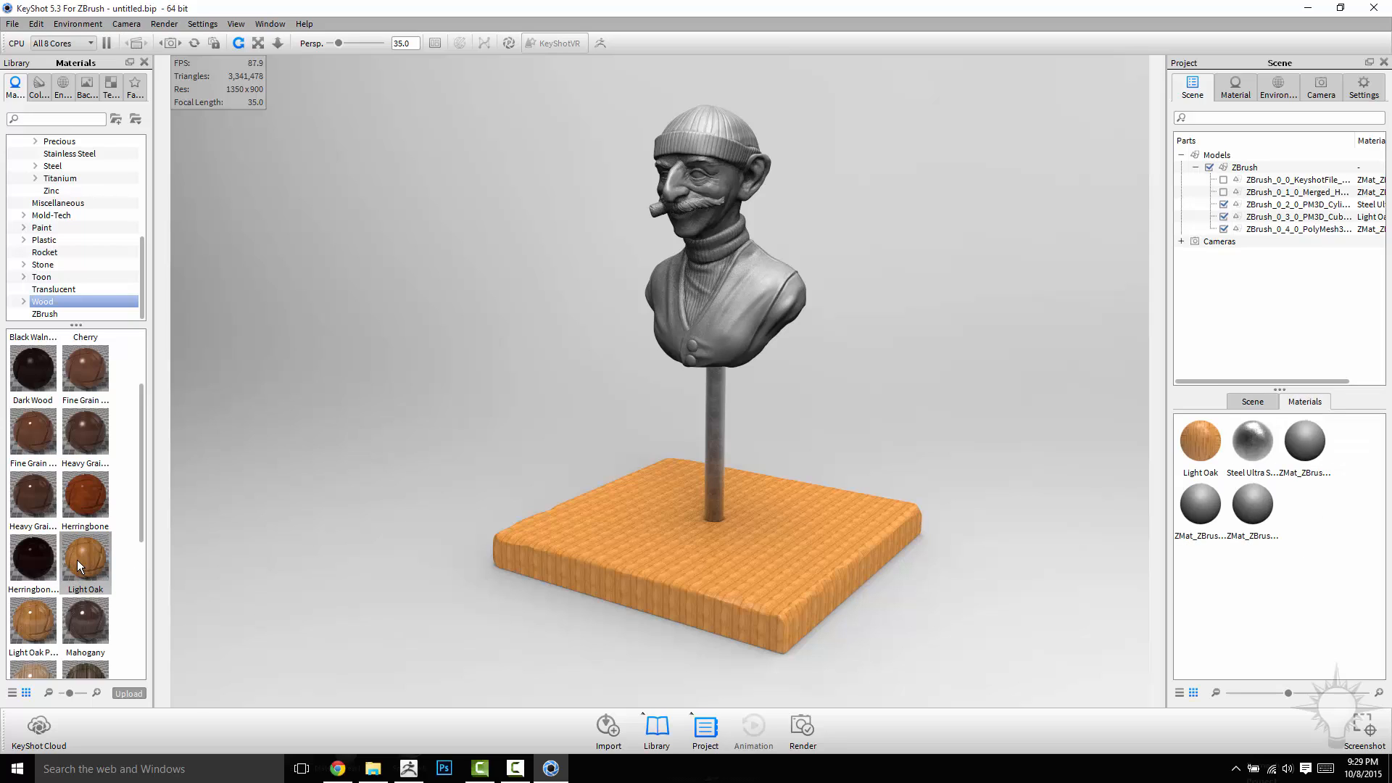
{"action": "left_click_drag", "start_coordinate": [84, 556], "coordinate": [702, 258]}
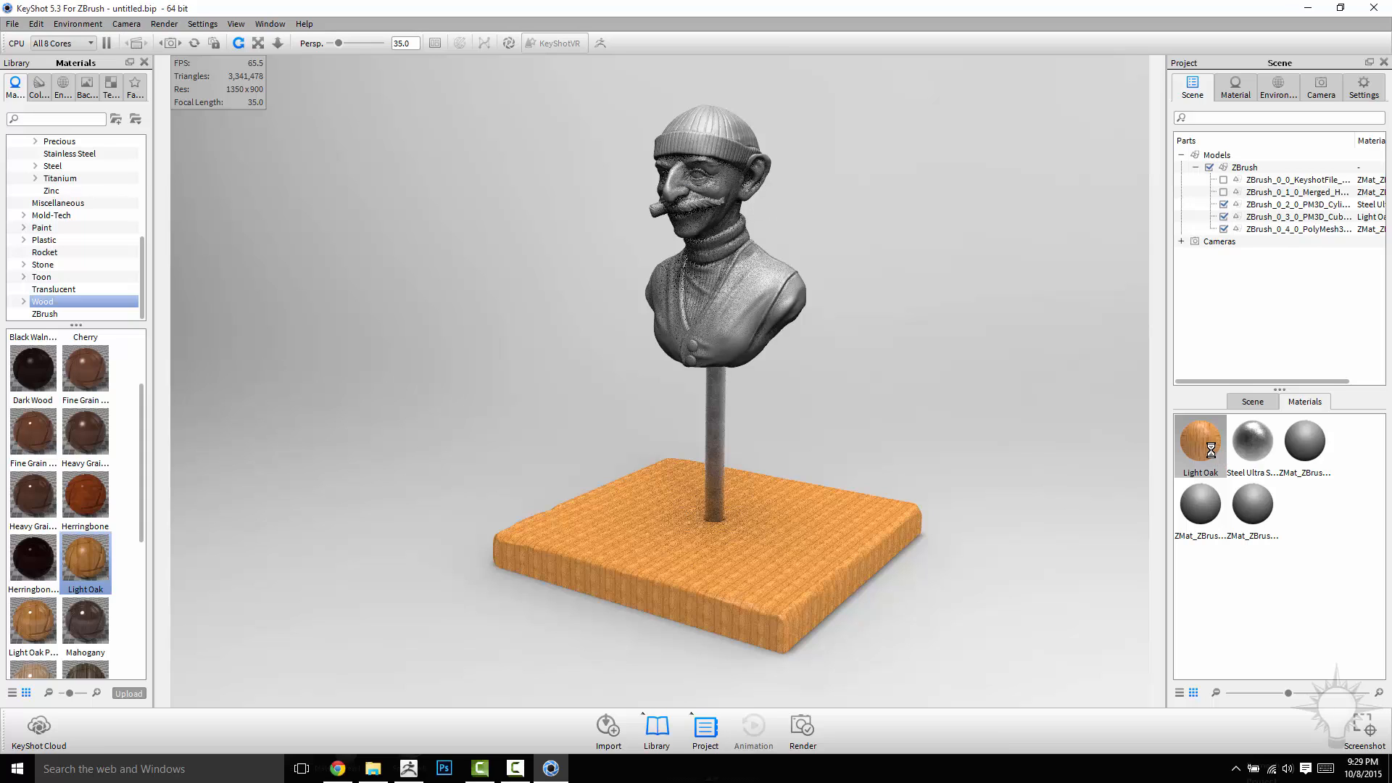
{"action": "double_click", "coordinate": [1199, 441]}
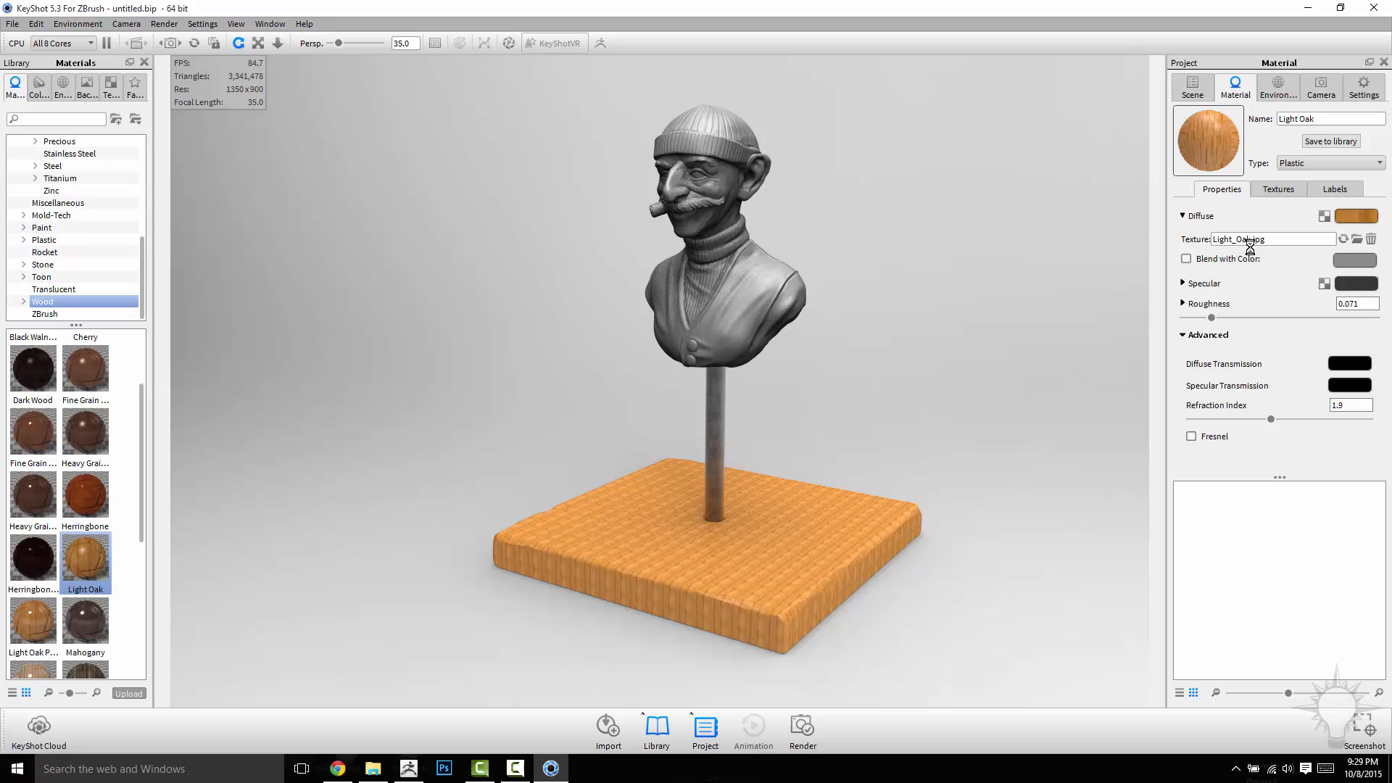
{"action": "left_click", "coordinate": [1279, 188]}
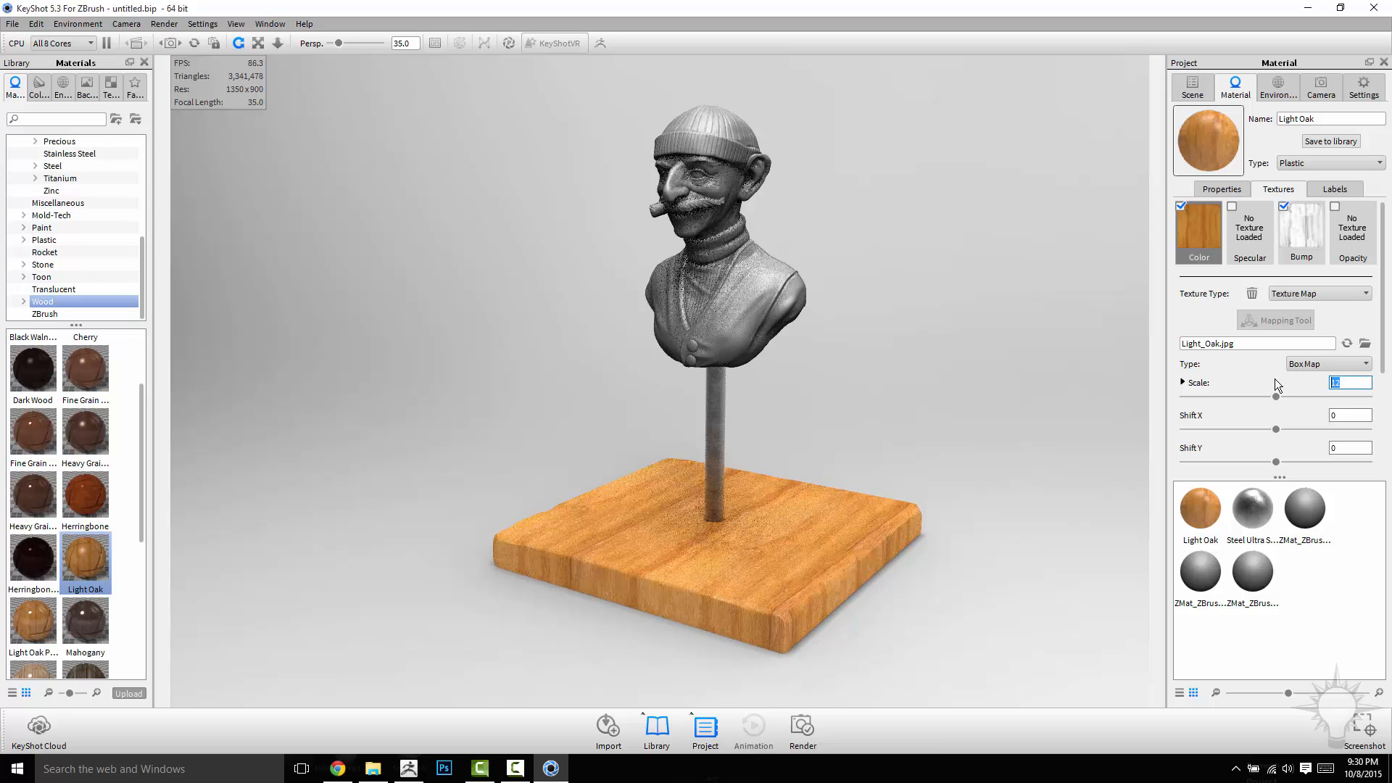
{"action": "mouse_move", "coordinate": [1051, 432]}
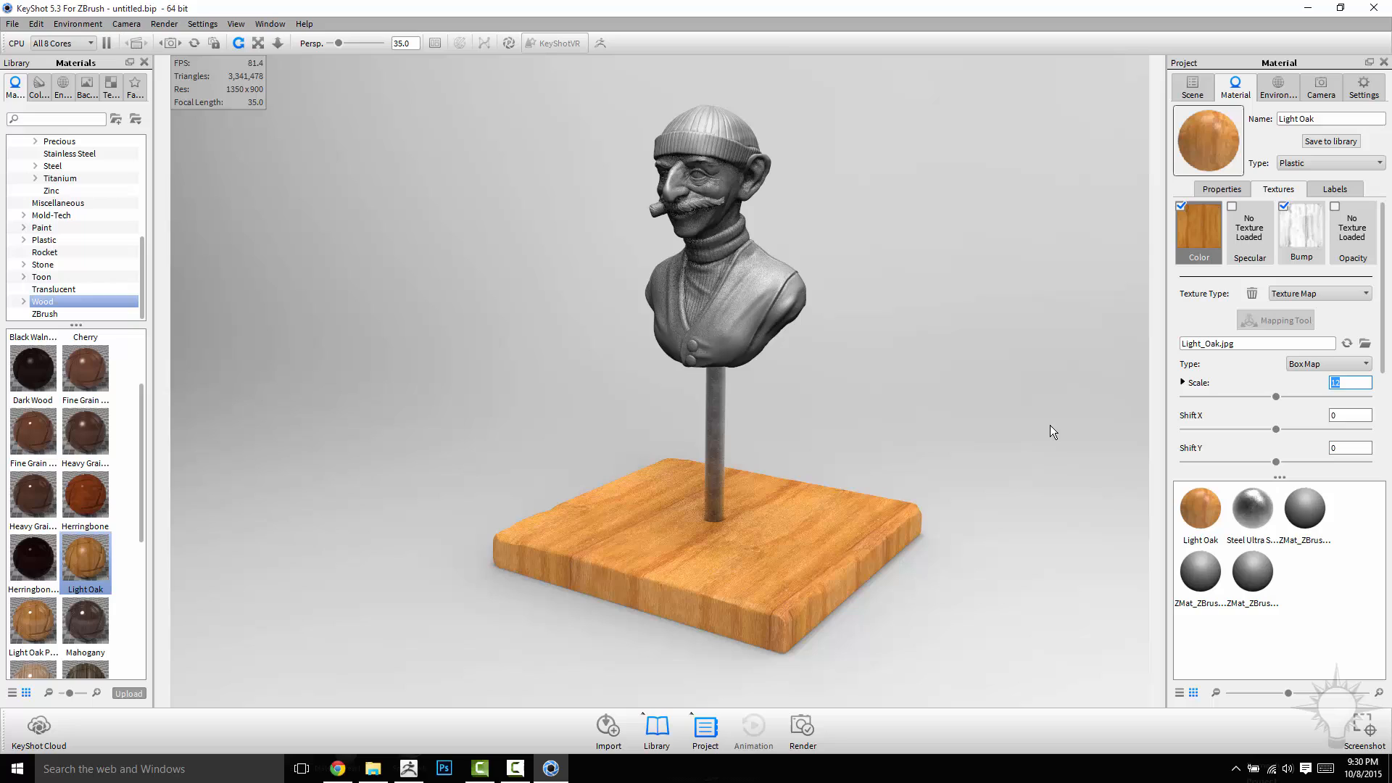
Keep Box Map mapping for the rescaled oak grain and return to the scene parts list.
{"action": "left_click", "coordinate": [1378, 364]}
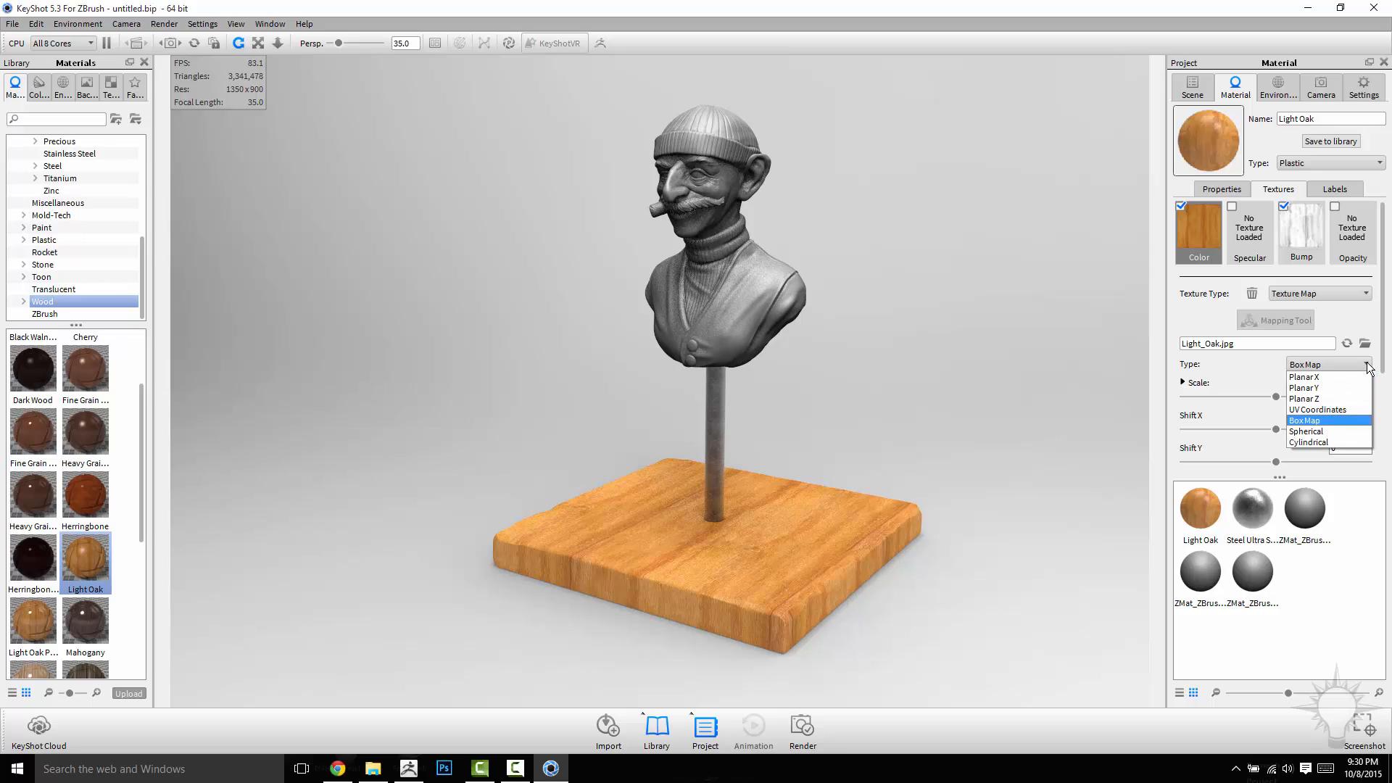
{"action": "left_click", "coordinate": [1304, 421]}
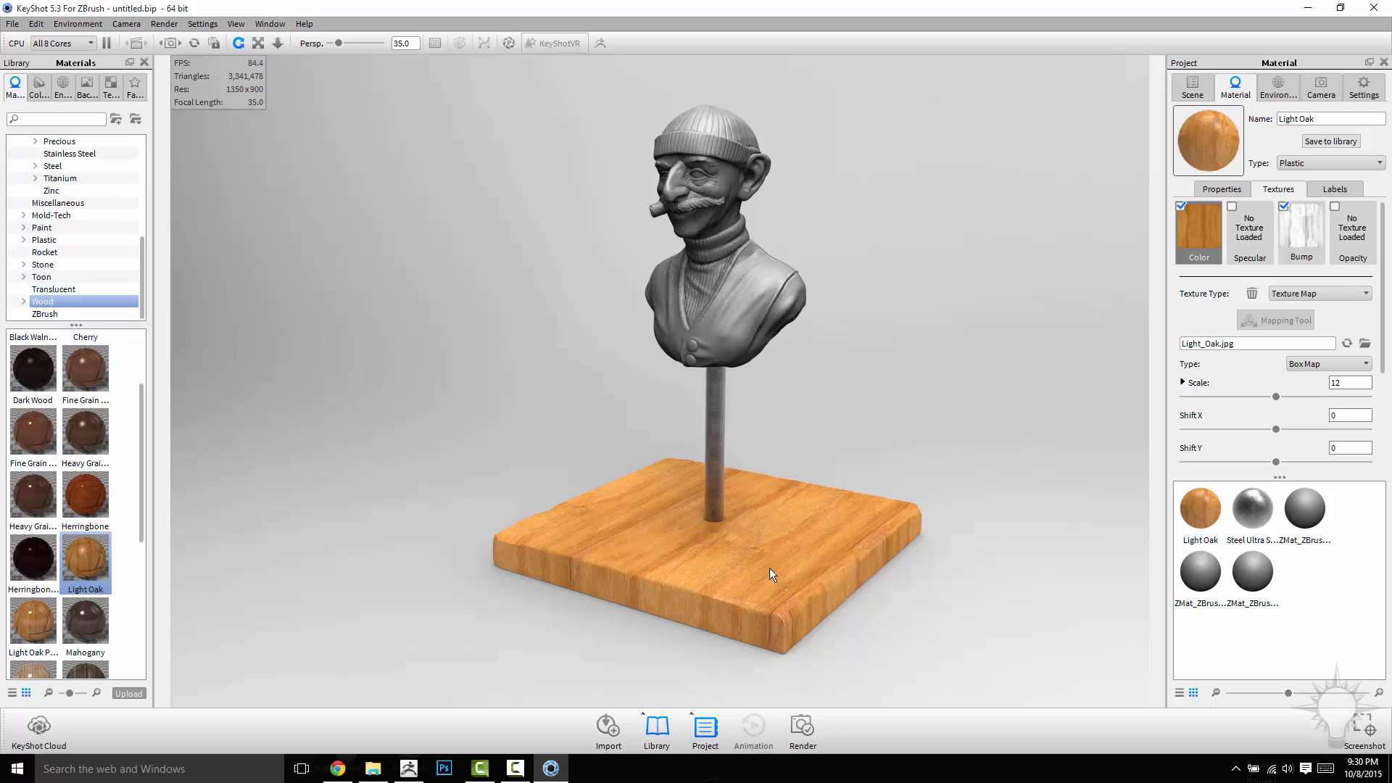
{"action": "mouse_move", "coordinate": [523, 571]}
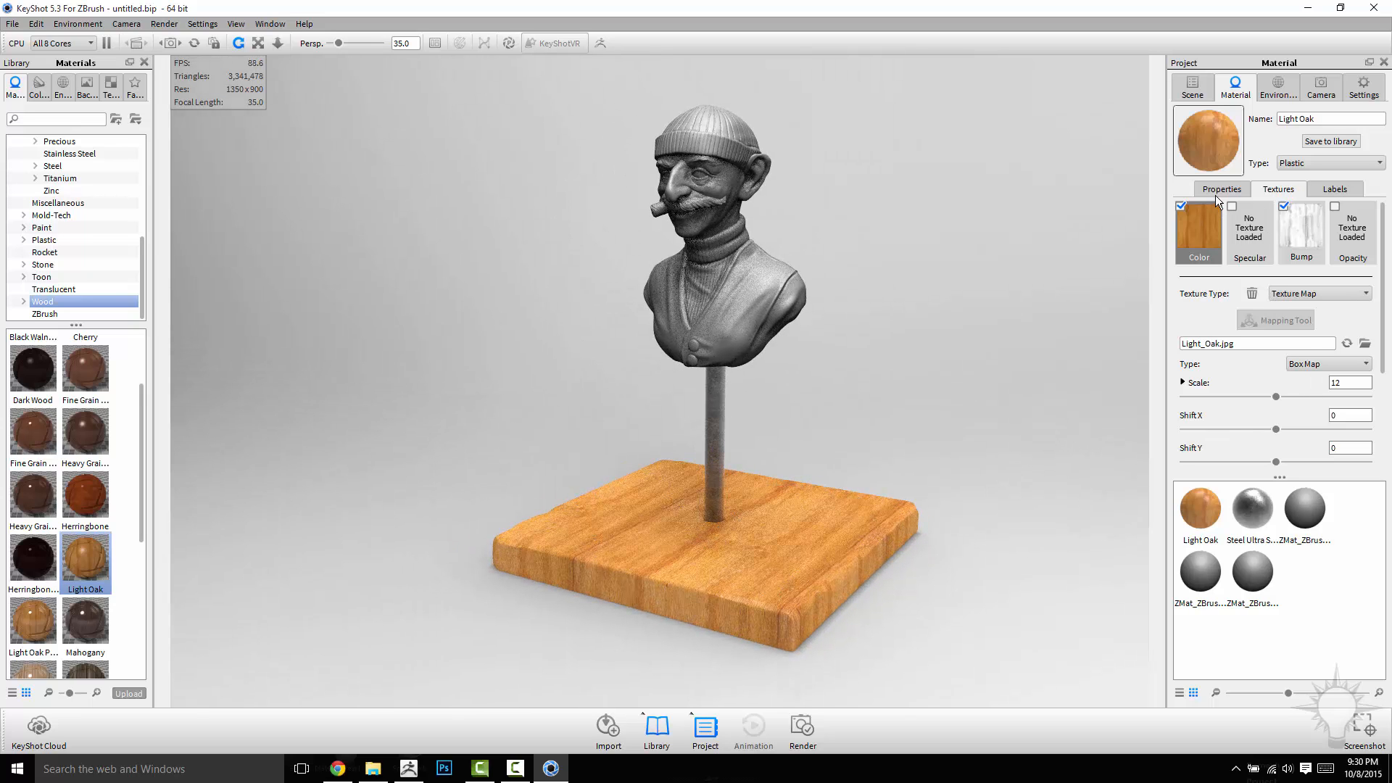
{"action": "left_click", "coordinate": [1221, 188]}
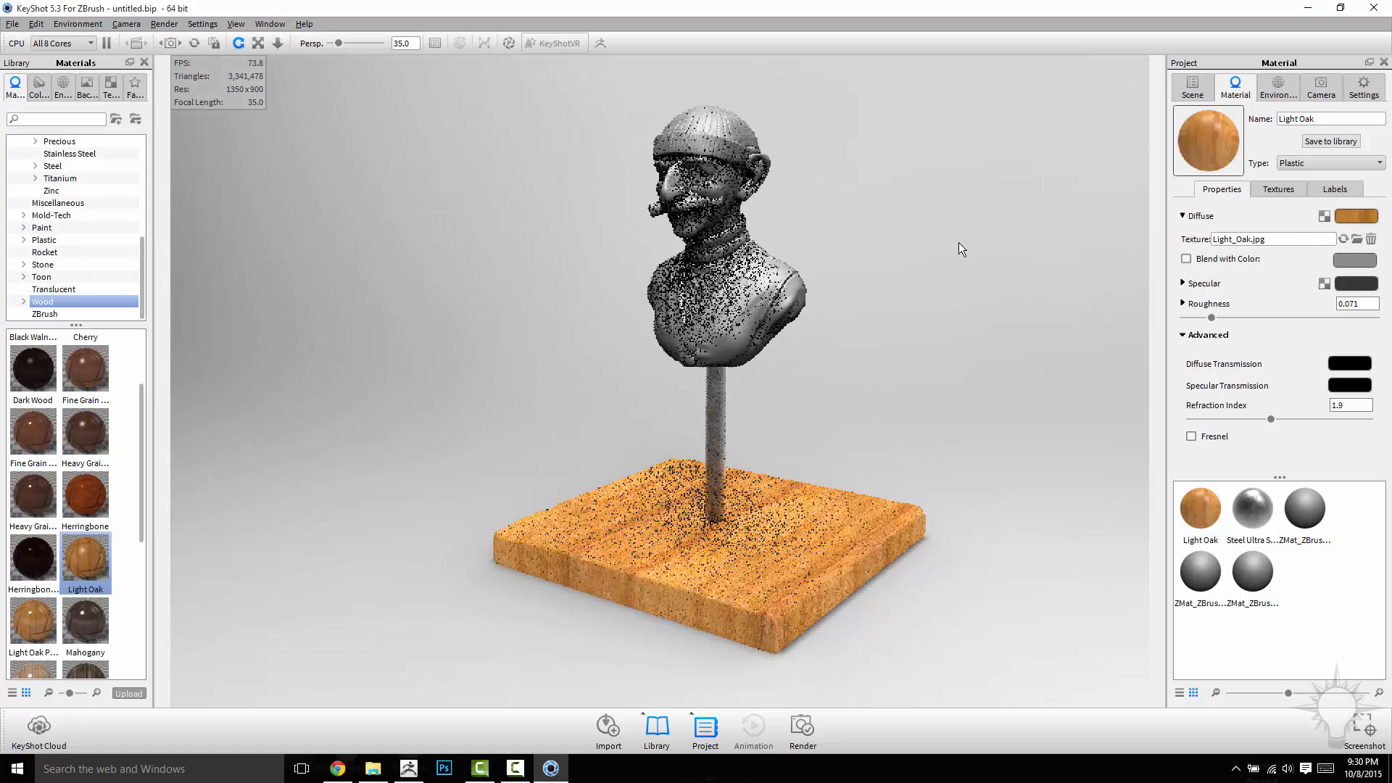
{"action": "left_click", "coordinate": [1192, 87]}
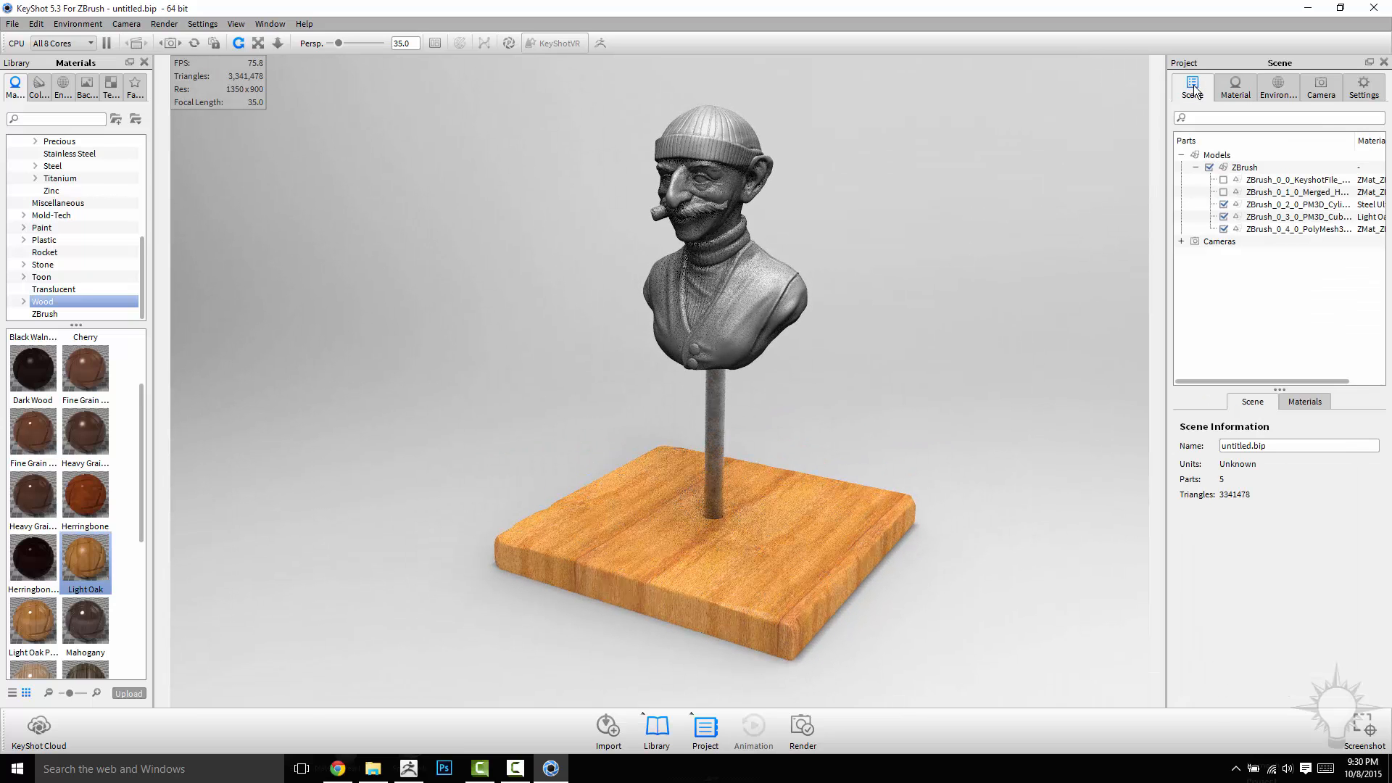
Browse the outdoor environments for the urban HDRI and start choosing a backplate photo.
{"action": "left_click", "coordinate": [1277, 87]}
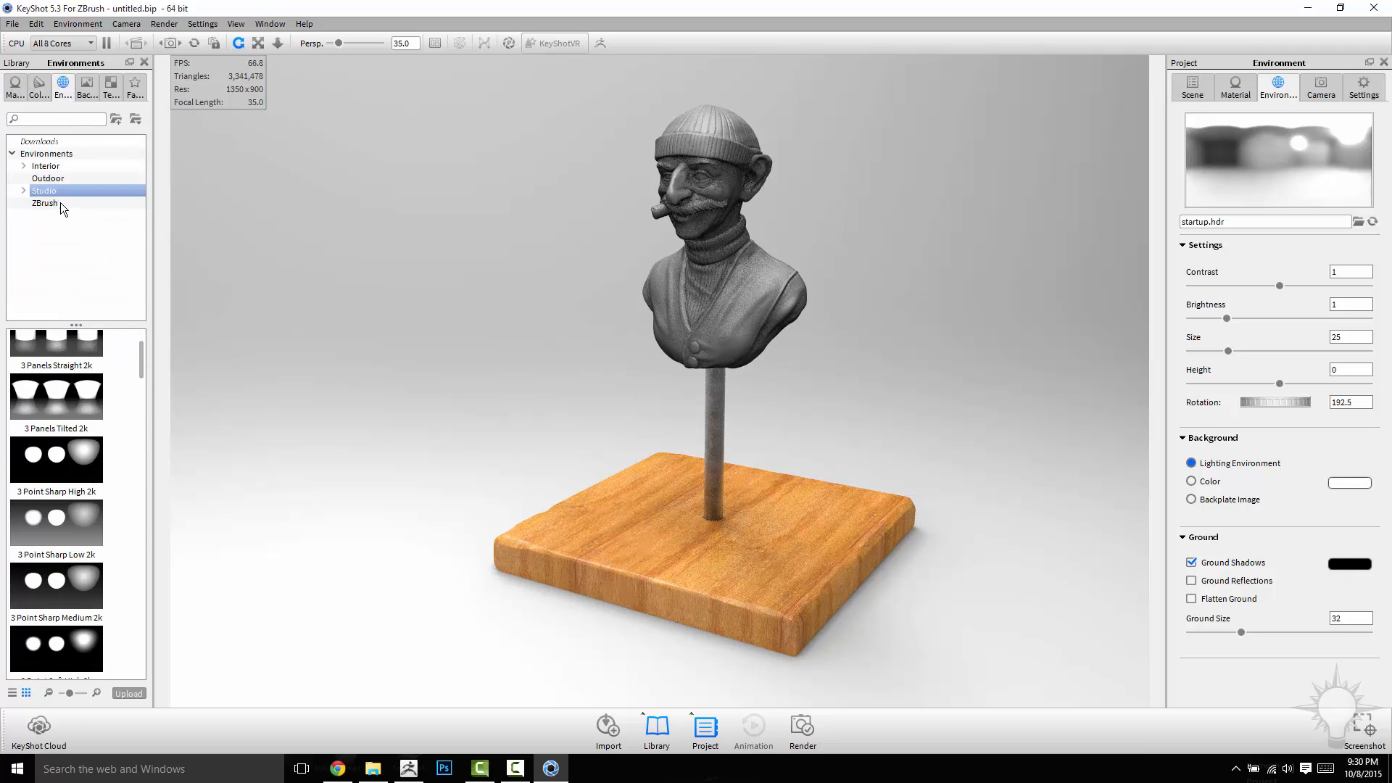
{"action": "left_click", "coordinate": [49, 178]}
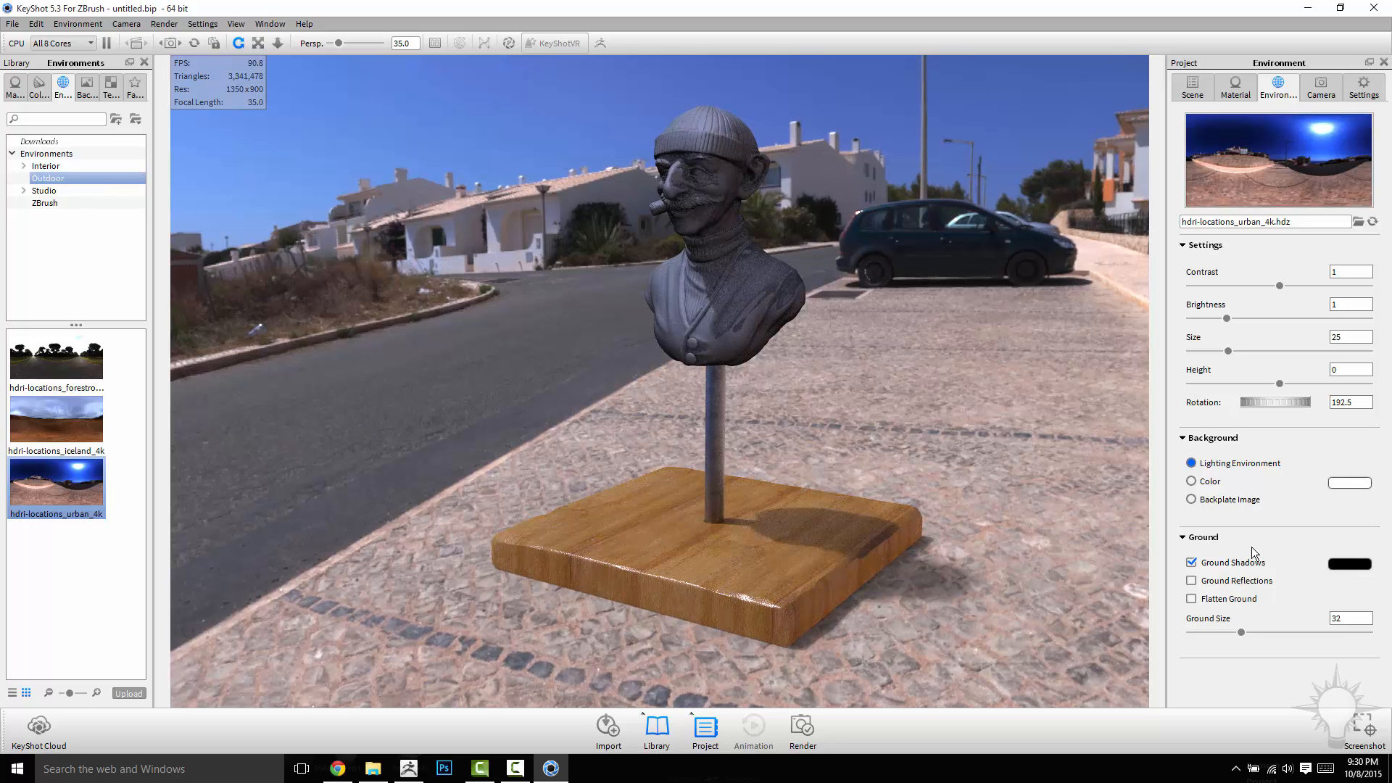
{"action": "left_click", "coordinate": [1191, 499]}
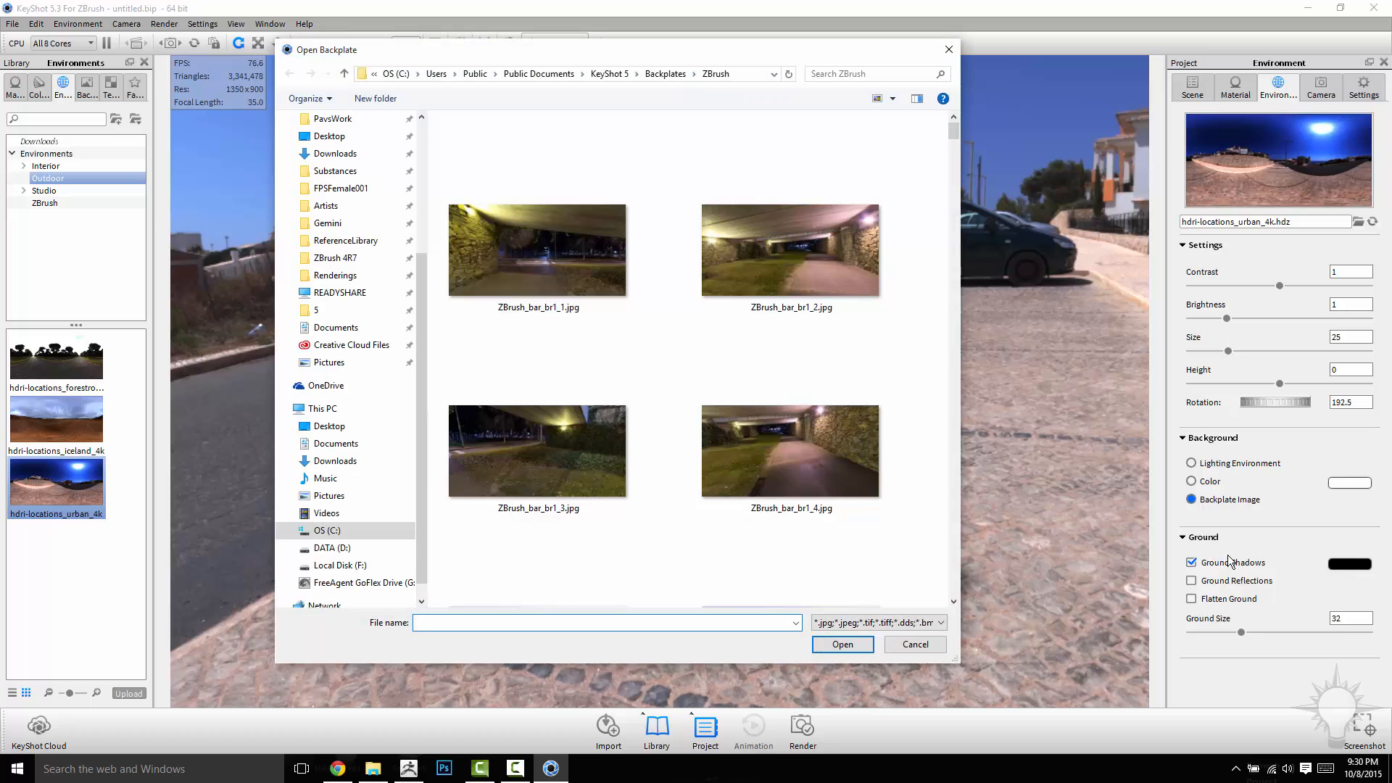
Browse to Backplates > ZBrush and set ZBrushShop_05.jpg workbench photo as the backplate.
{"action": "left_click", "coordinate": [536, 249]}
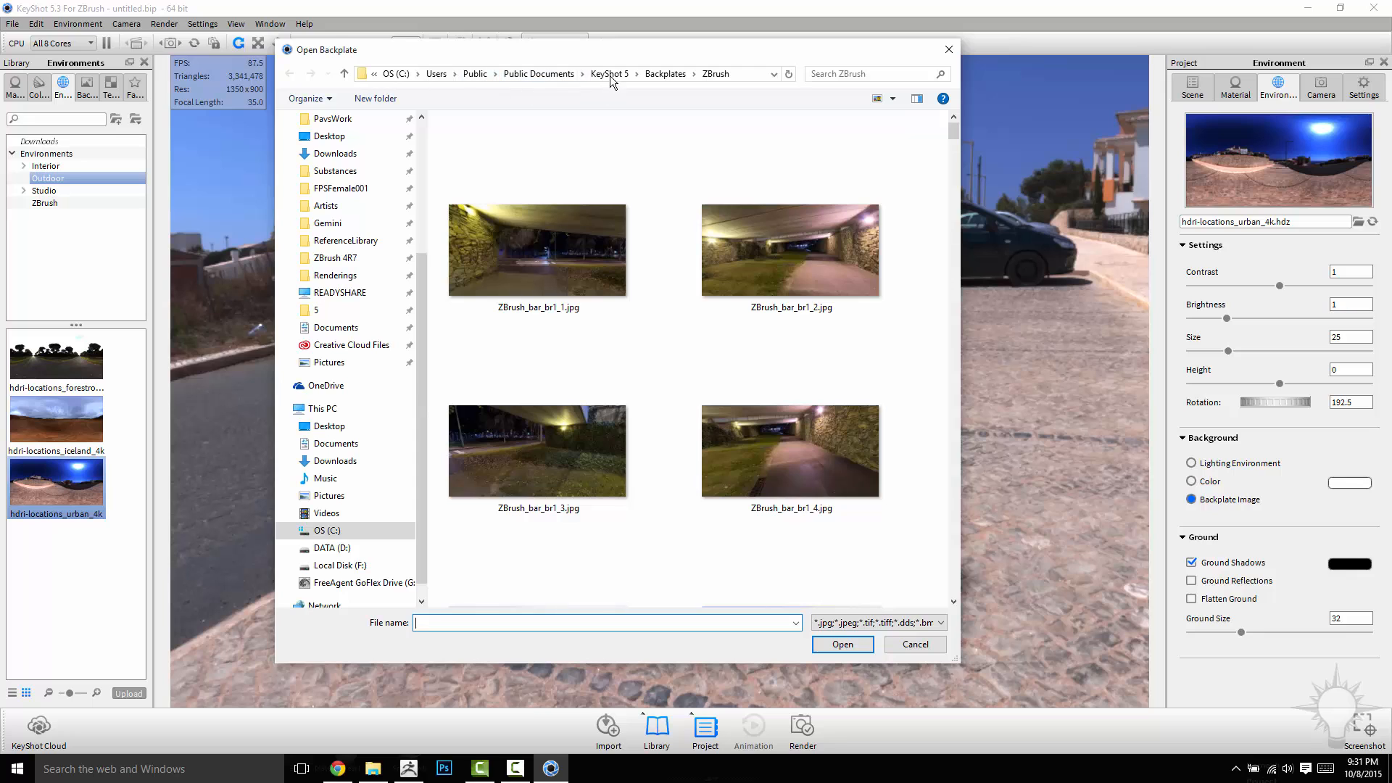
{"action": "left_click", "coordinate": [664, 74]}
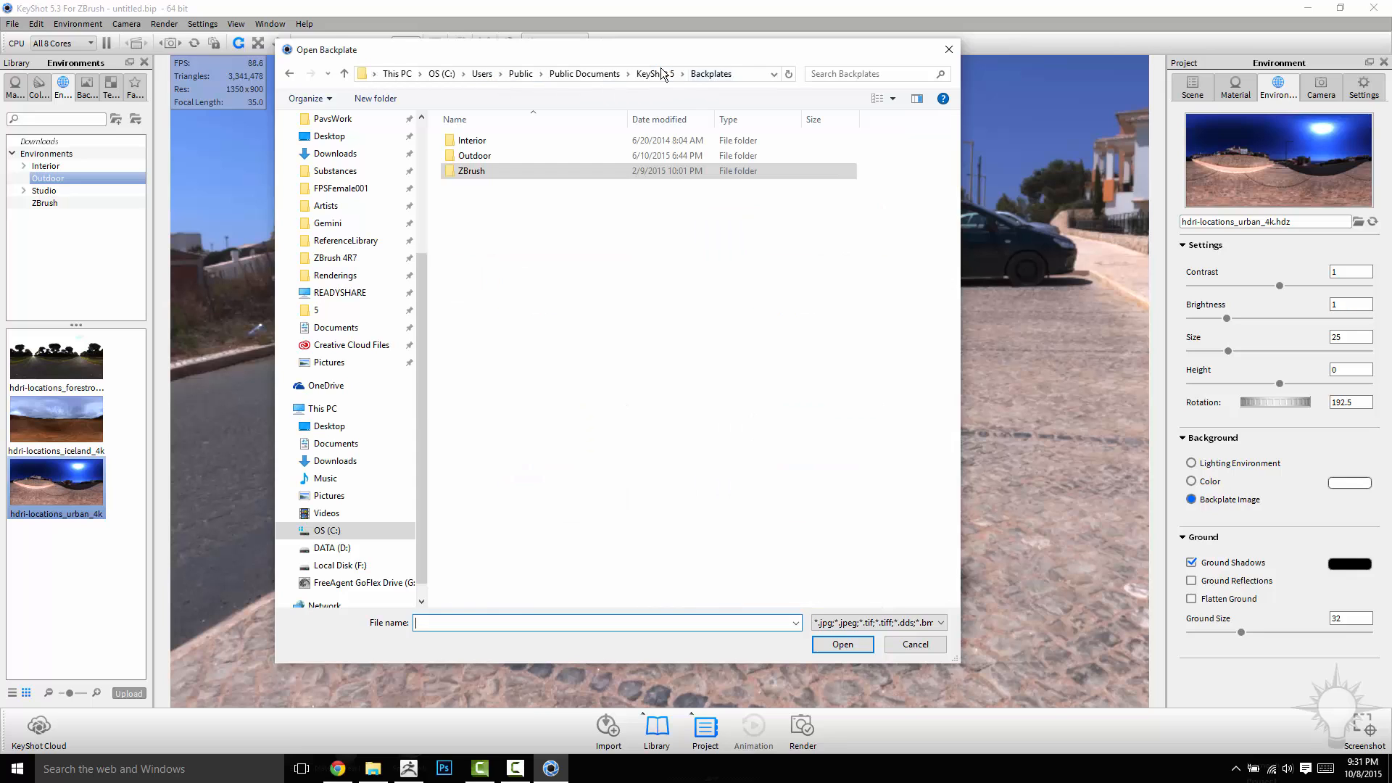
{"action": "double_click", "coordinate": [471, 172]}
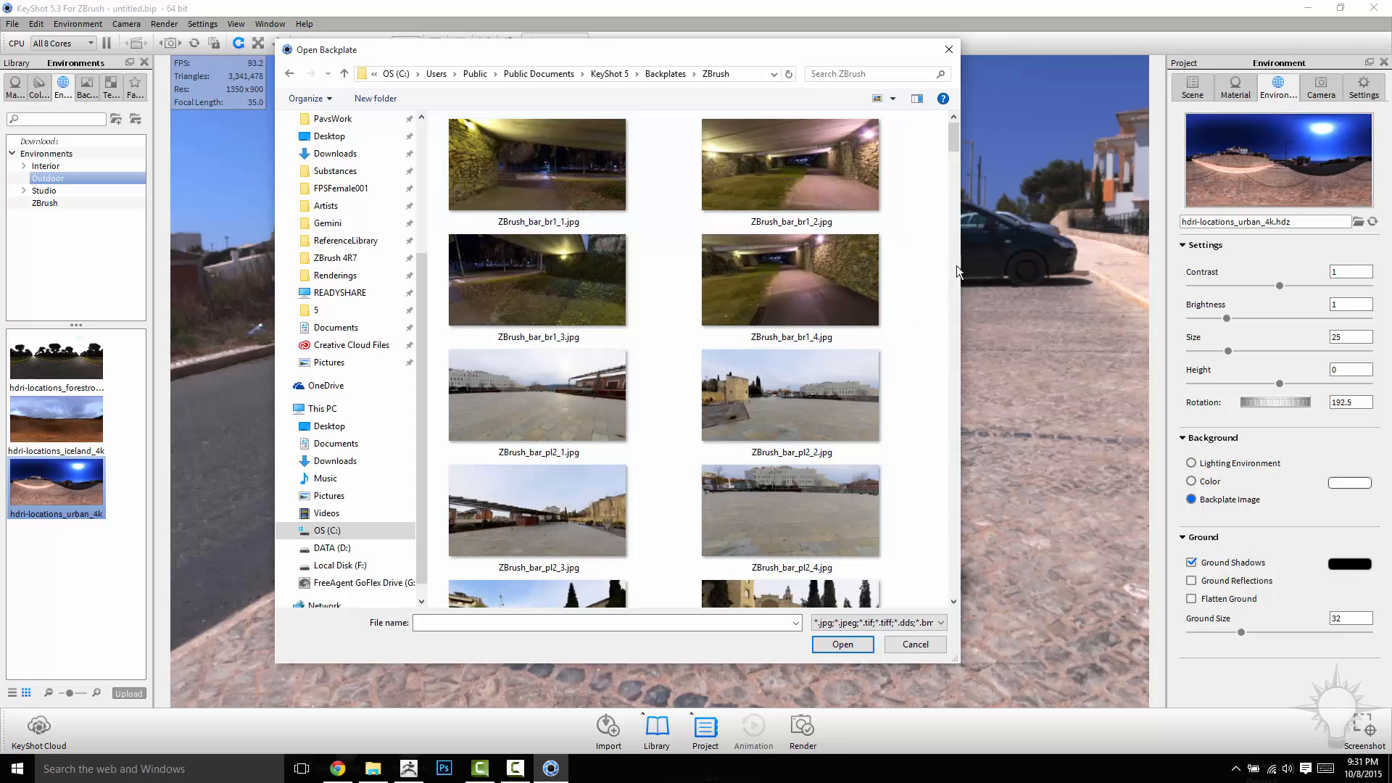
{"action": "scroll", "scroll_direction": "down", "scroll_amount": 3}
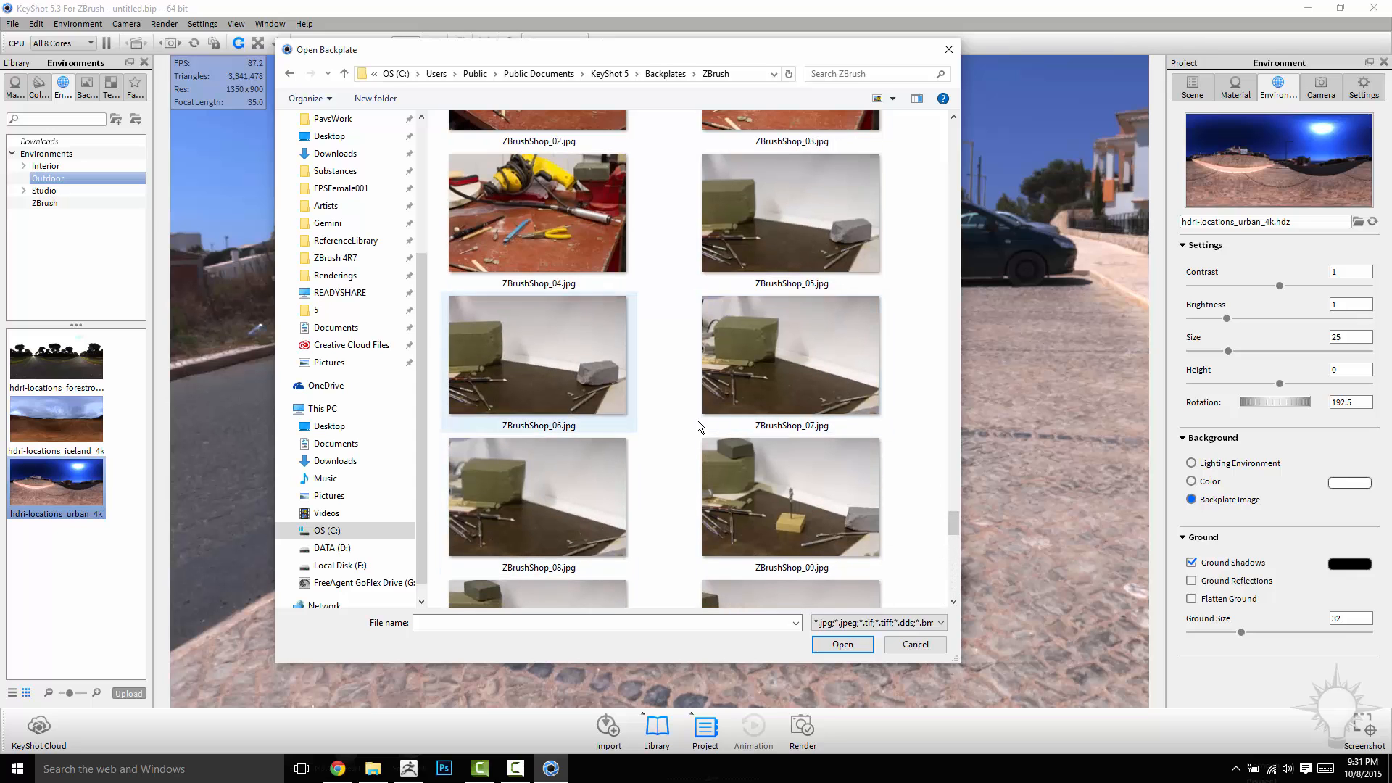
{"action": "left_click", "coordinate": [915, 644]}
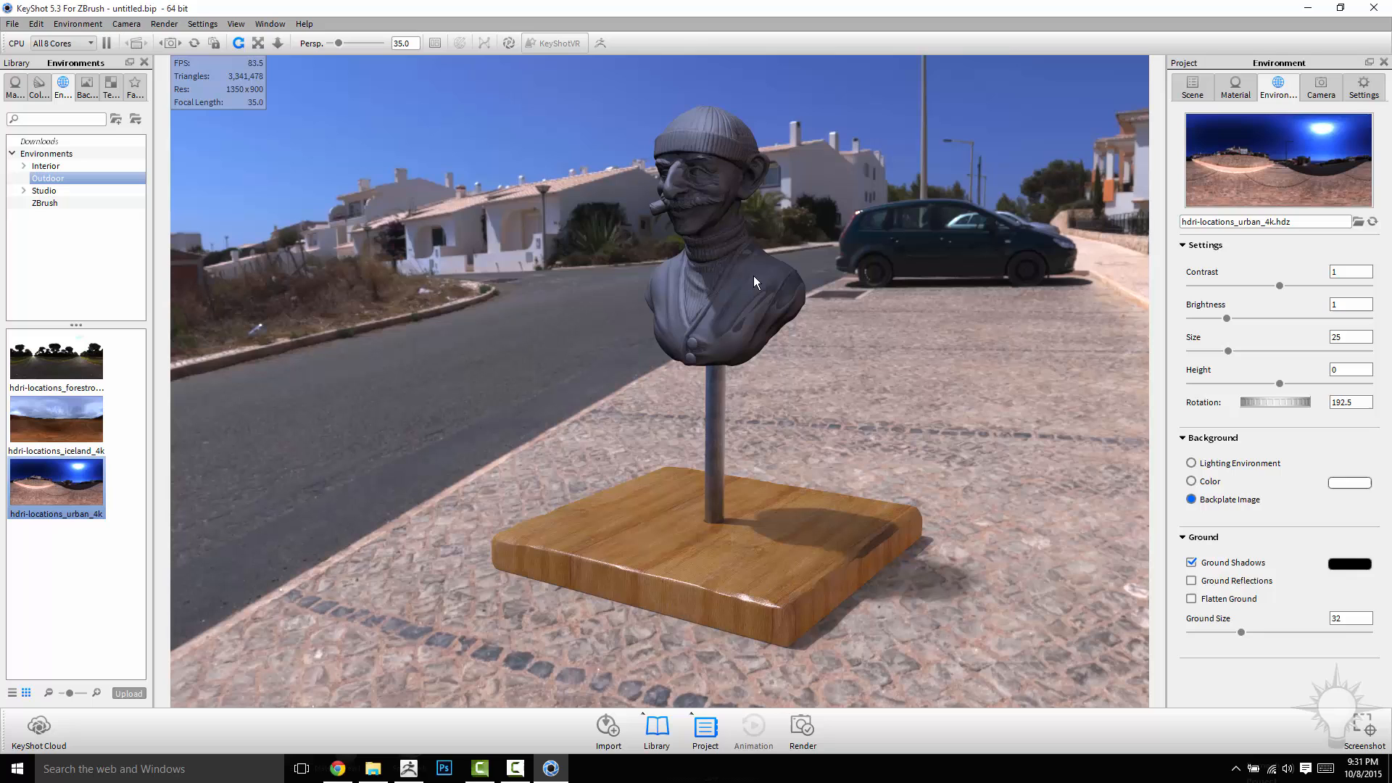
{"action": "mouse_move", "coordinate": [911, 322]}
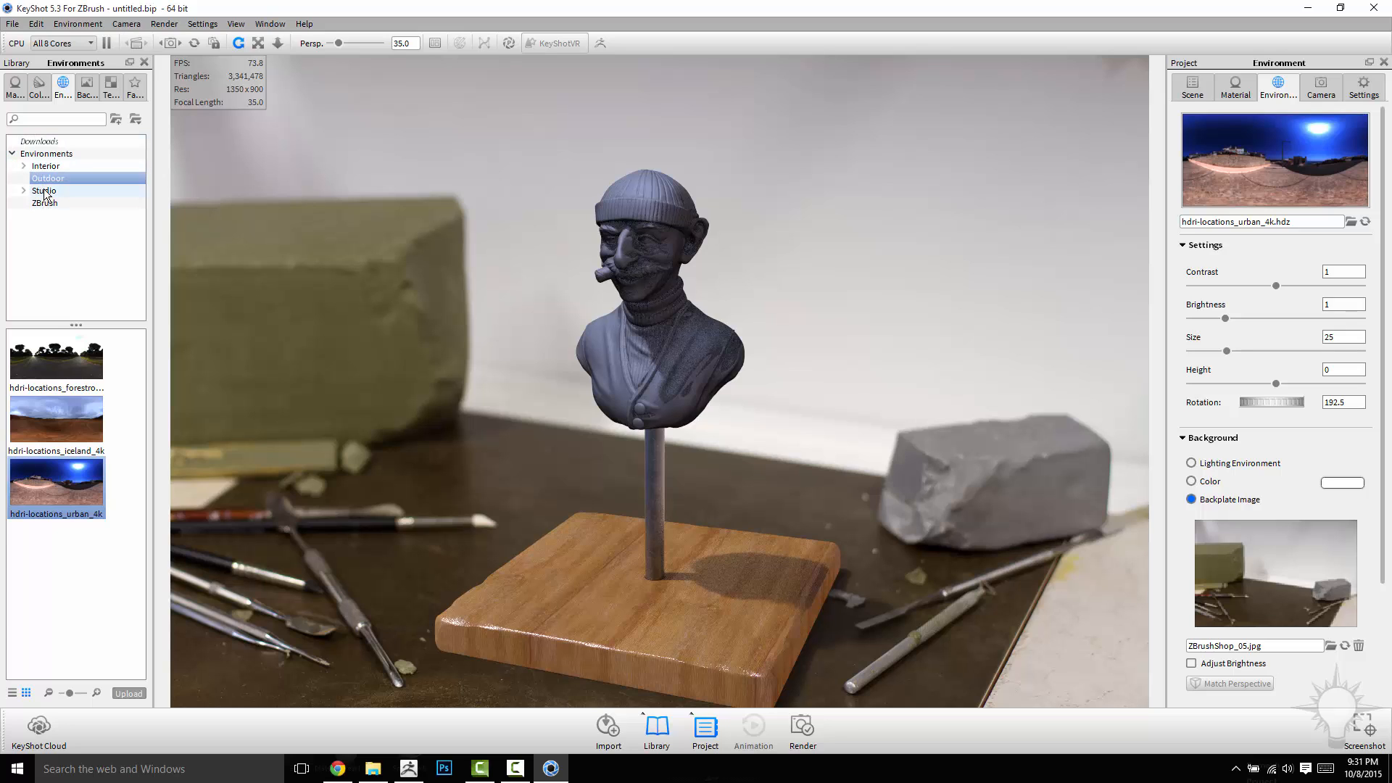
Browse the Studio environments and load the startup HDRI as scene lighting.
{"action": "left_click", "coordinate": [43, 190]}
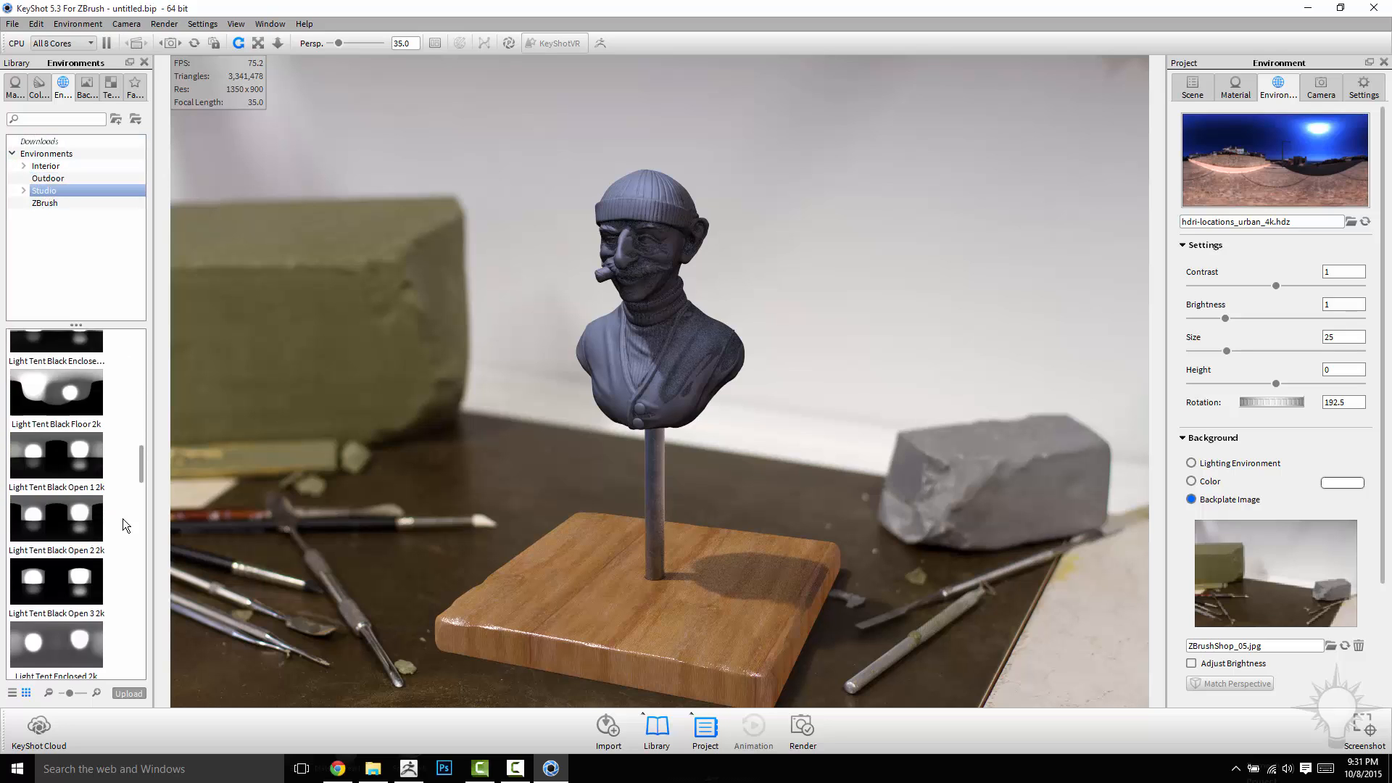
{"action": "scroll", "scroll_direction": "down", "scroll_amount": 3}
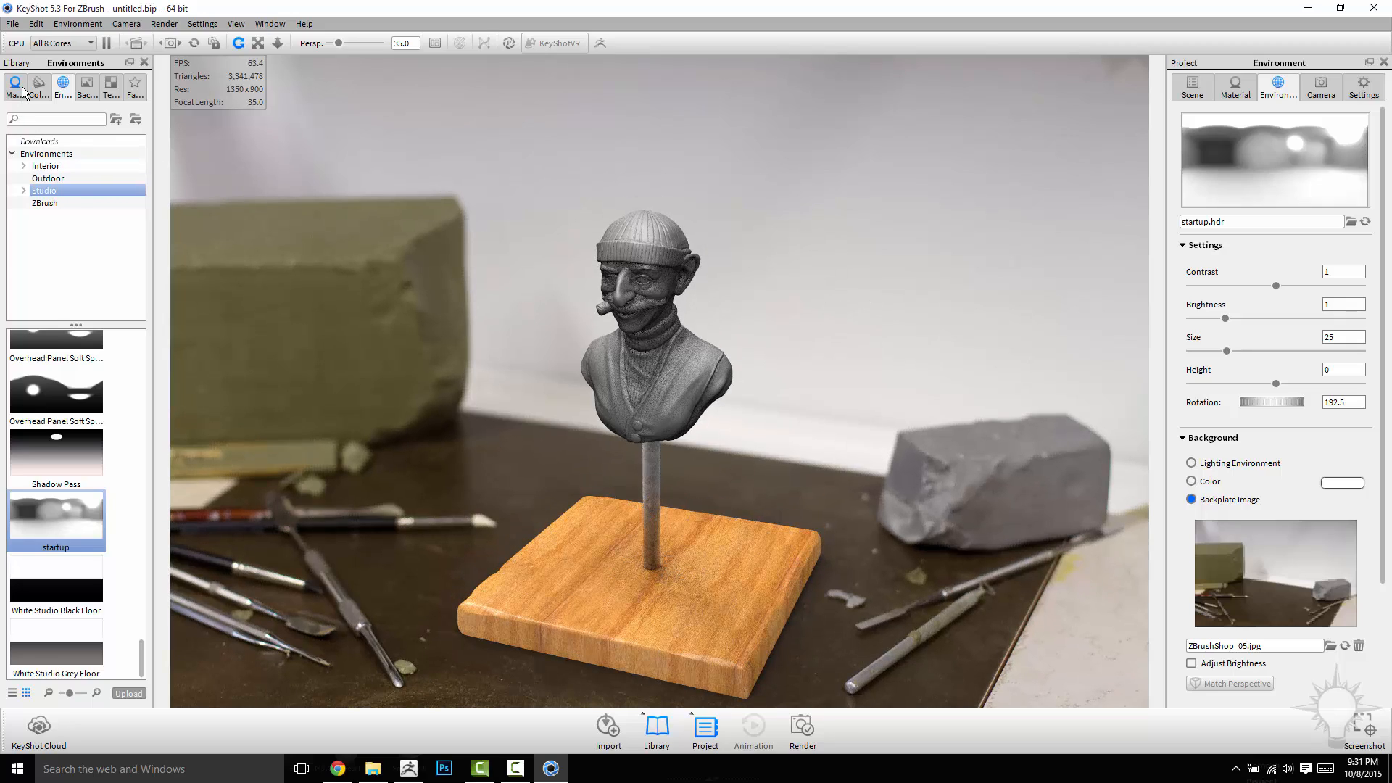
Browse soft plastic and ZBrush clay materials, then apply the olive ZBrush Clay to the bust.
{"action": "left_click", "coordinate": [14, 83]}
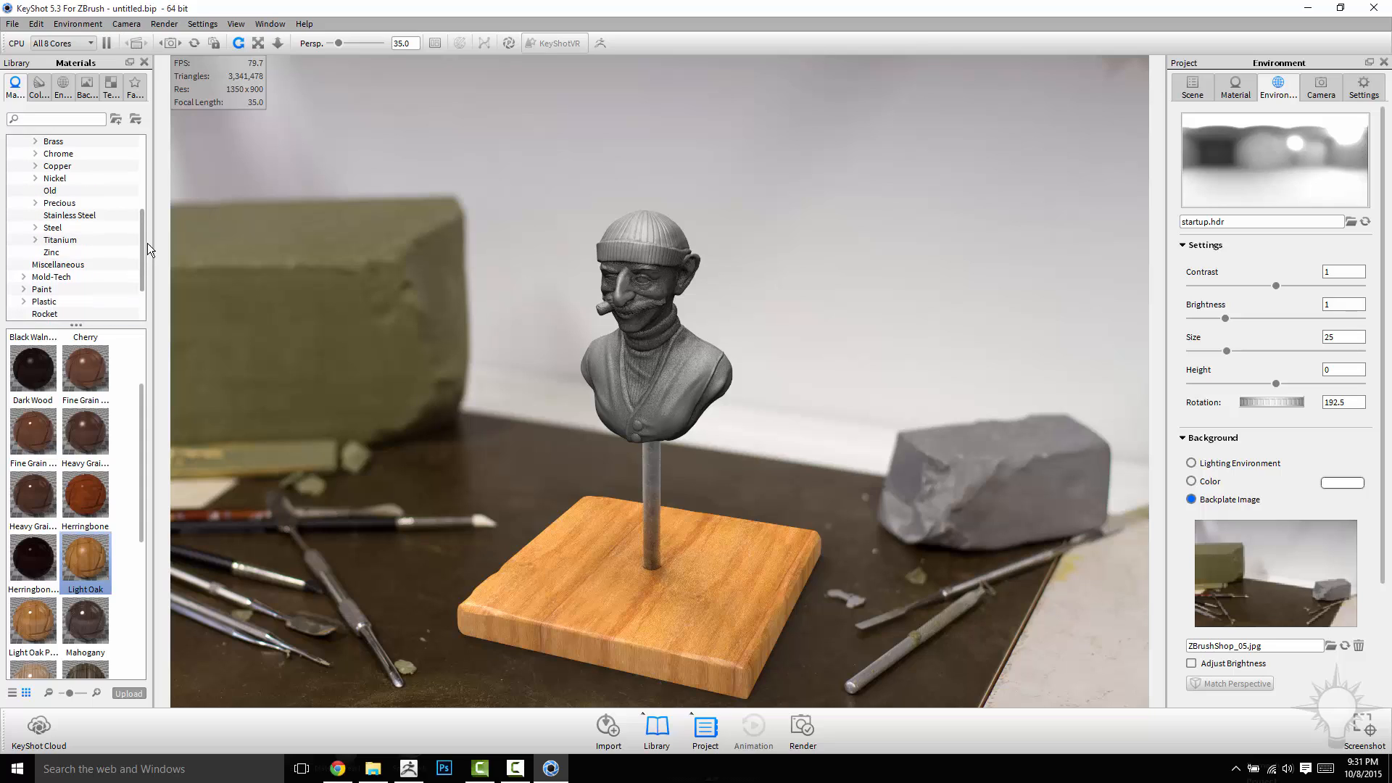
{"action": "left_click", "coordinate": [24, 203]}
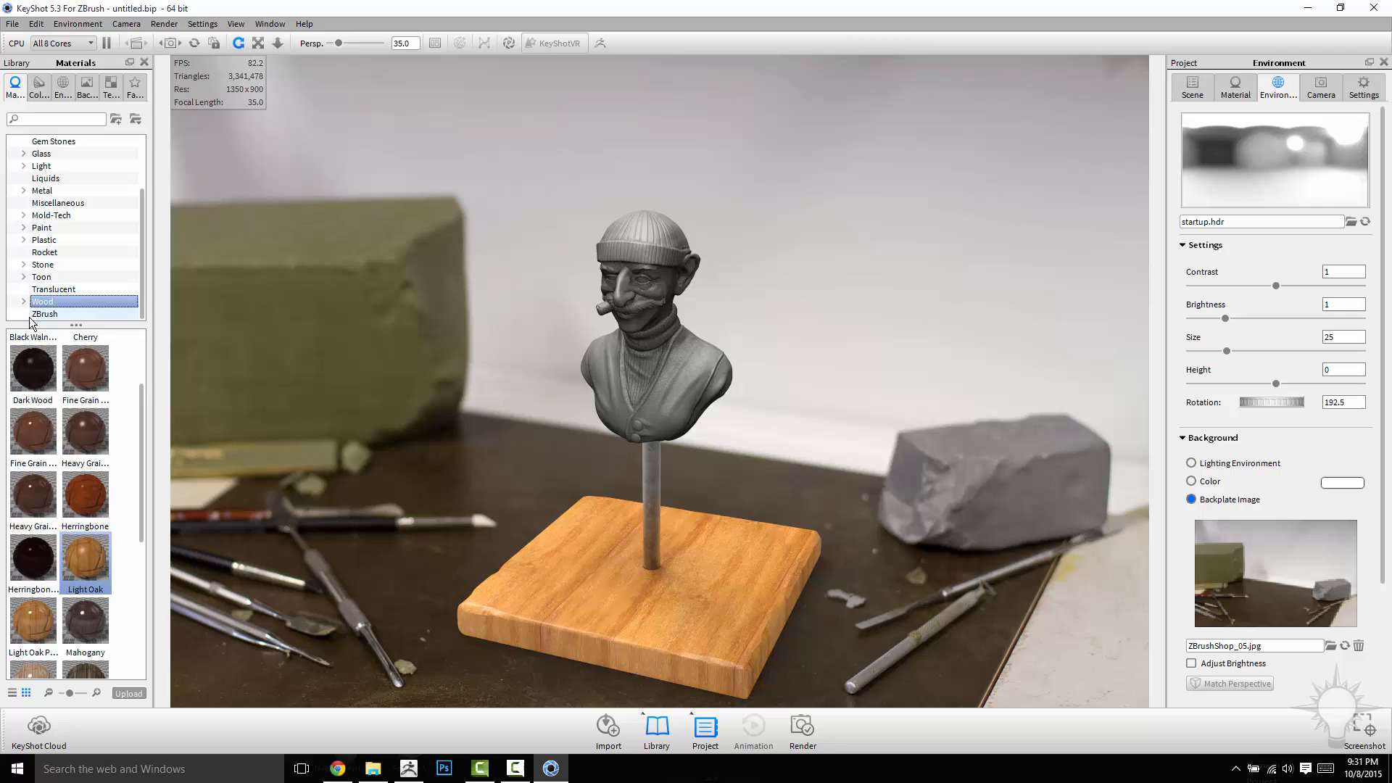
{"action": "left_click", "coordinate": [25, 177]}
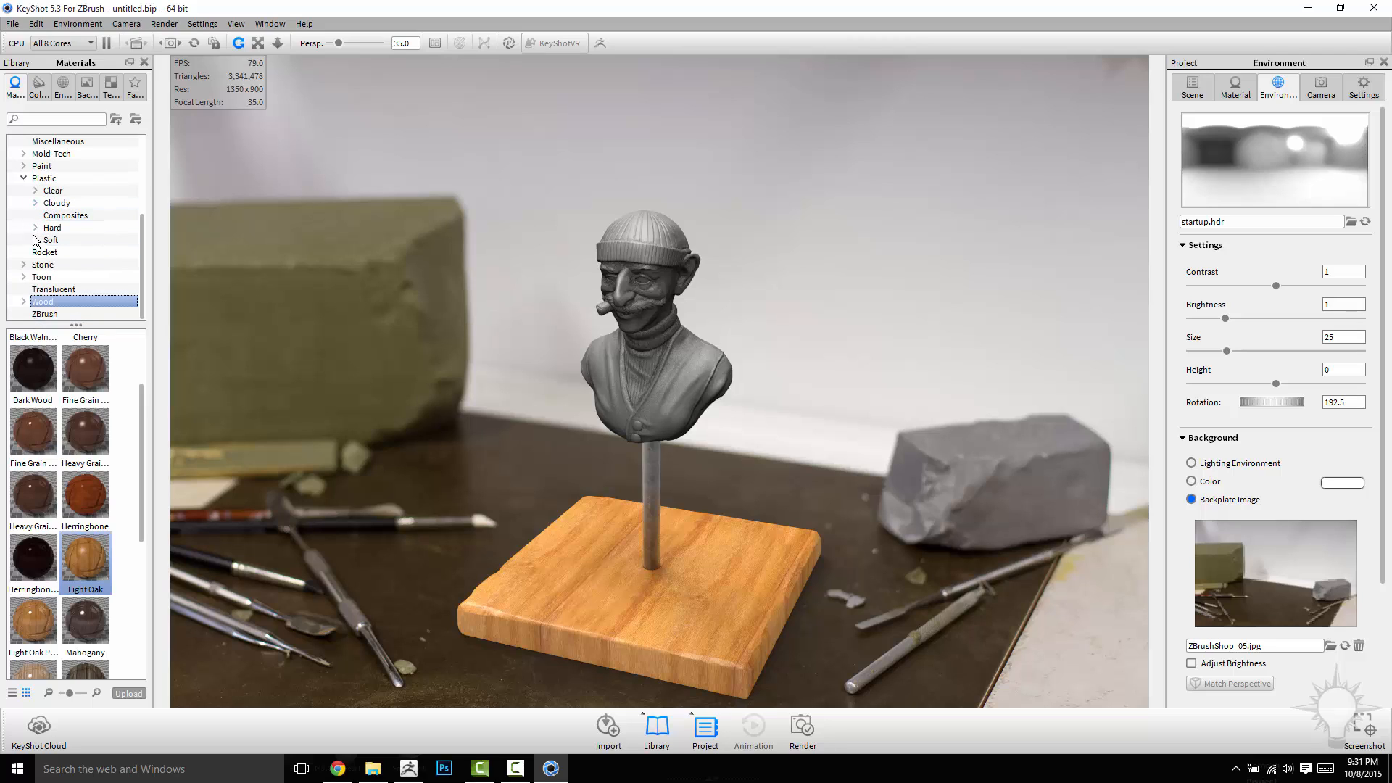
{"action": "left_click", "coordinate": [52, 239]}
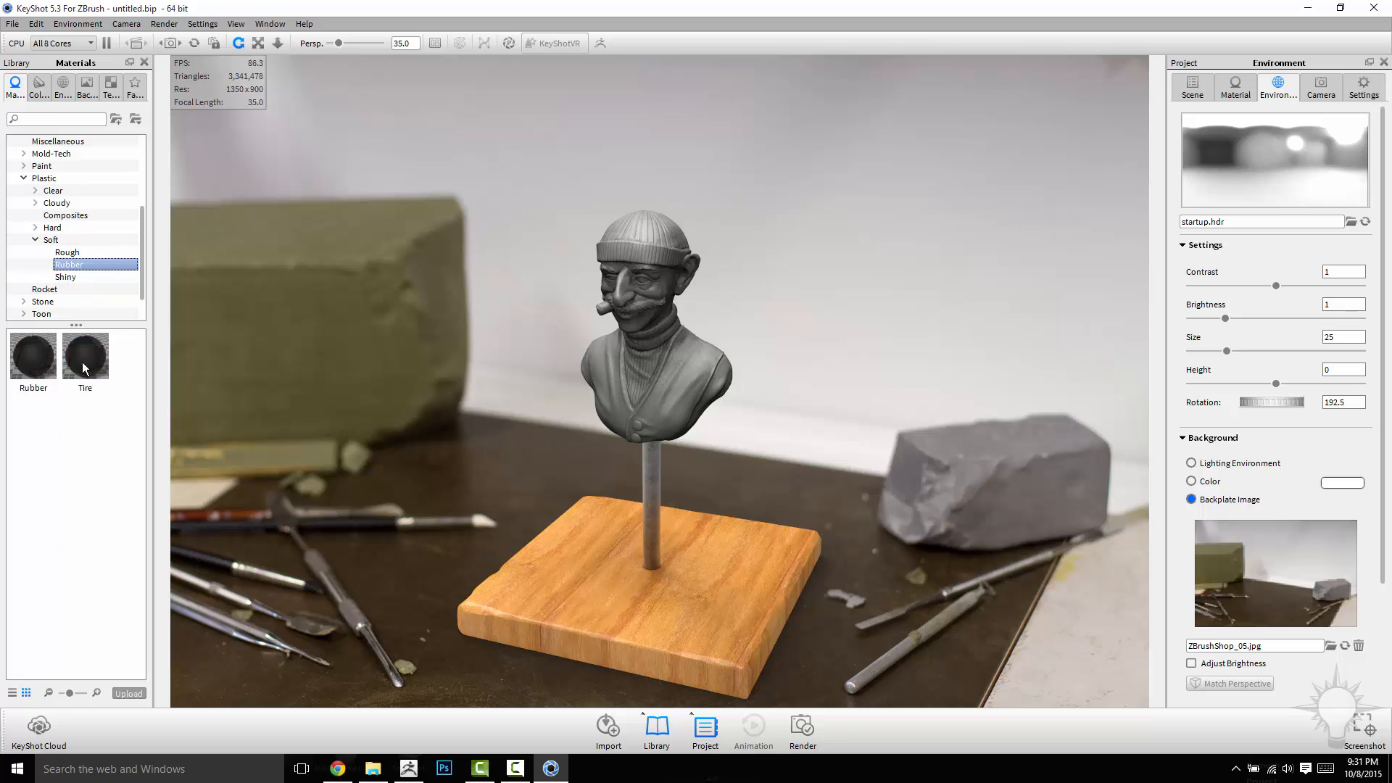
{"action": "left_click", "coordinate": [67, 252]}
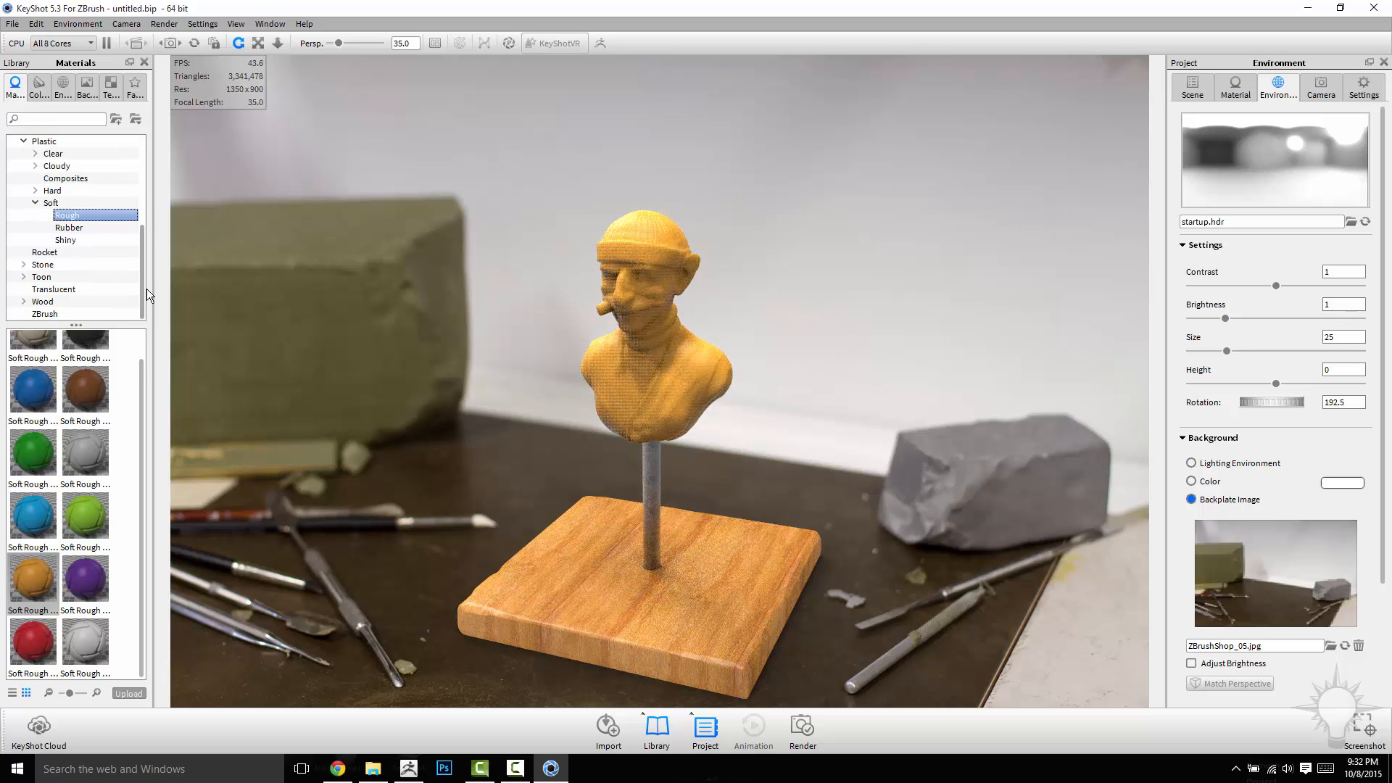
{"action": "left_click", "coordinate": [45, 313]}
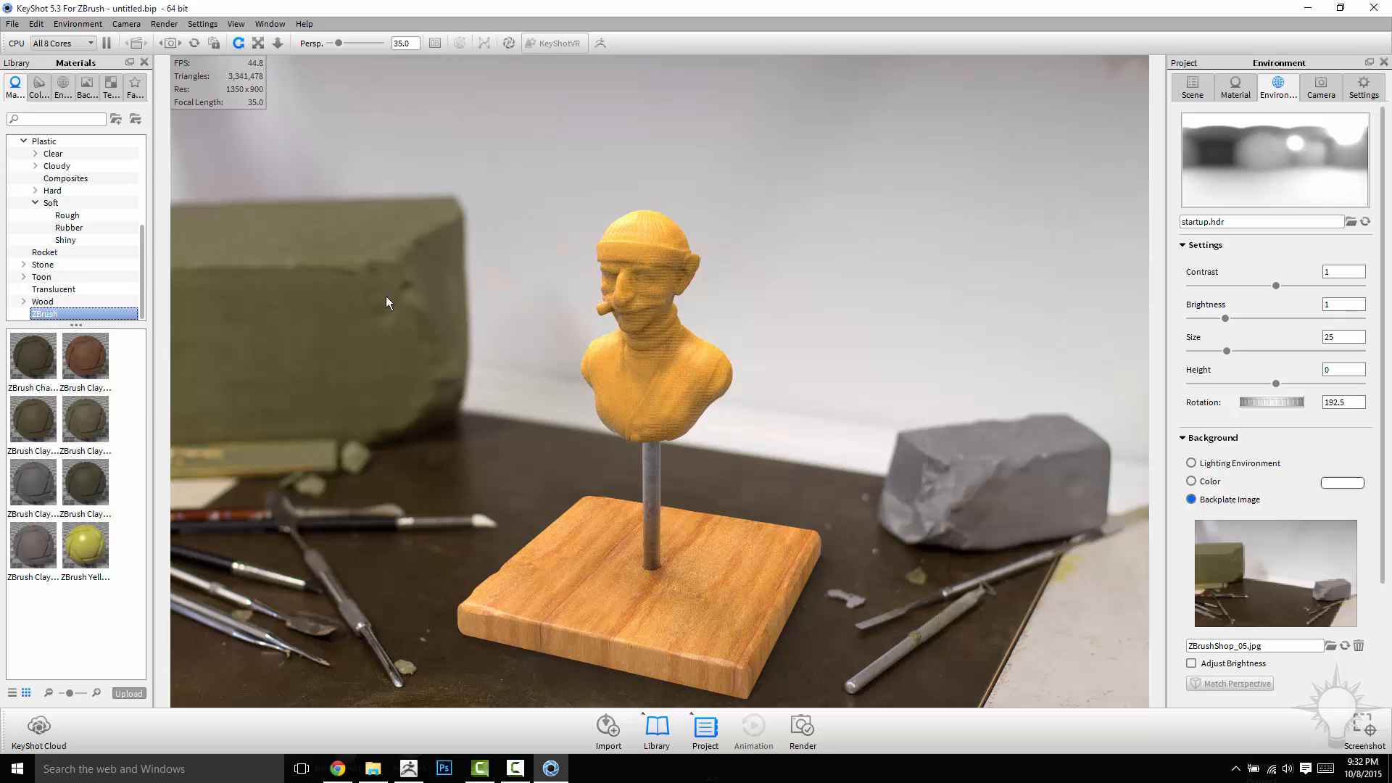
{"action": "mouse_move", "coordinate": [422, 334]}
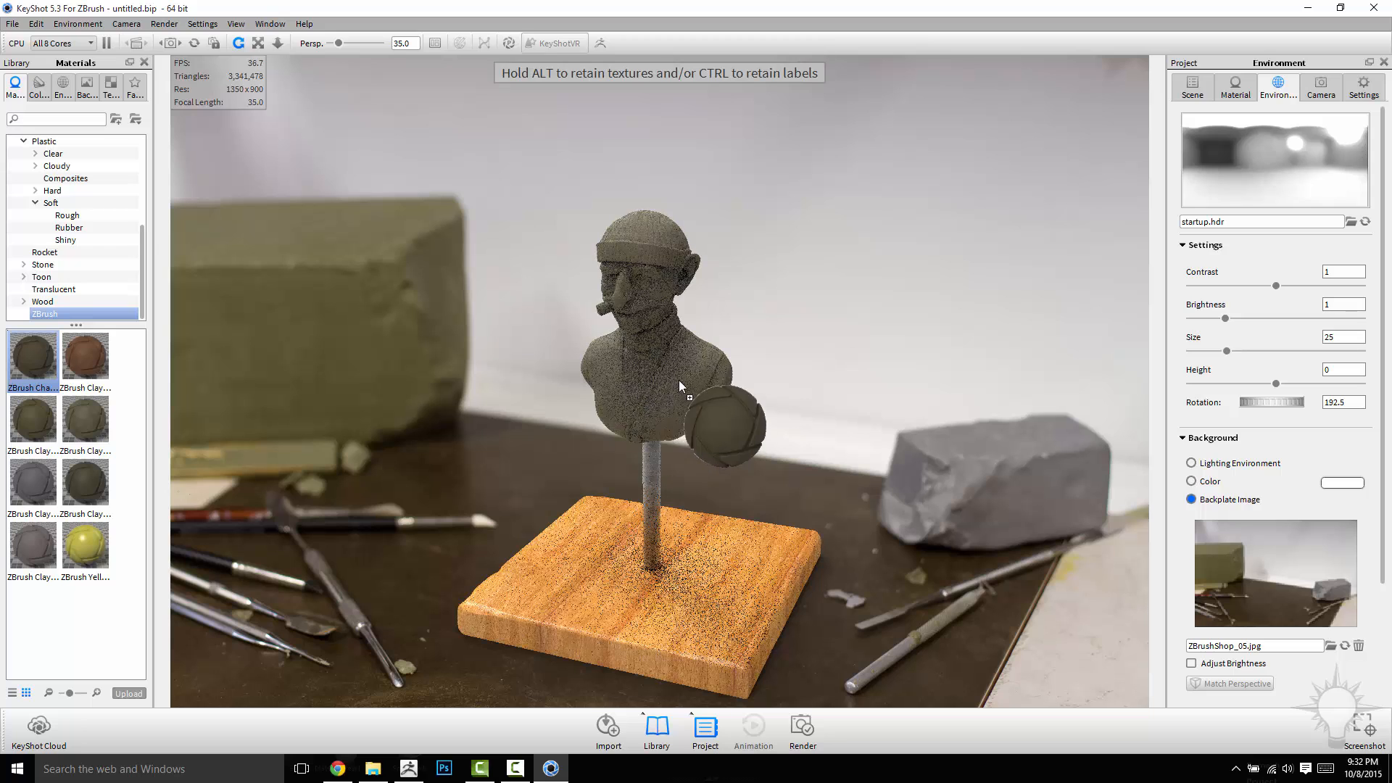
{"action": "left_click", "coordinate": [32, 418]}
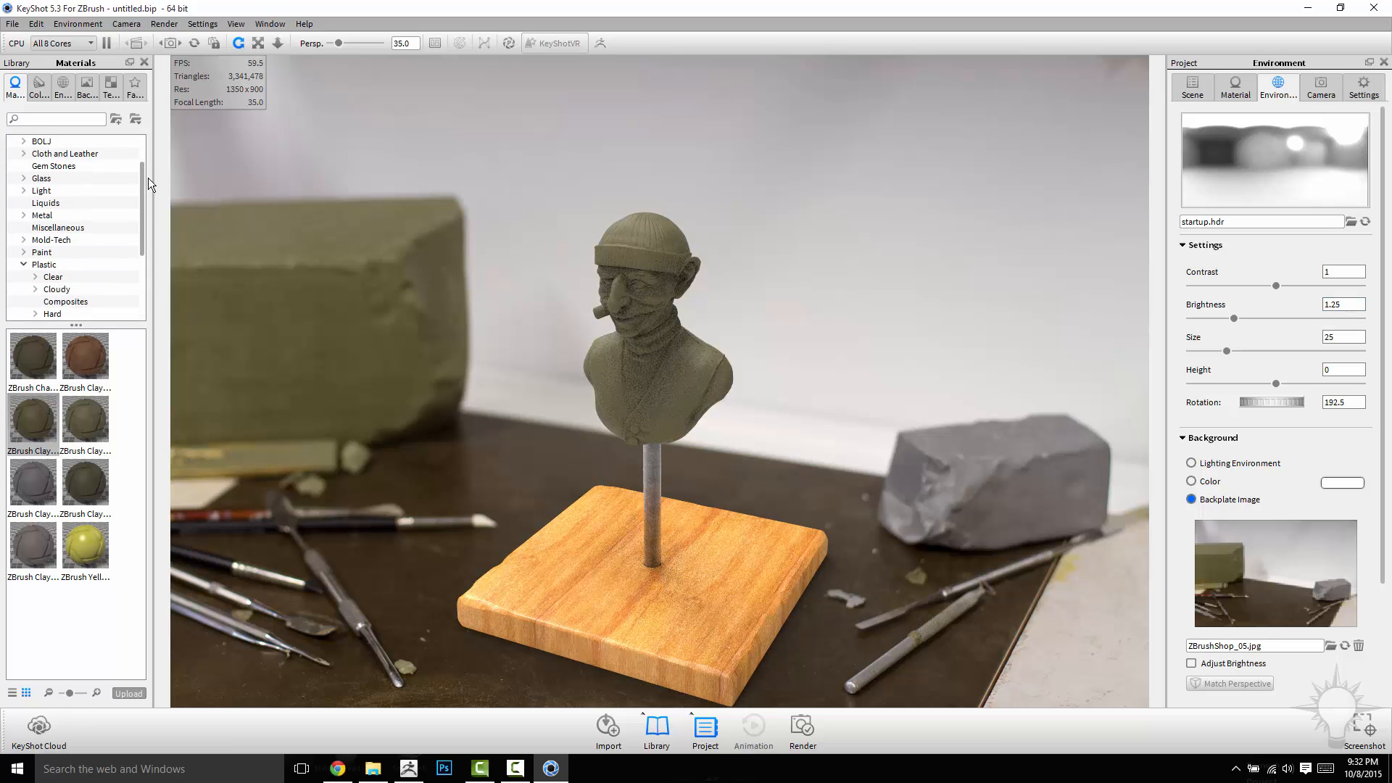
Try an Overhead Panel HDR, return to startup.hdr and set its Rotation to 221.
{"action": "left_click", "coordinate": [62, 81]}
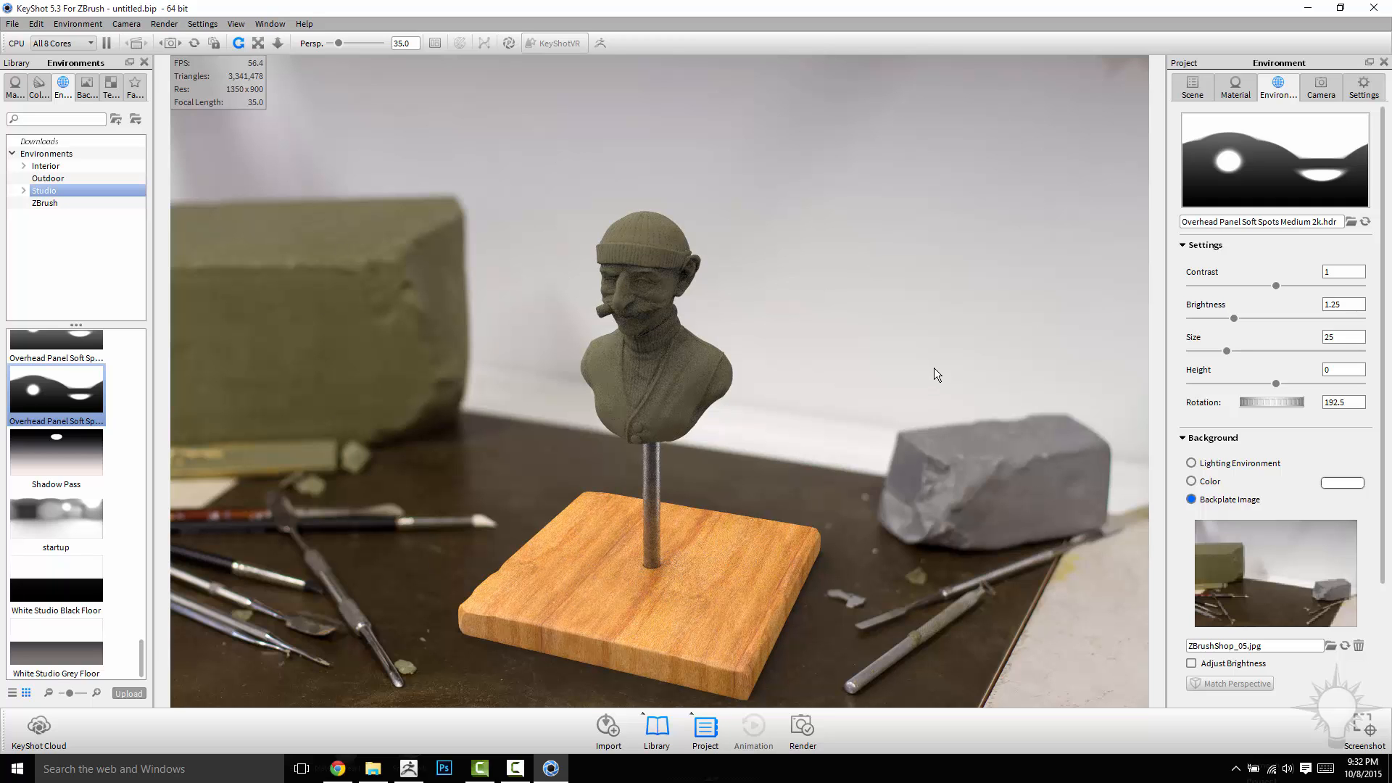
{"action": "left_click_drag", "start_coordinate": [1251, 402], "coordinate": [1305, 402]}
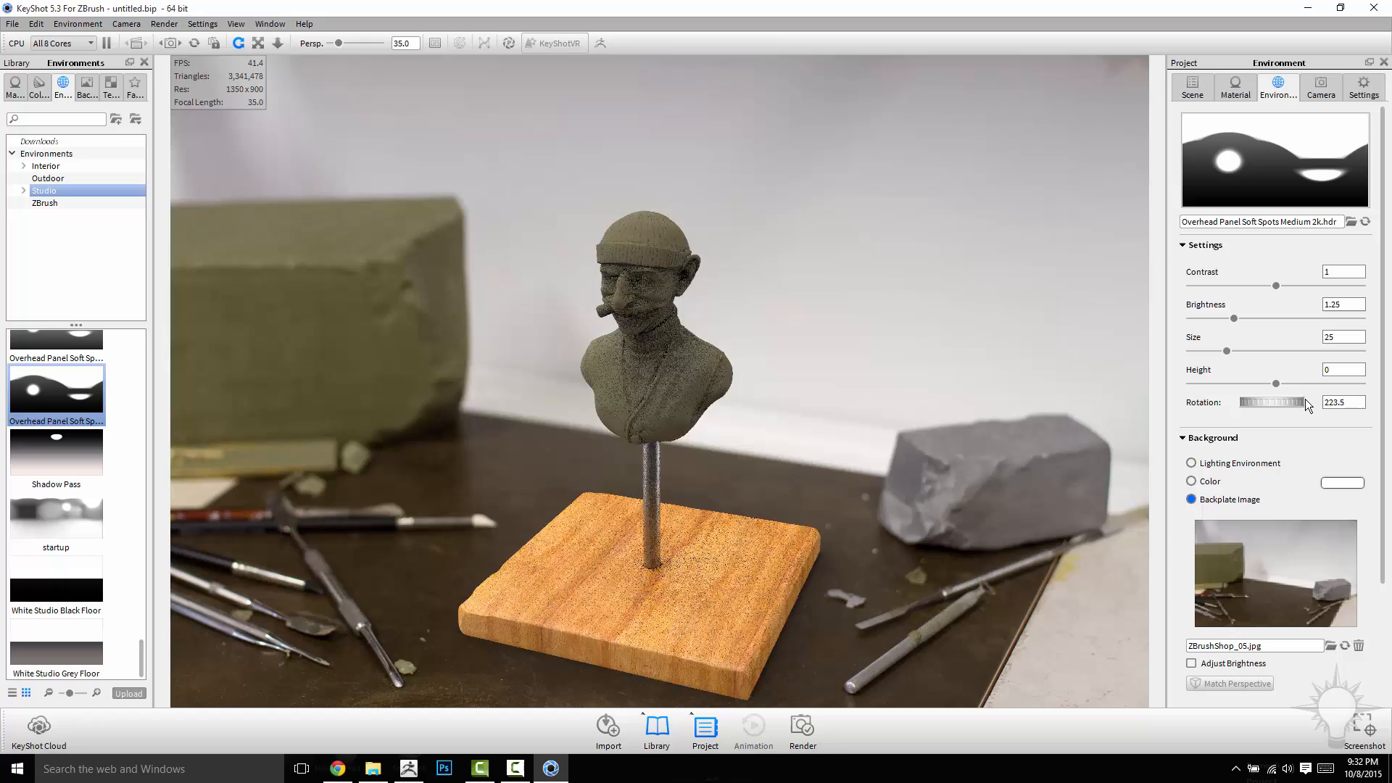
{"action": "left_click_drag", "start_coordinate": [1304, 401], "coordinate": [1260, 402]}
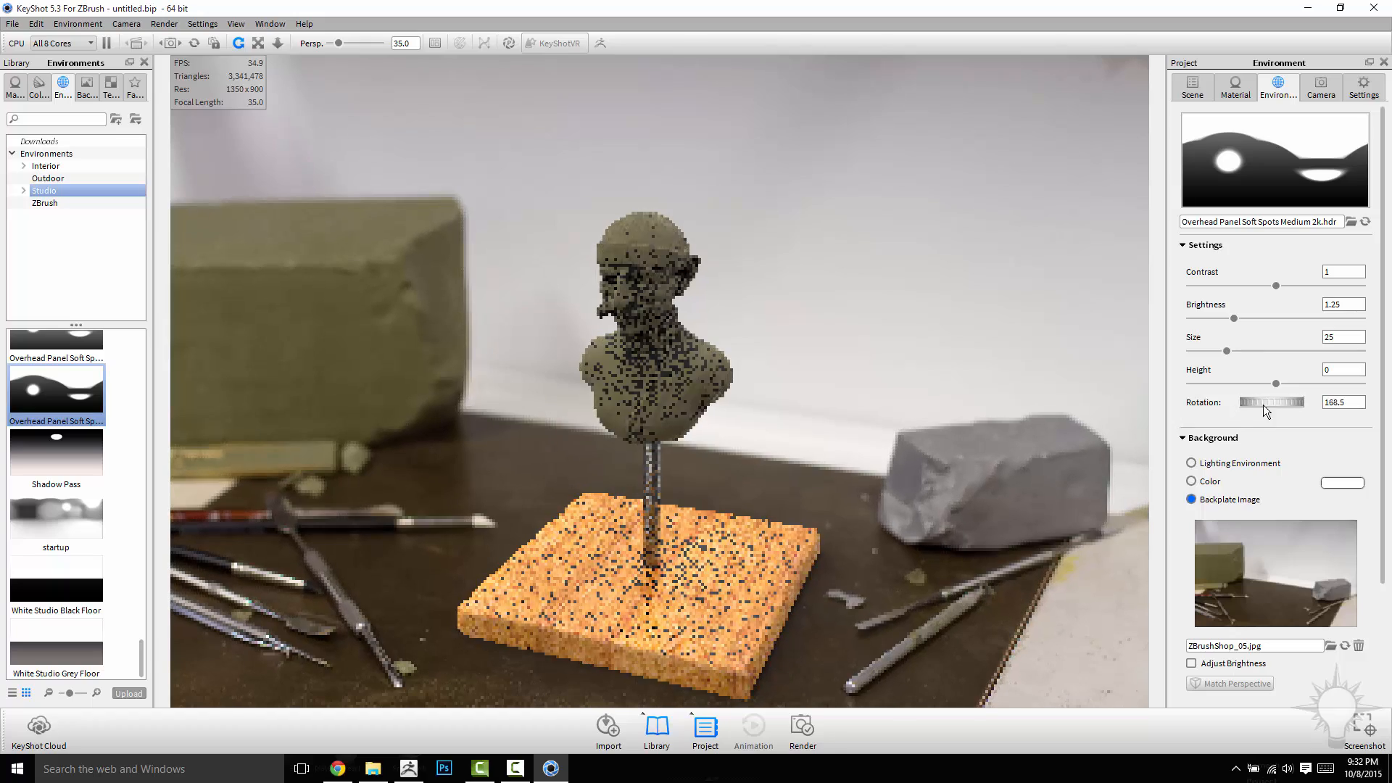
{"action": "left_click_drag", "start_coordinate": [1251, 401], "coordinate": [1296, 402]}
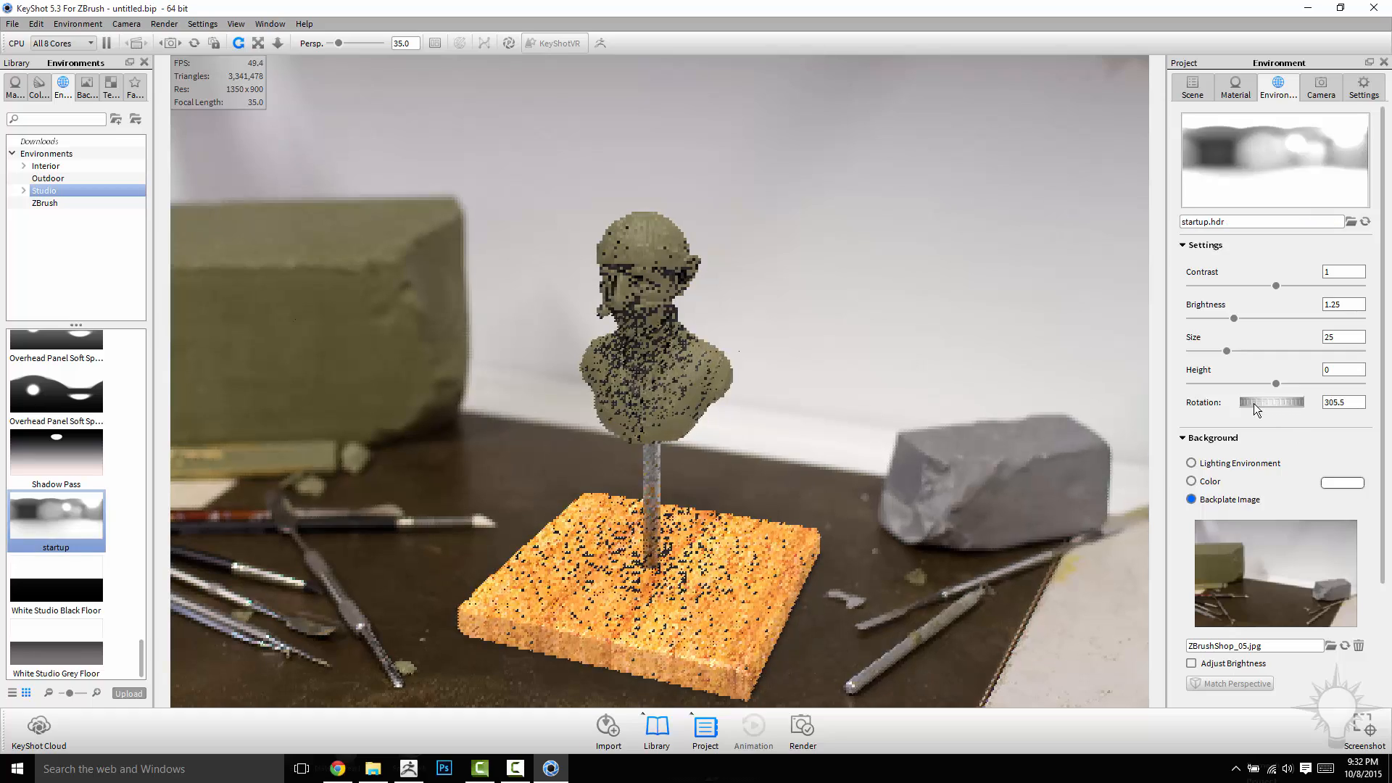
{"action": "left_click_drag", "start_coordinate": [1254, 401], "coordinate": [1276, 402]}
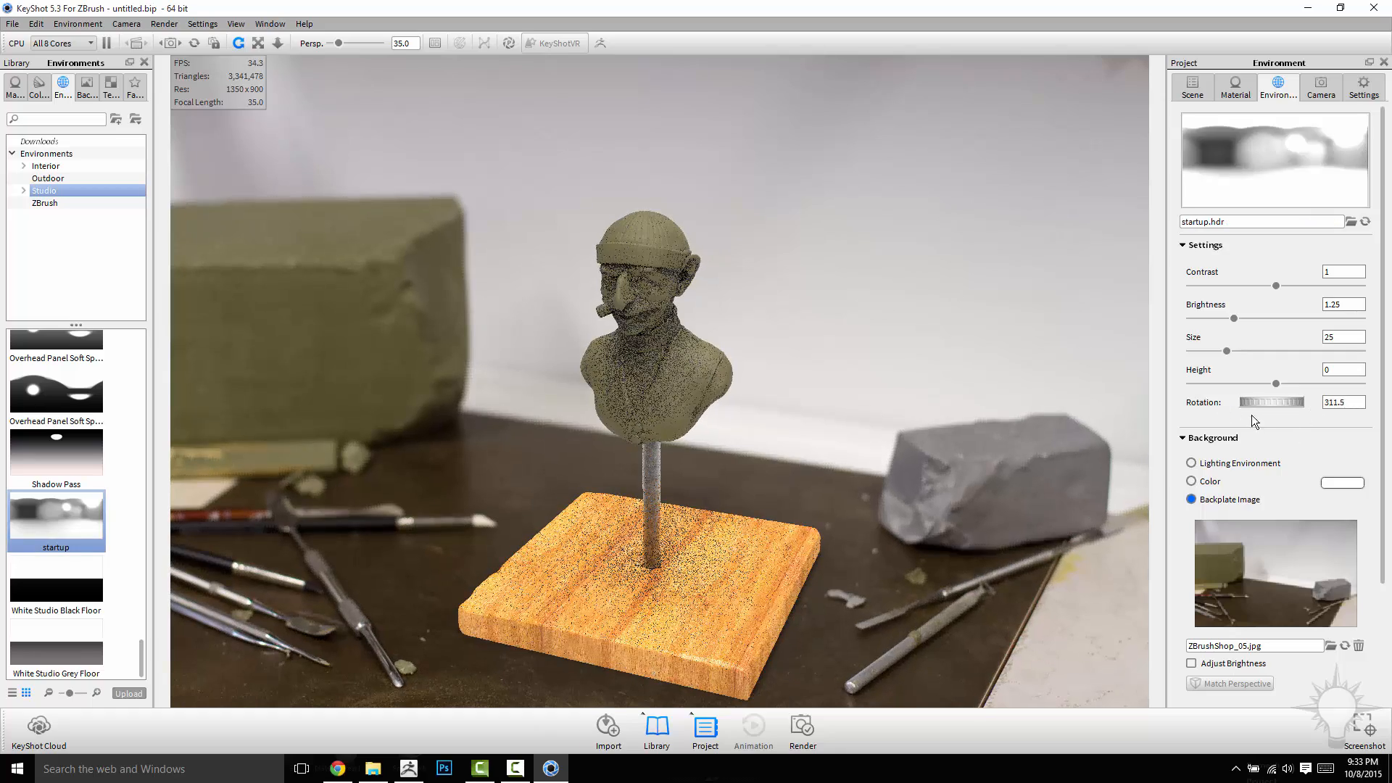
{"action": "left_click_drag", "start_coordinate": [1296, 402], "coordinate": [1259, 402]}
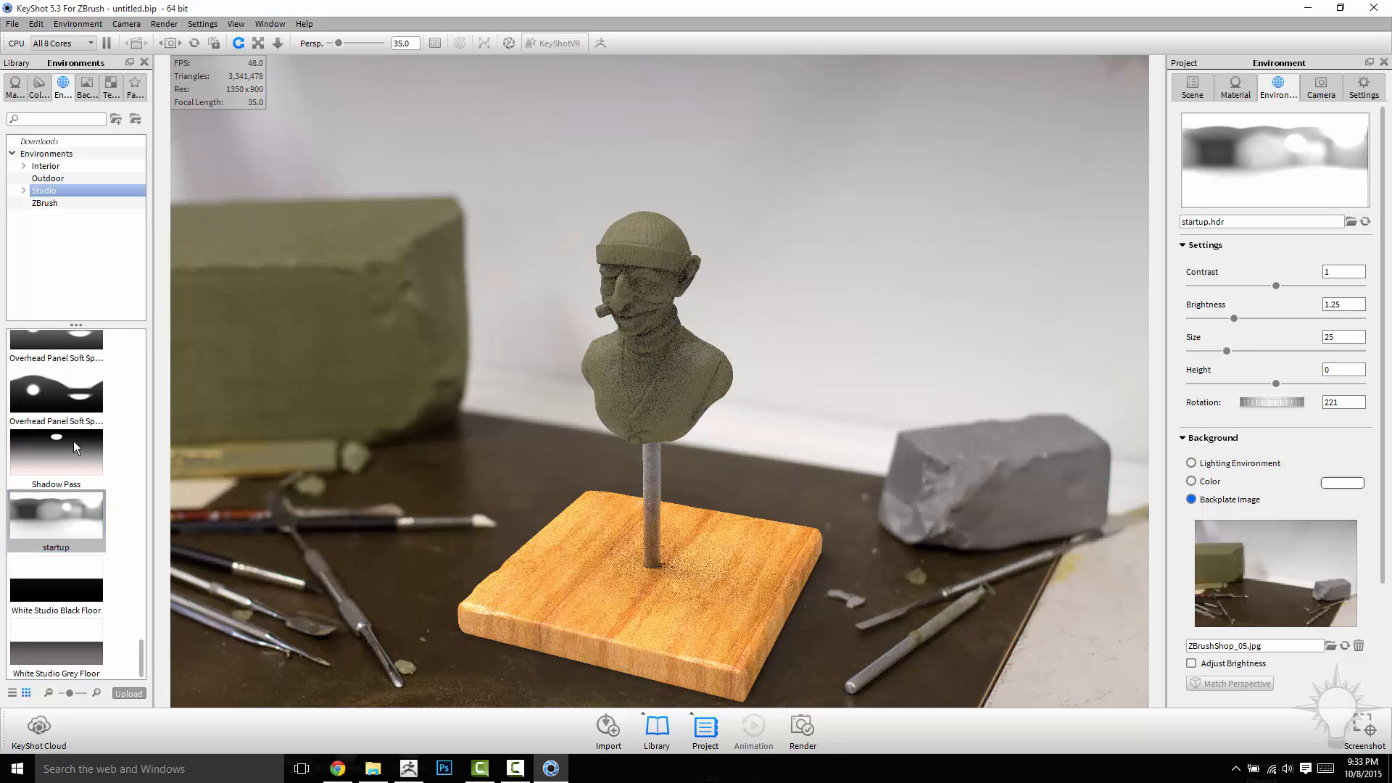
{"action": "left_click", "coordinate": [57, 520]}
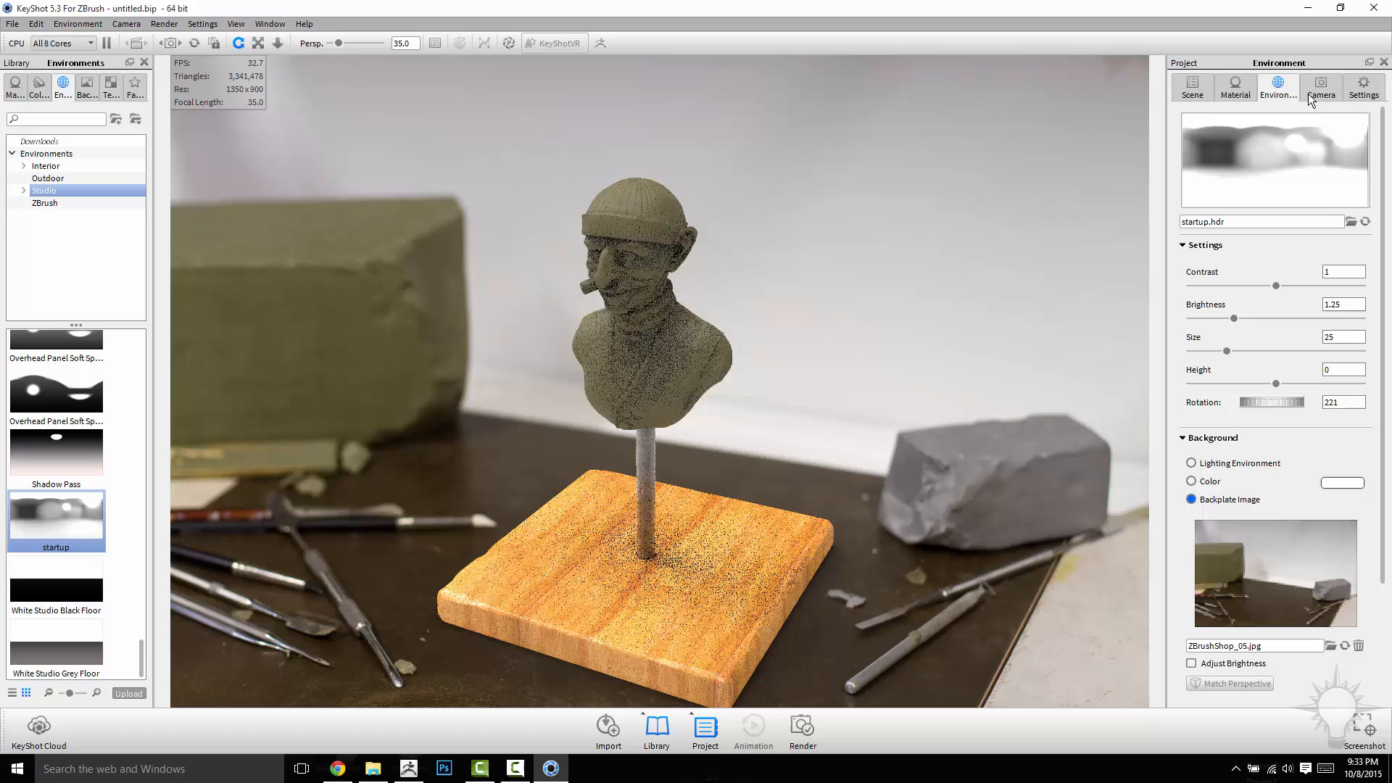
Orbit the camera to a lower, more frontal framing around Azimuth 66.7 and Inclination 16.
{"action": "left_click", "coordinate": [1319, 81]}
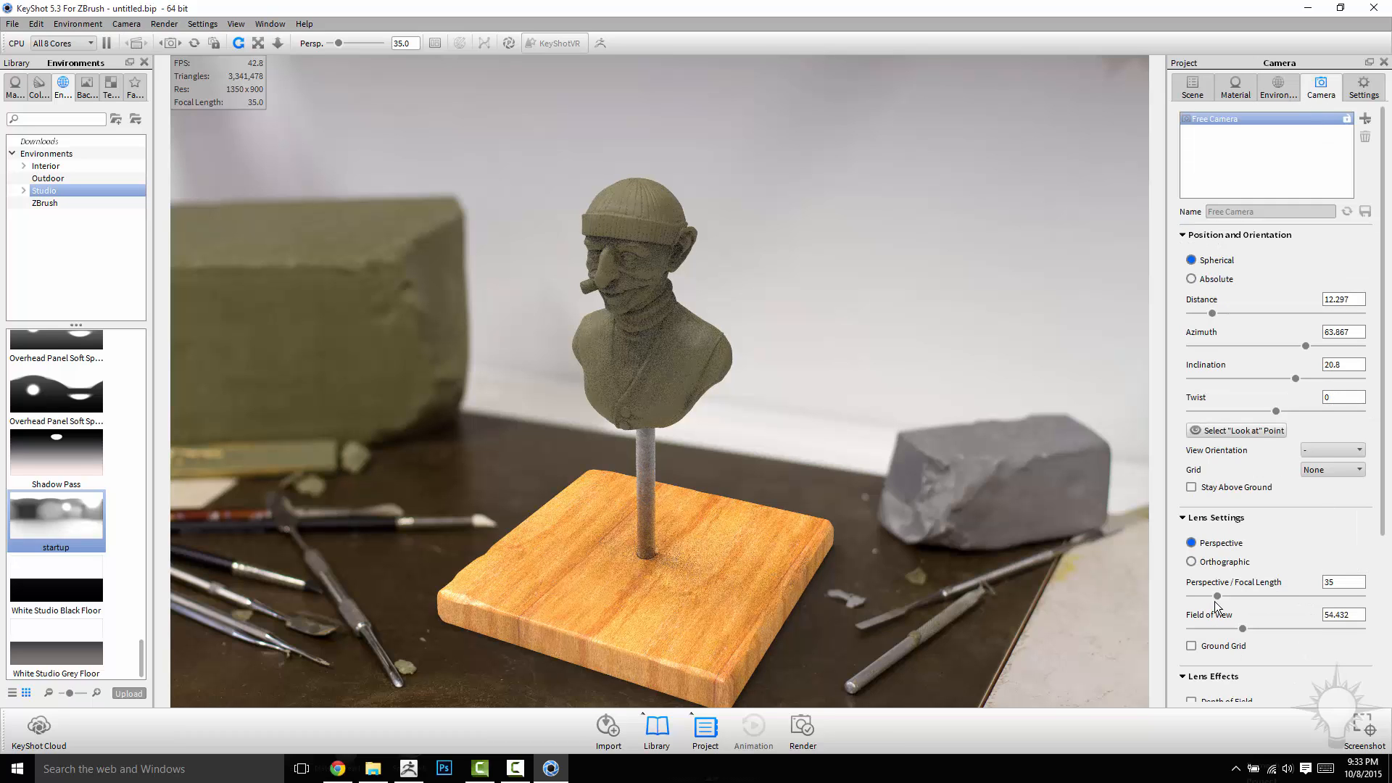
{"action": "mouse_move", "coordinate": [1017, 504]}
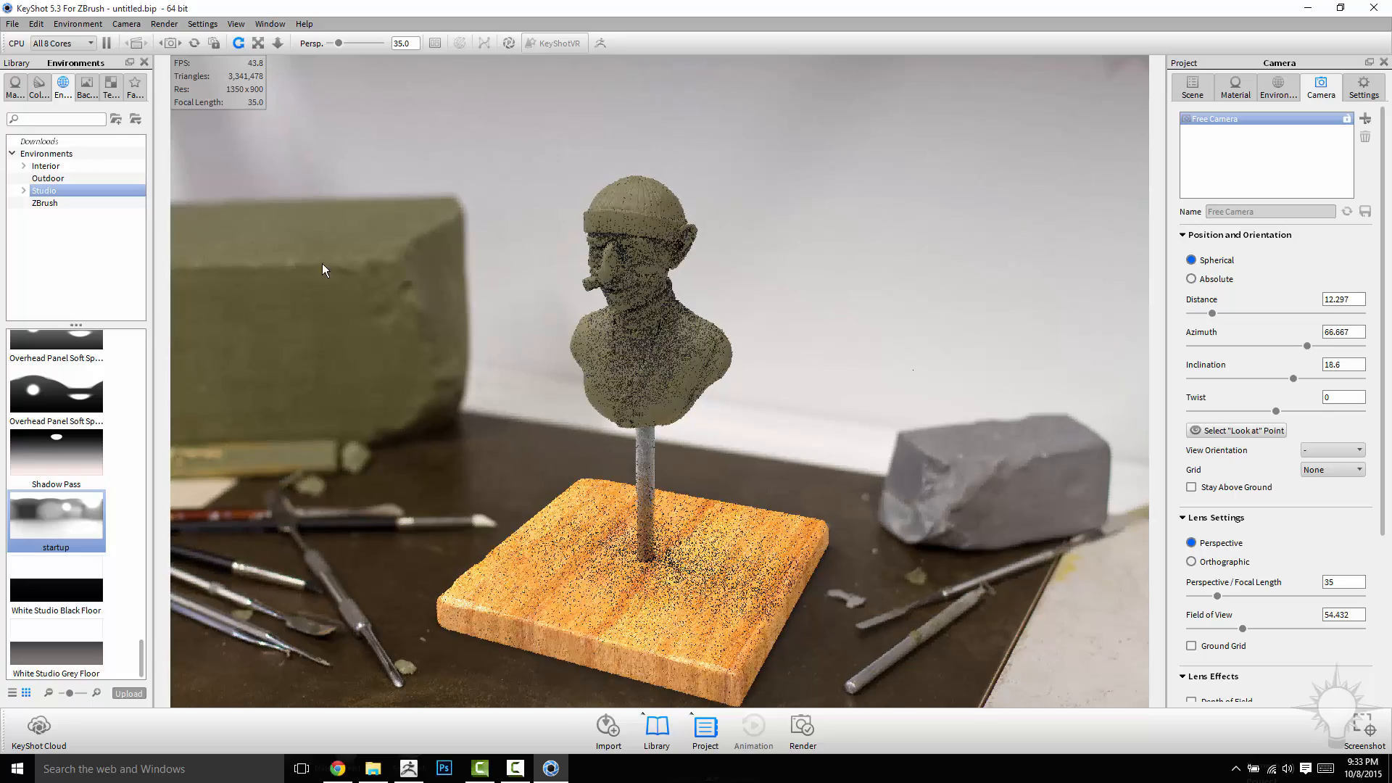
{"action": "left_click_drag", "start_coordinate": [324, 270], "coordinate": [786, 394]}
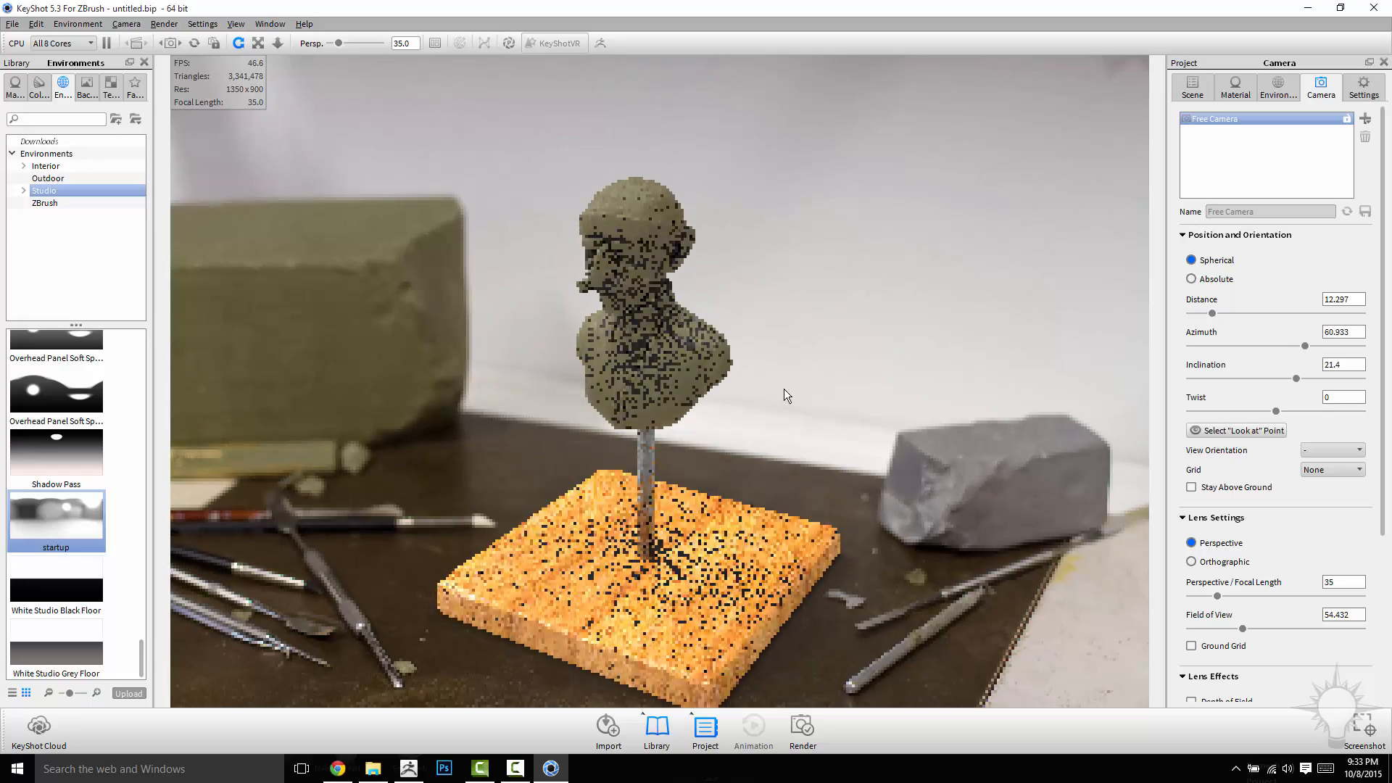
{"action": "left_click_drag", "start_coordinate": [785, 395], "coordinate": [697, 377]}
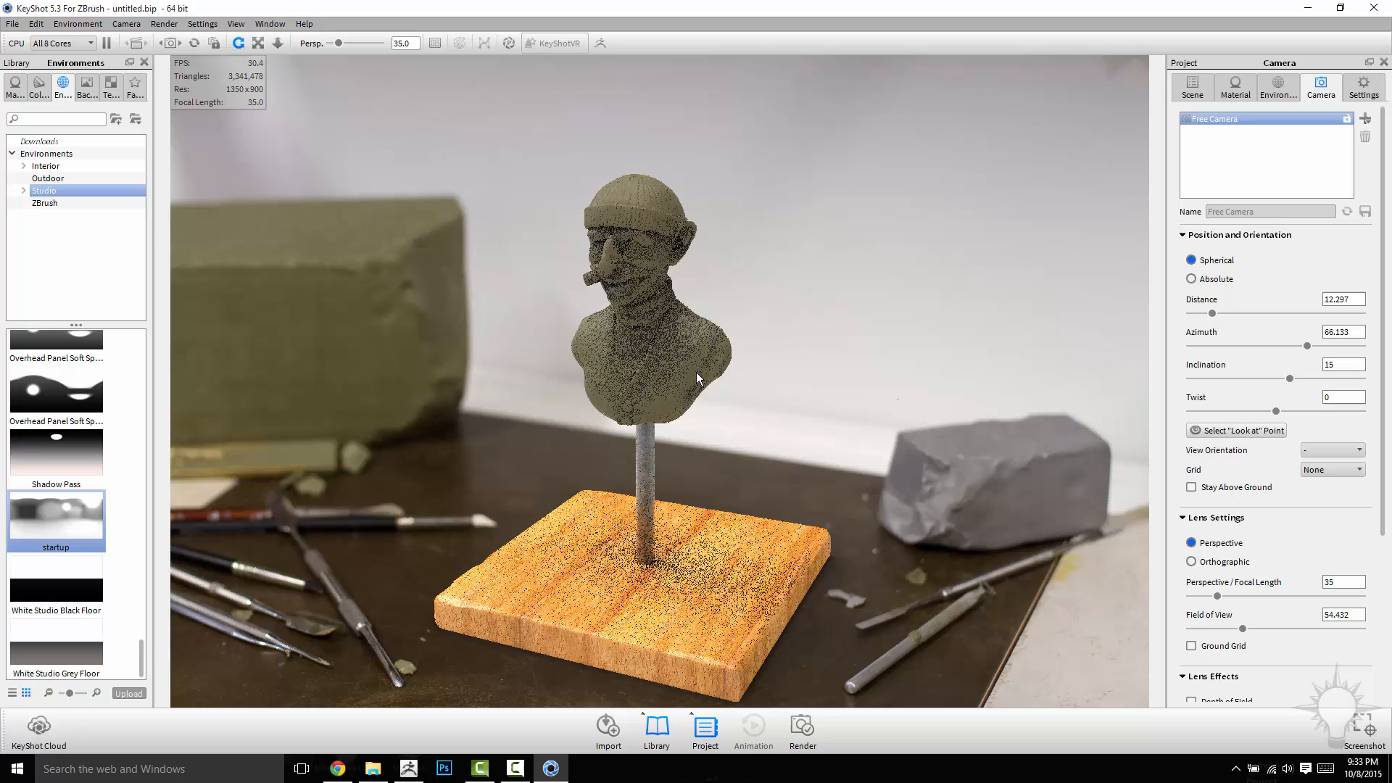
{"action": "left_click_drag", "start_coordinate": [697, 377], "coordinate": [770, 438]}
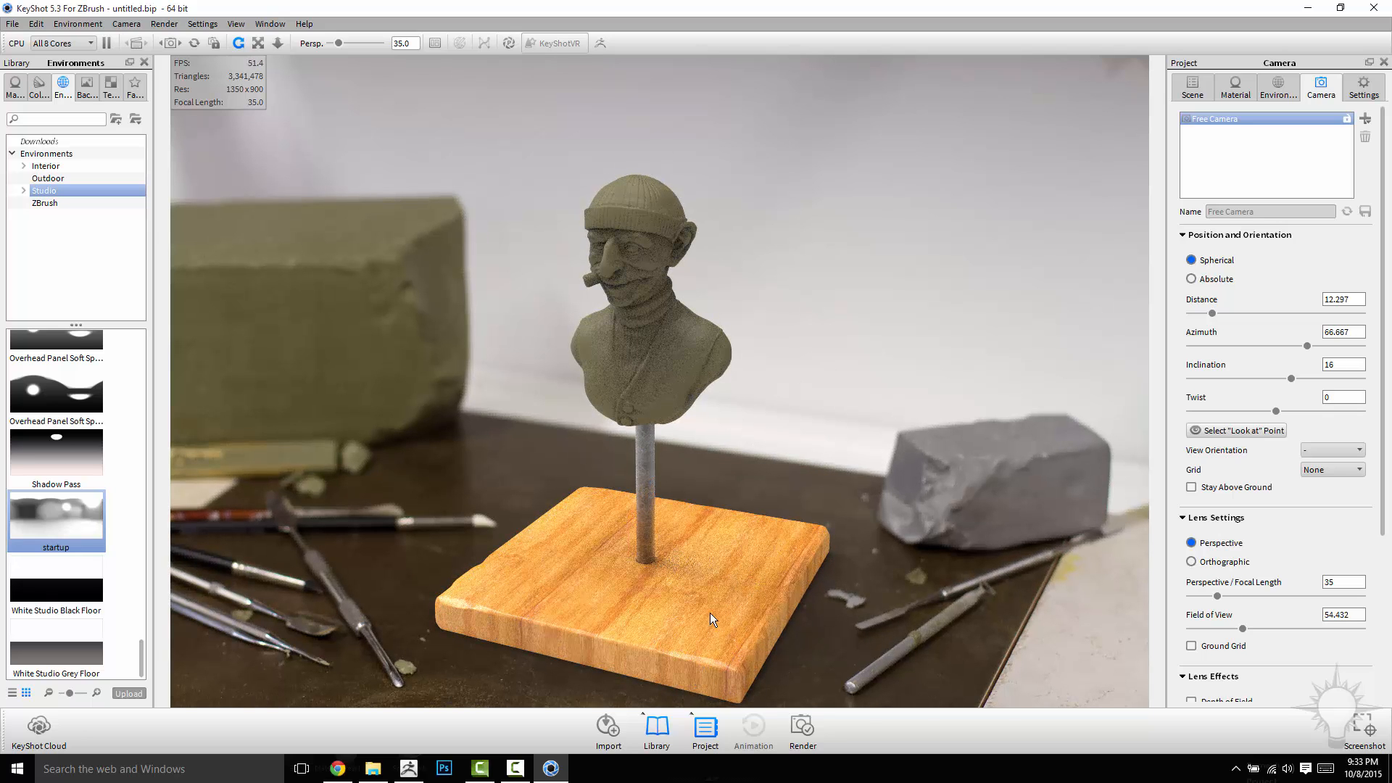
{"action": "mouse_move", "coordinate": [450, 610]}
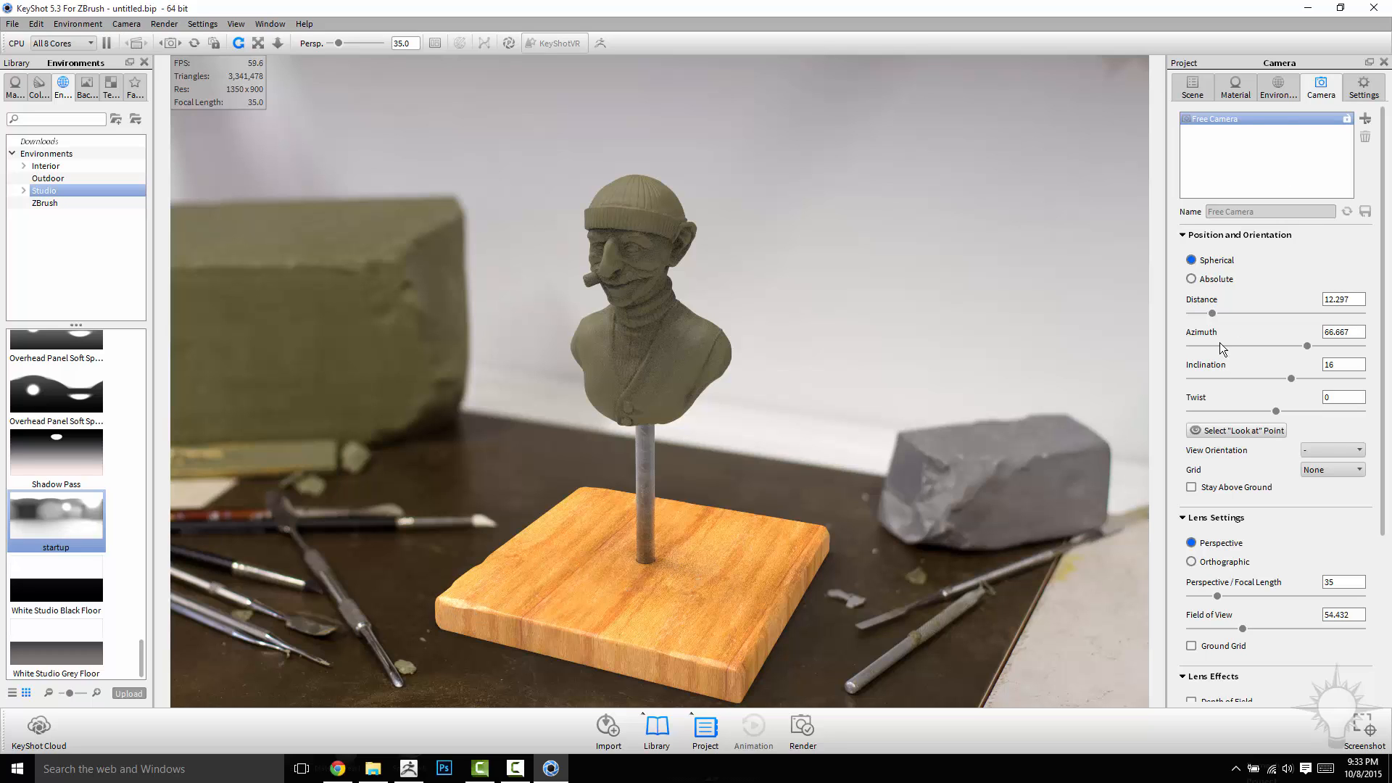
Blend the Light Oak material with a mid grey colour and raise its Roughness to 0.189.
{"action": "left_click", "coordinate": [1192, 87]}
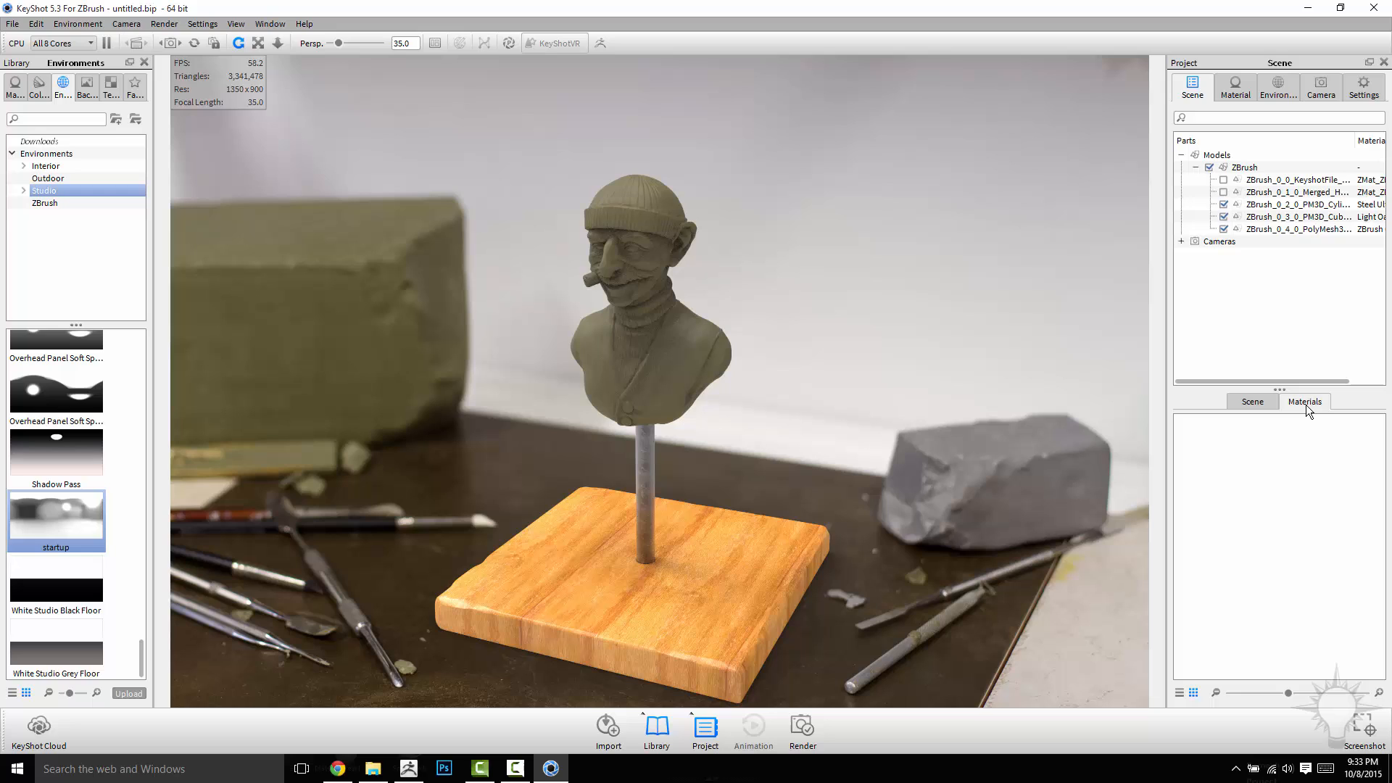
{"action": "left_click", "coordinate": [1304, 402]}
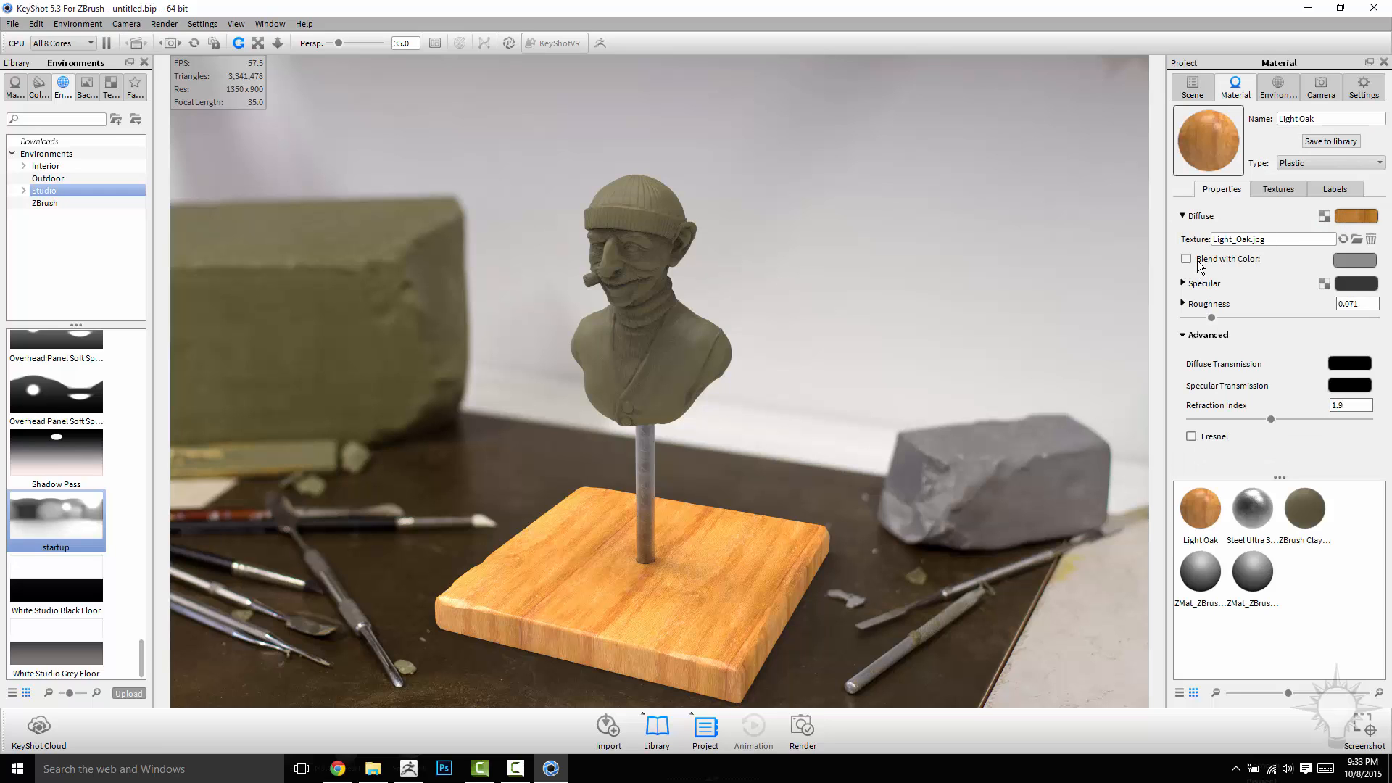
{"action": "left_click", "coordinate": [1185, 258]}
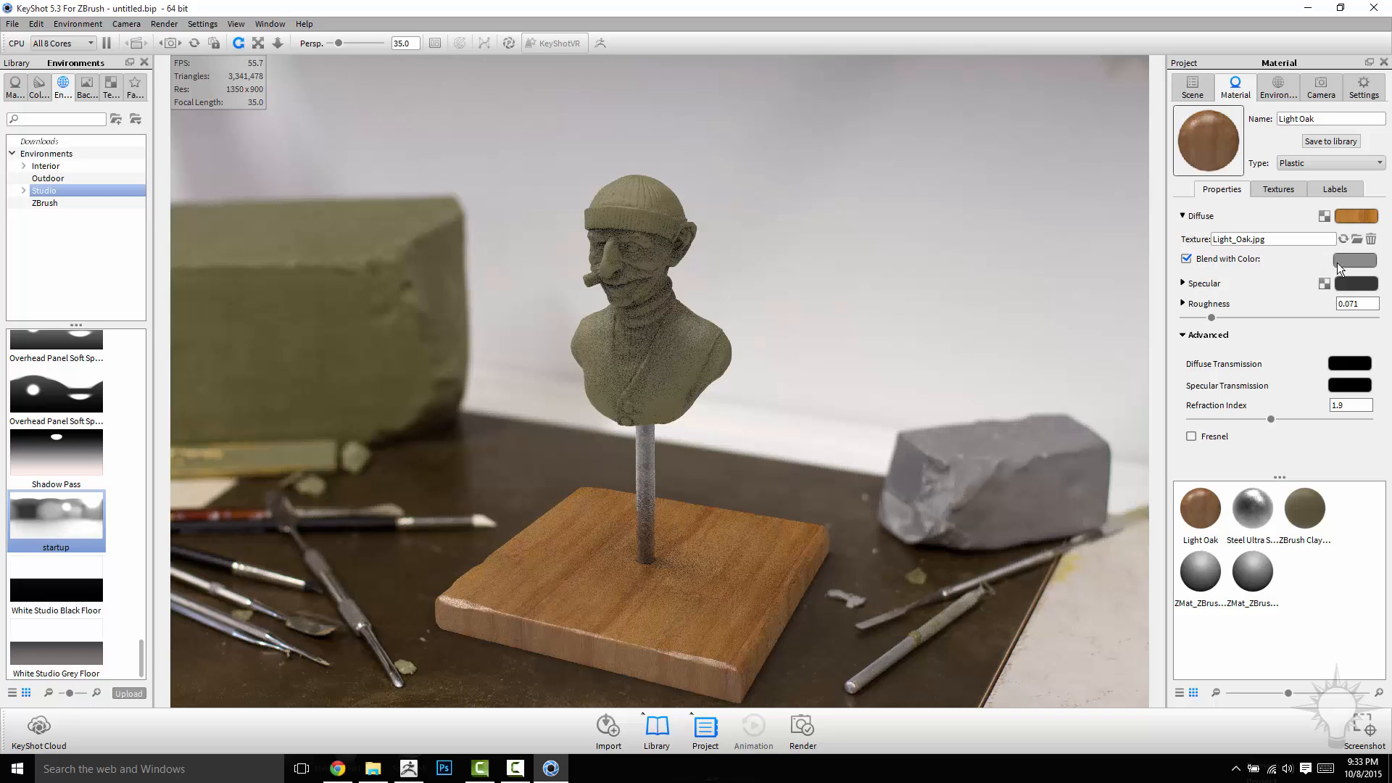
{"action": "left_click", "coordinate": [1355, 260]}
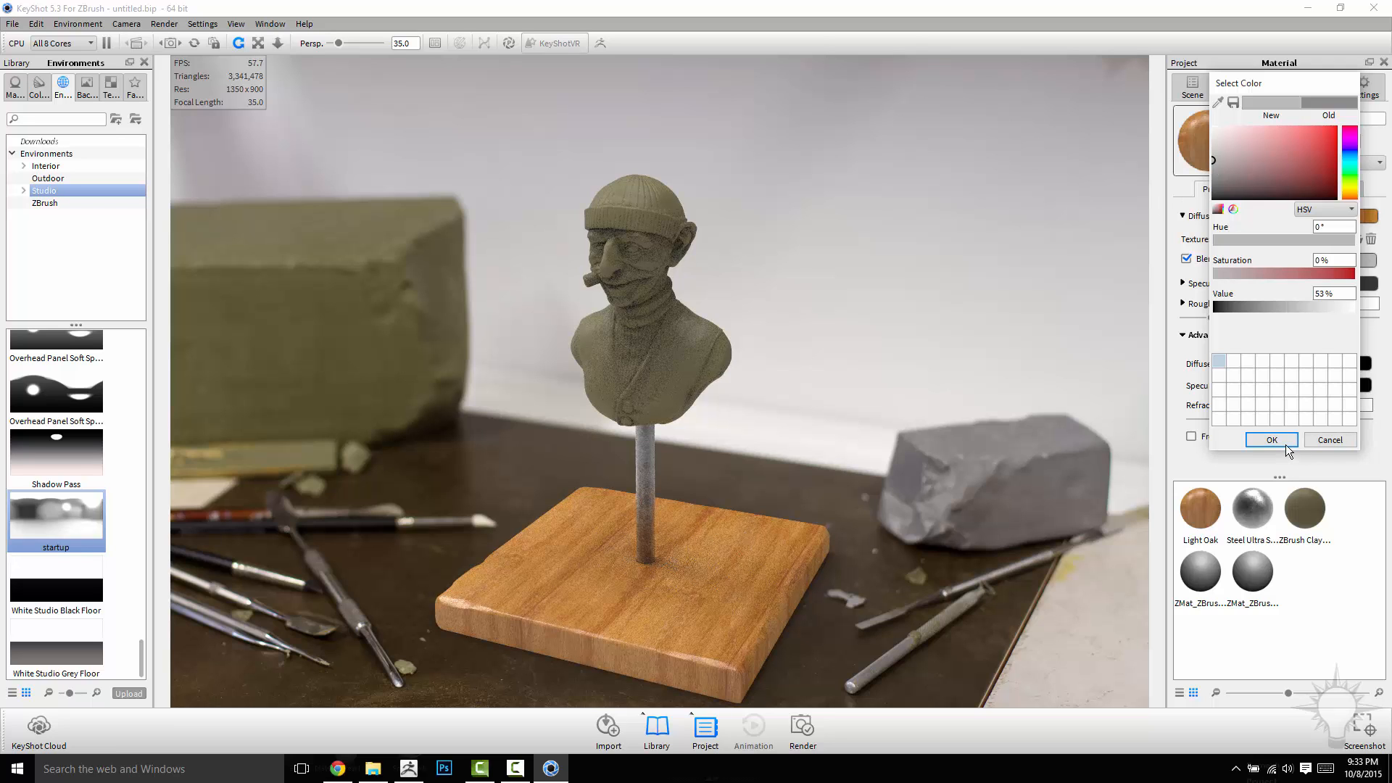
{"action": "left_click", "coordinate": [1270, 439]}
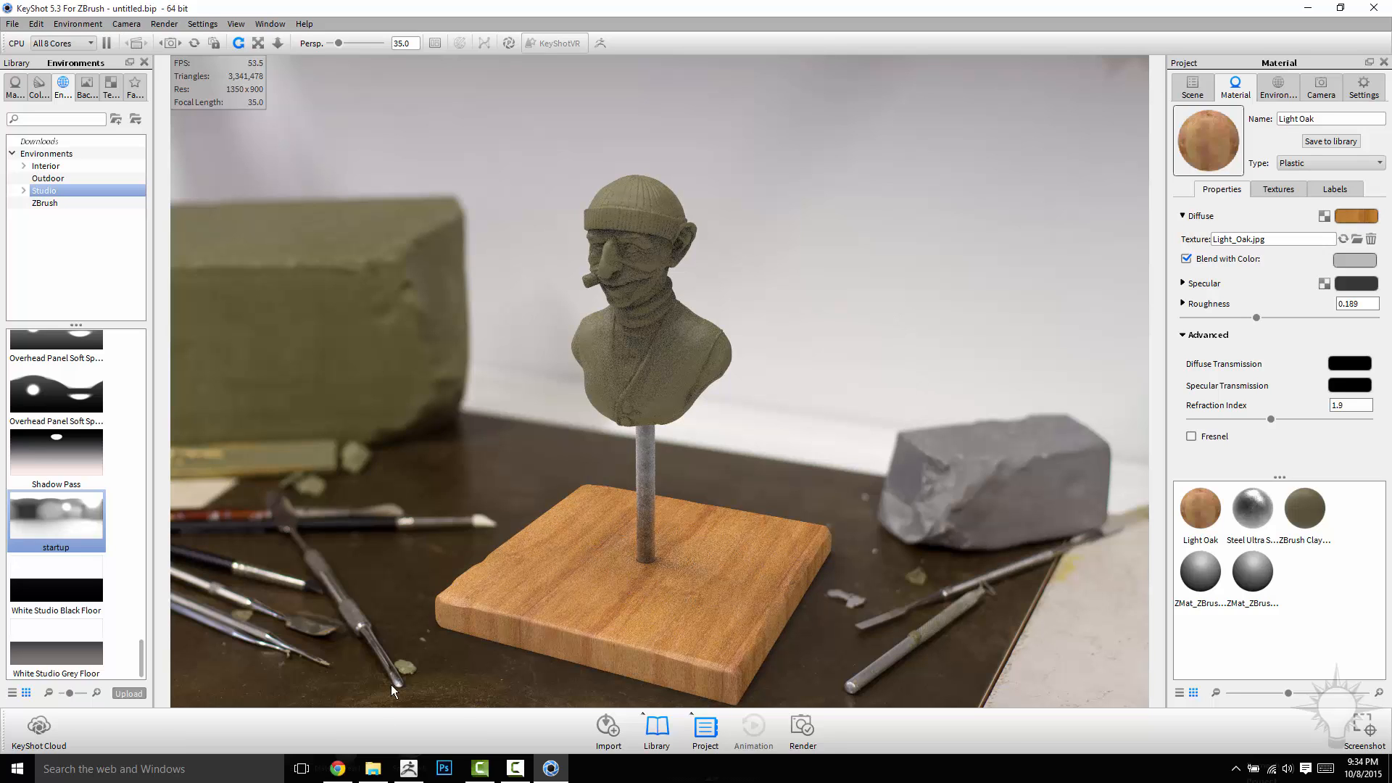
{"action": "mouse_move", "coordinate": [427, 309]}
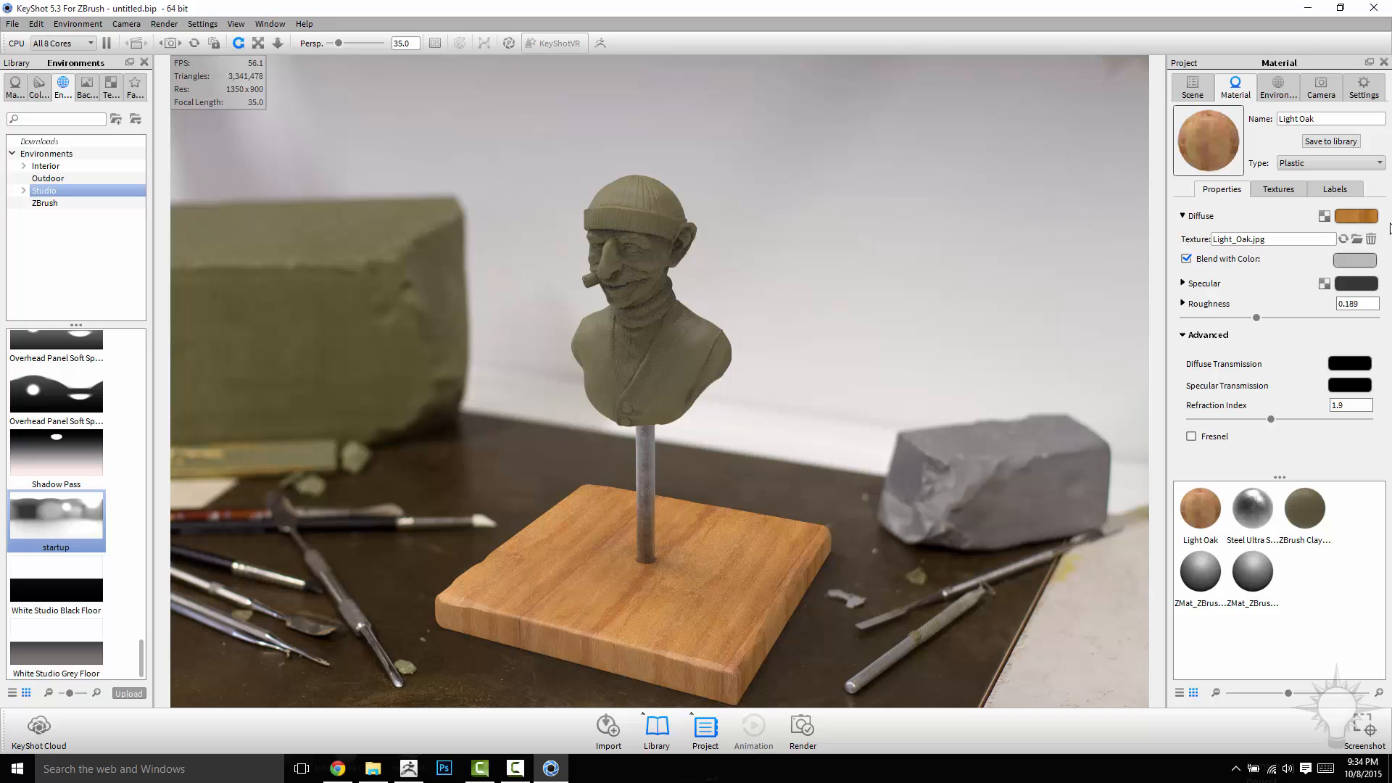
Enable Depth of Field focused on the bust's face at about 10.76 with F-stop 0.283.
{"action": "left_click", "coordinate": [1319, 87]}
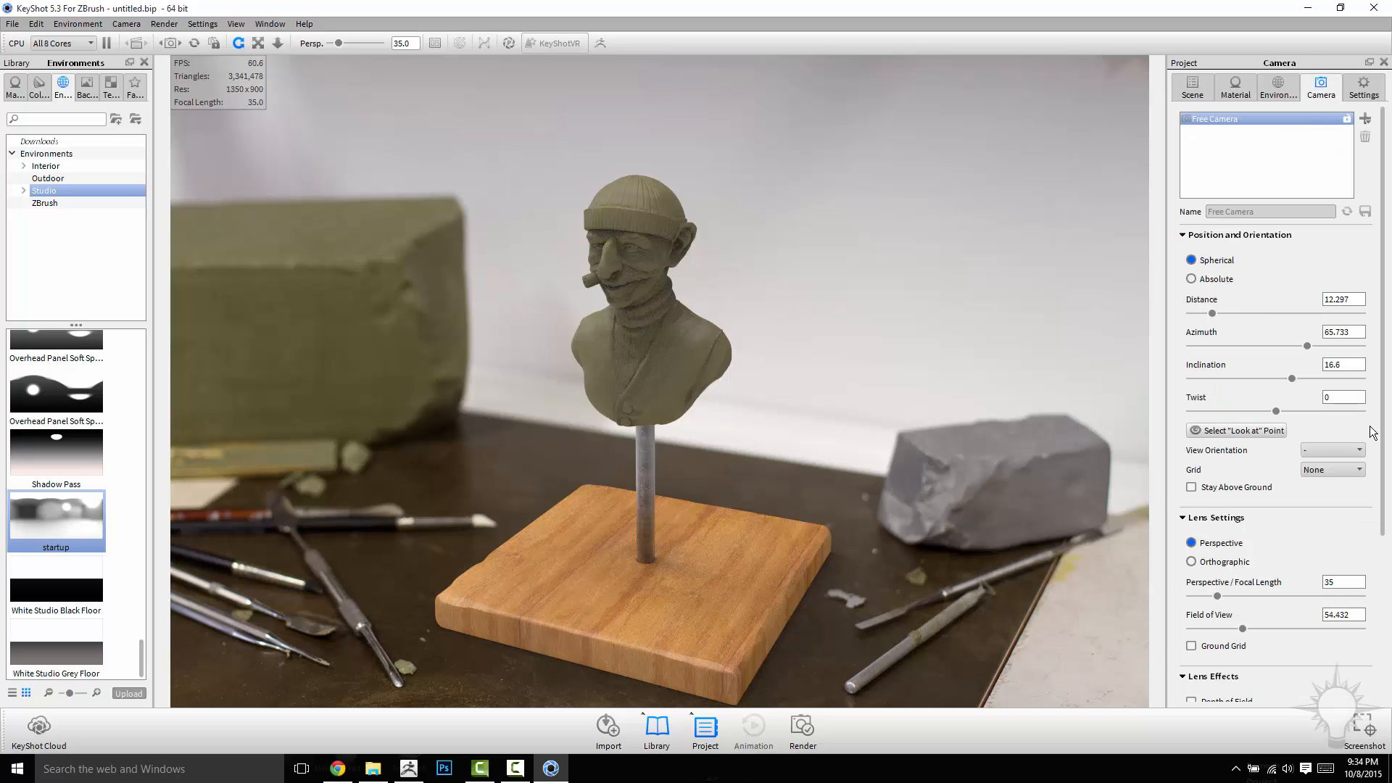
{"action": "scroll", "scroll_direction": "down", "scroll_amount": 3}
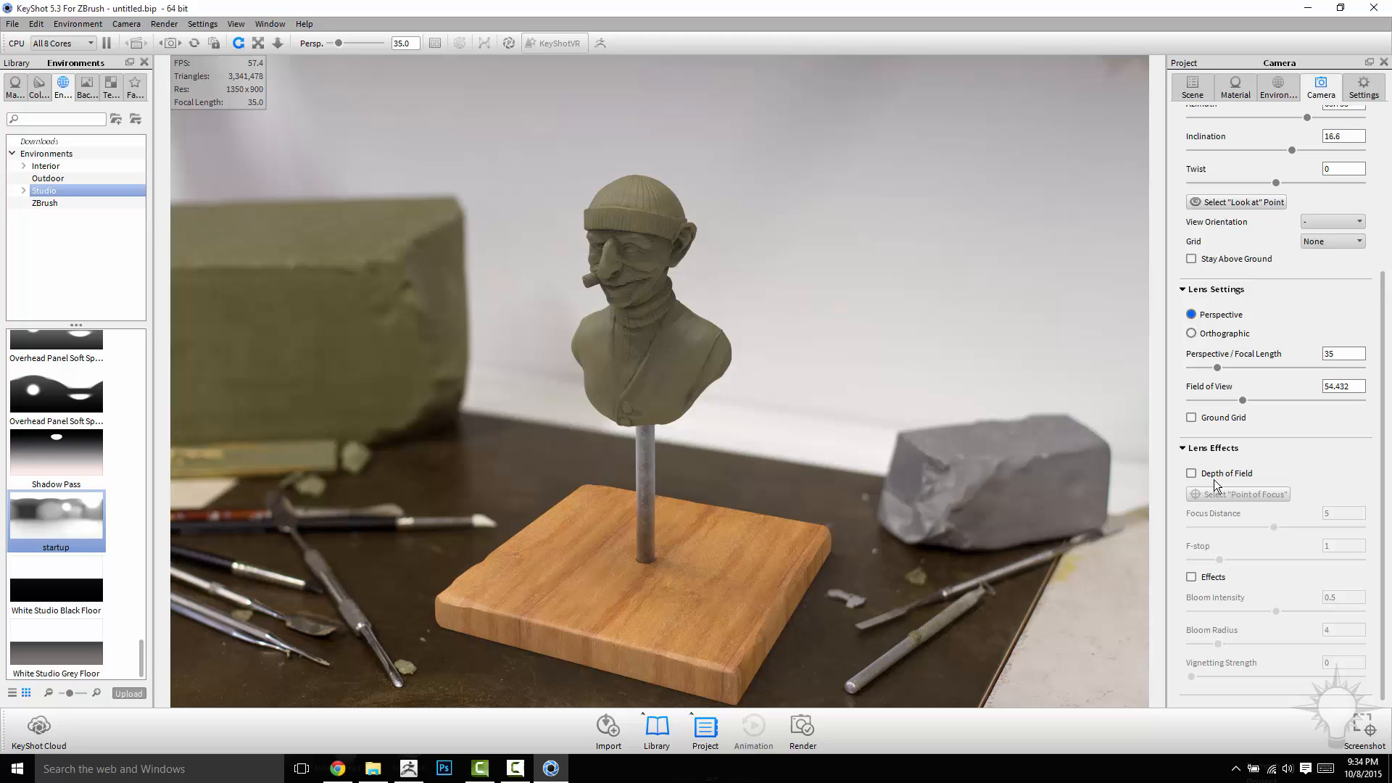
{"action": "left_click", "coordinate": [1191, 473]}
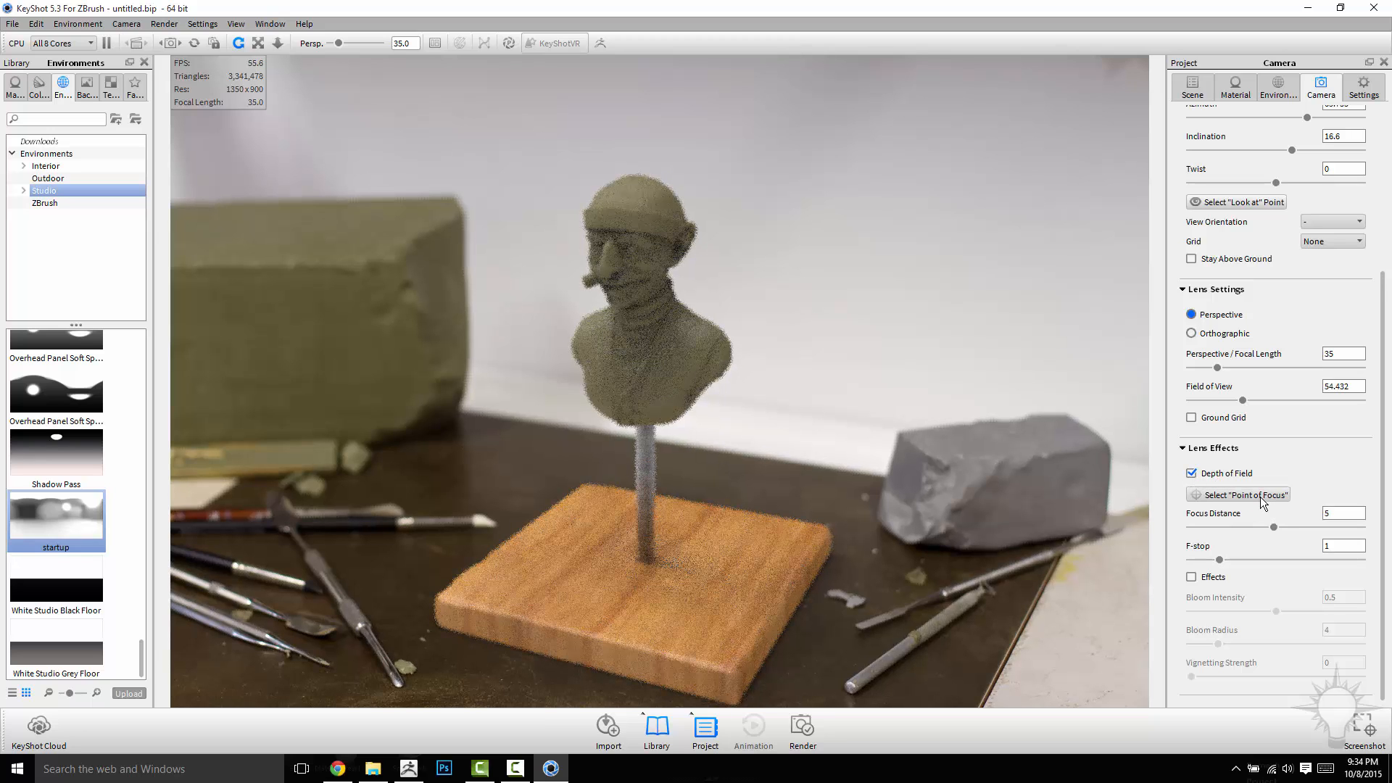
{"action": "left_click", "coordinate": [1242, 494]}
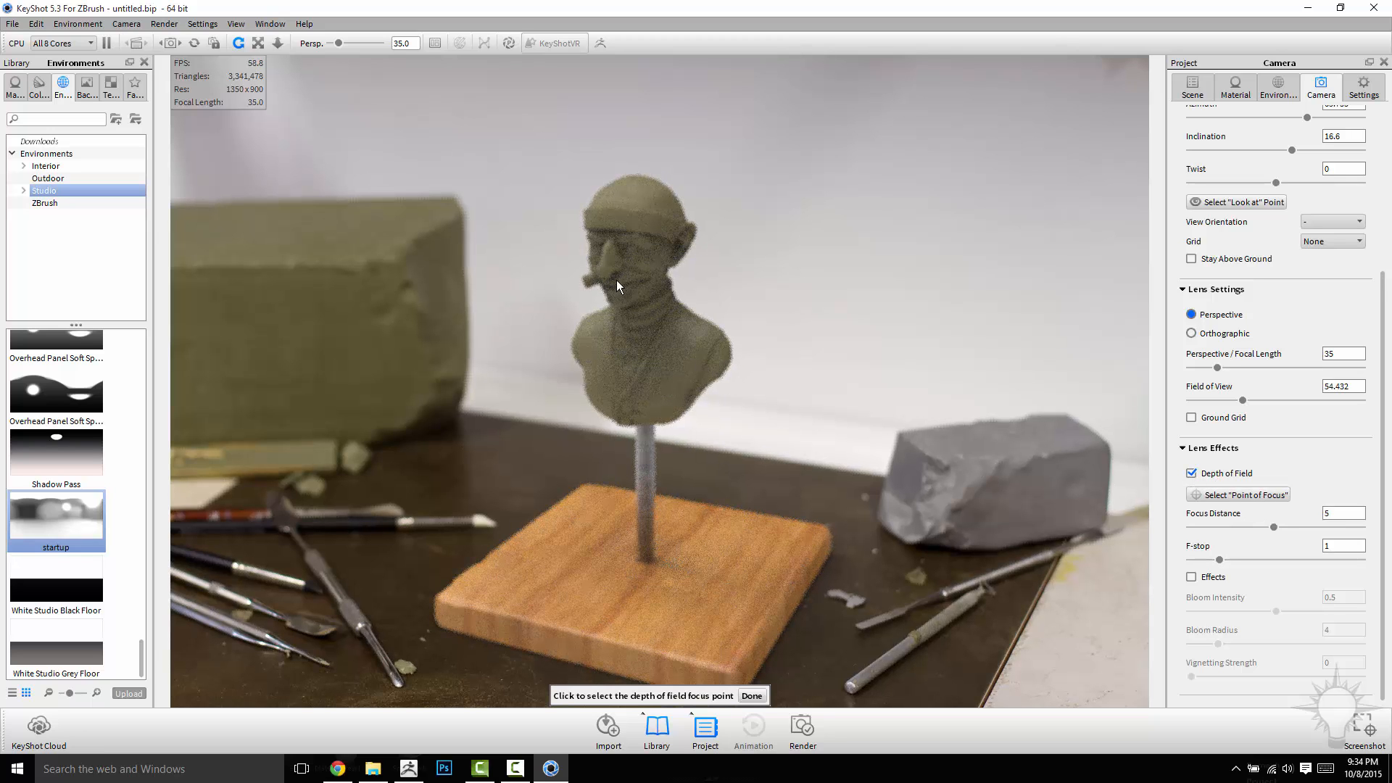
{"action": "left_click", "coordinate": [621, 252]}
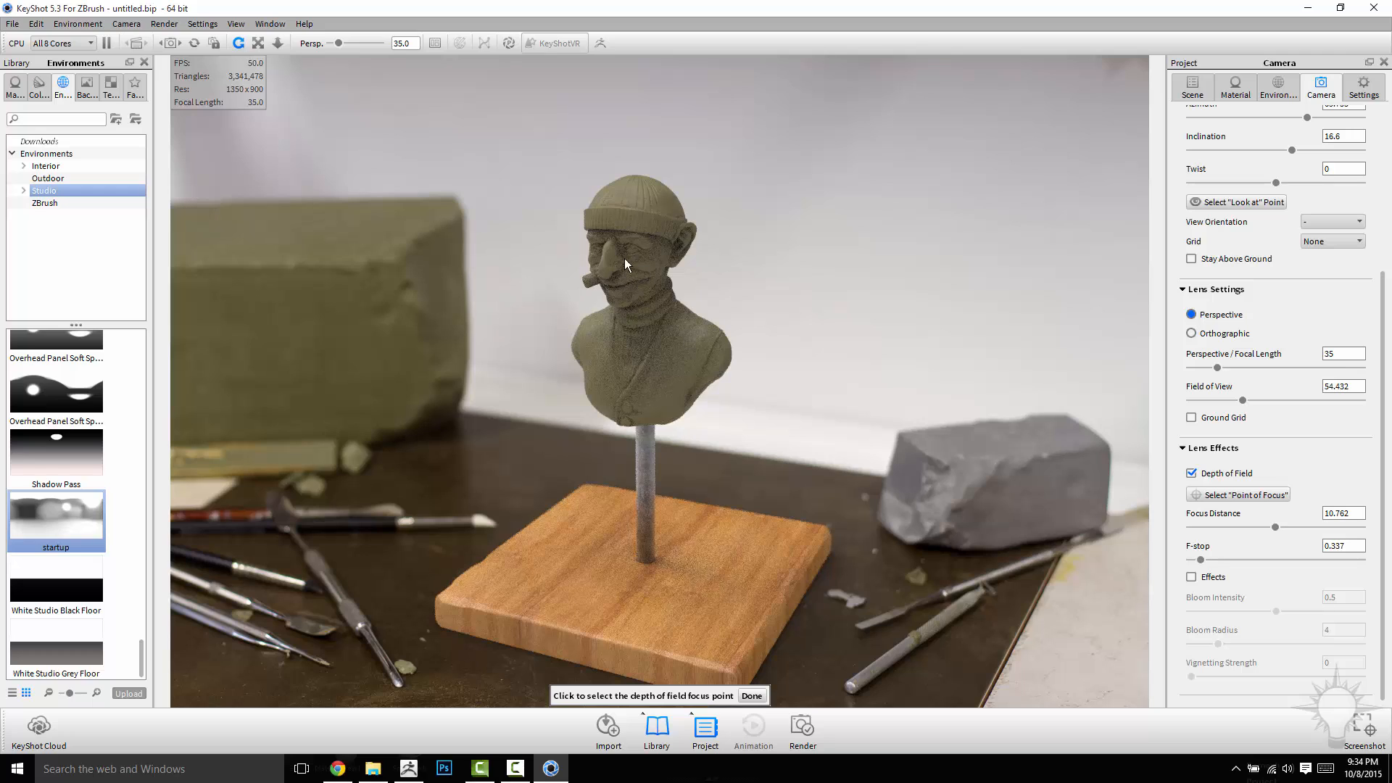
{"action": "mouse_move", "coordinate": [635, 505]}
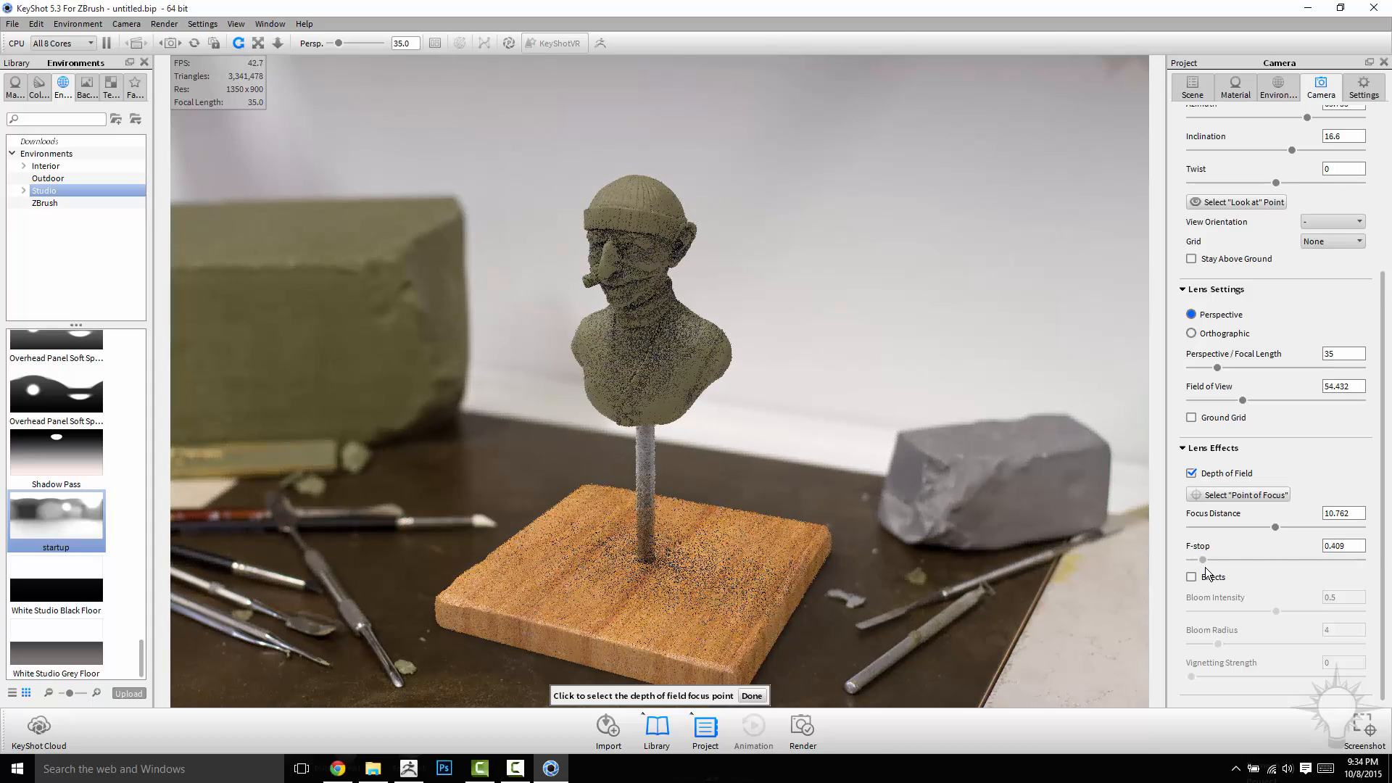
{"action": "left_click_drag", "start_coordinate": [1242, 557], "coordinate": [1204, 557]}
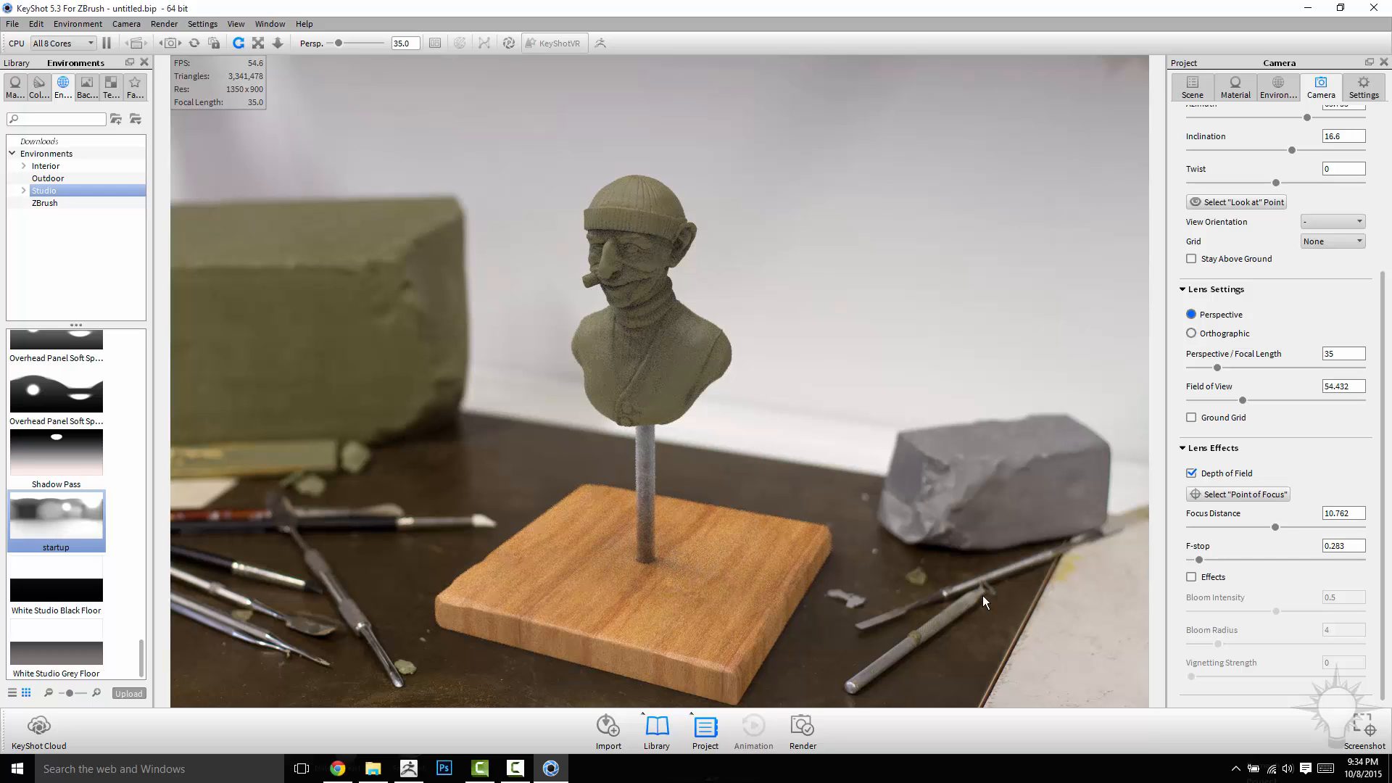
Enable lens Effects and set Vignetting Strength to about 0.957.
{"action": "left_click", "coordinate": [1191, 575]}
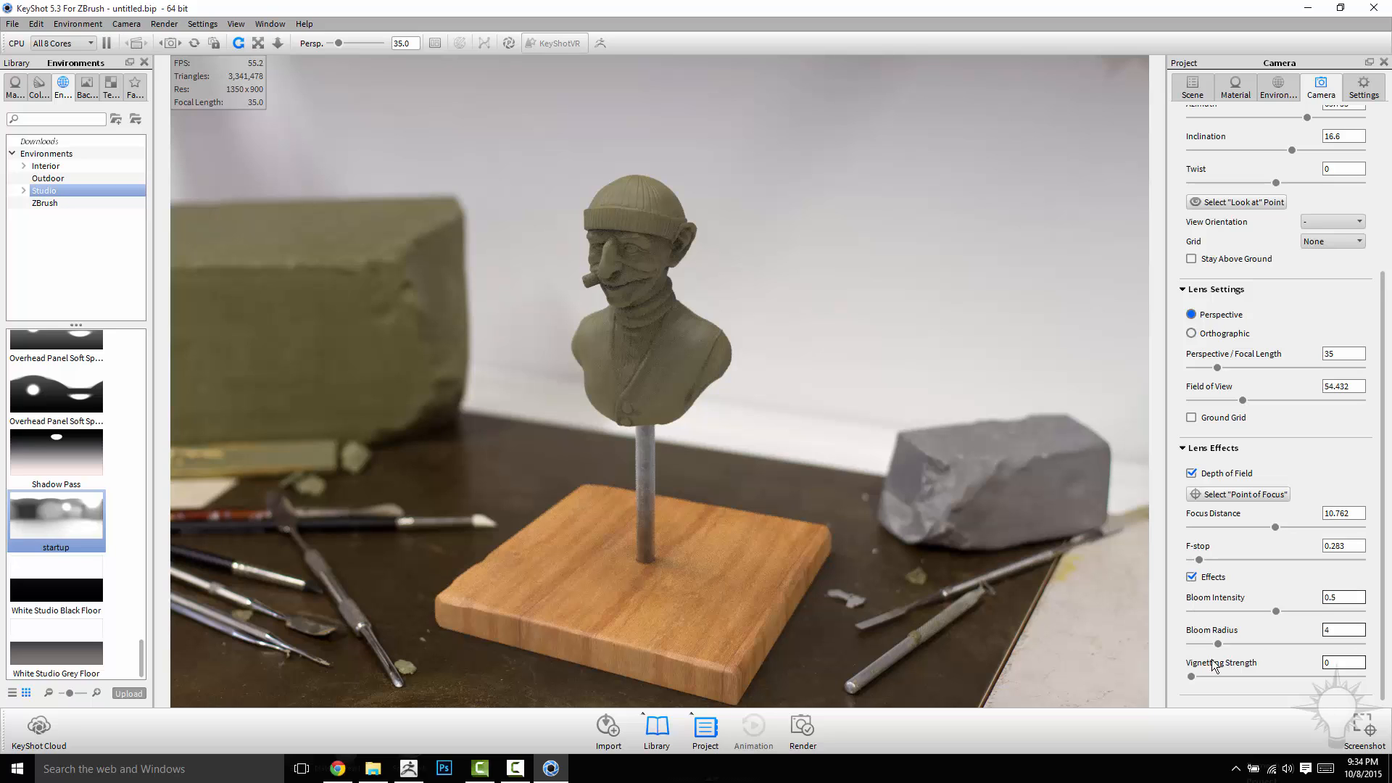
{"action": "left_click_drag", "start_coordinate": [1193, 675], "coordinate": [1359, 675]}
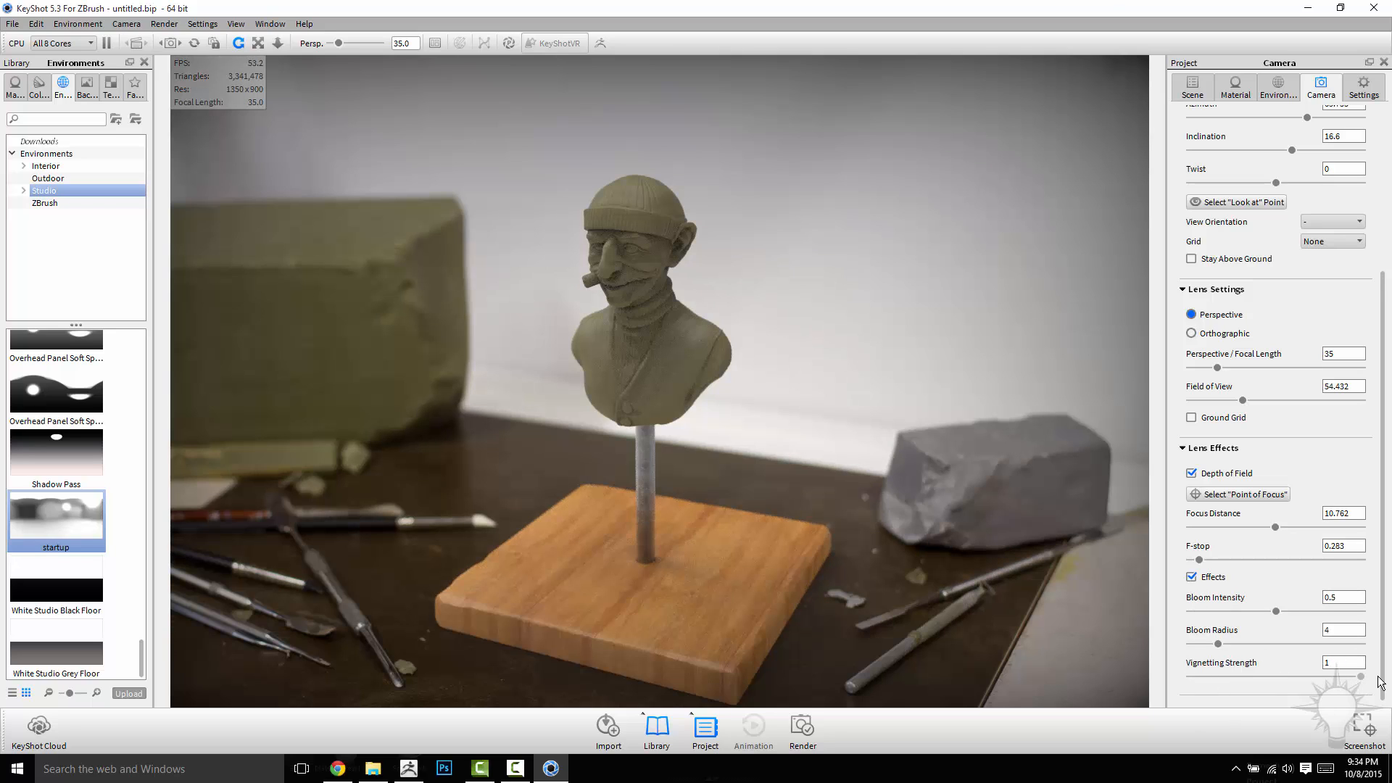
{"action": "left_click_drag", "start_coordinate": [1361, 676], "coordinate": [1341, 676]}
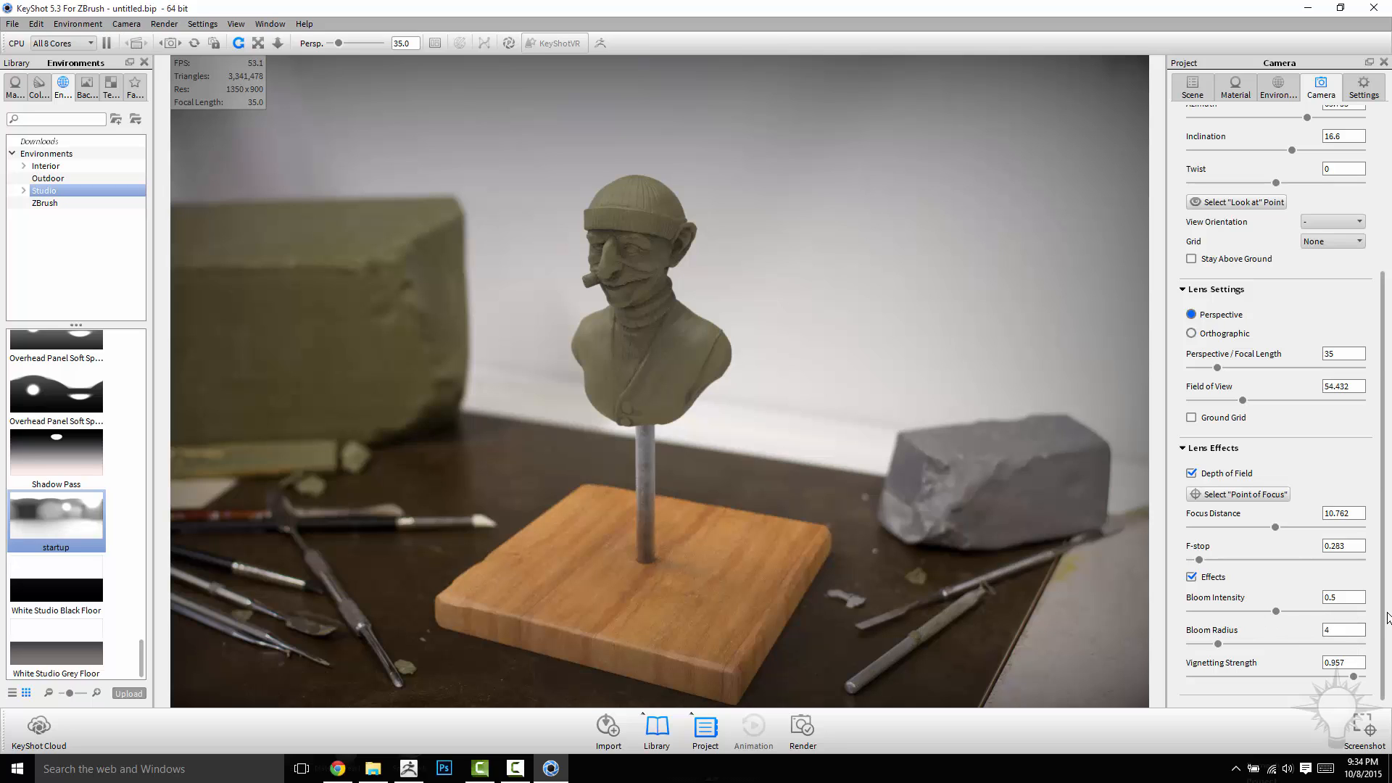
{"action": "mouse_move", "coordinate": [286, 202]}
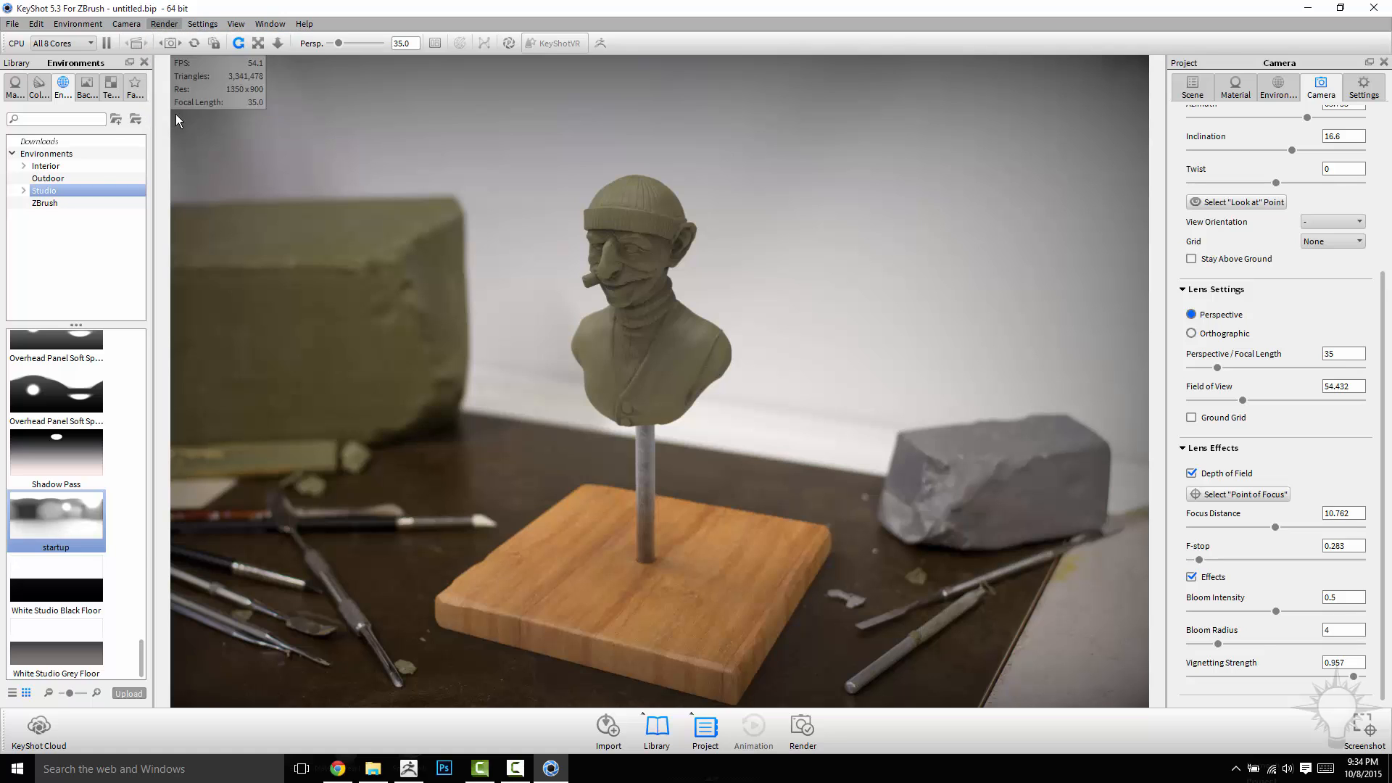
Set render output to PNG at 4000 × 2667 pixels and start the still render.
{"action": "left_click", "coordinate": [280, 197]}
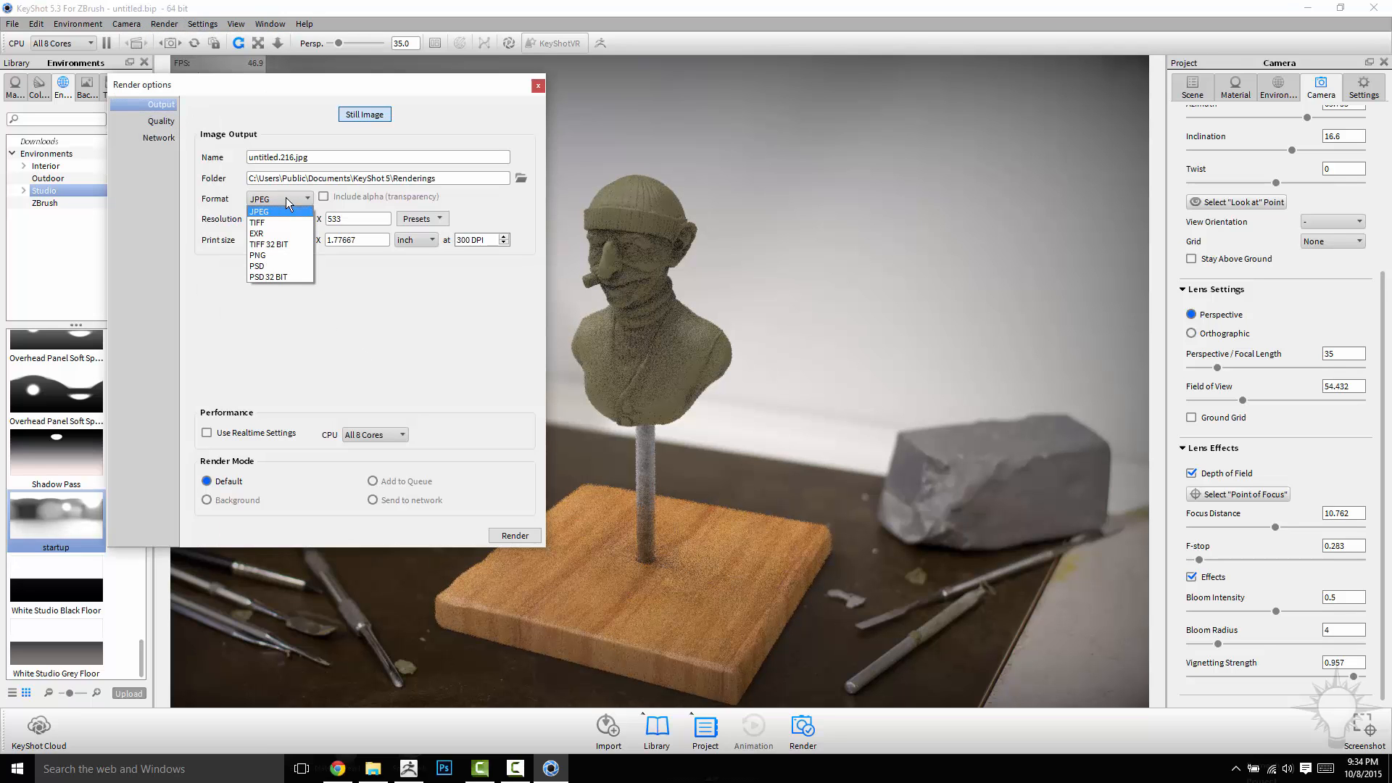
{"action": "left_click", "coordinate": [258, 255]}
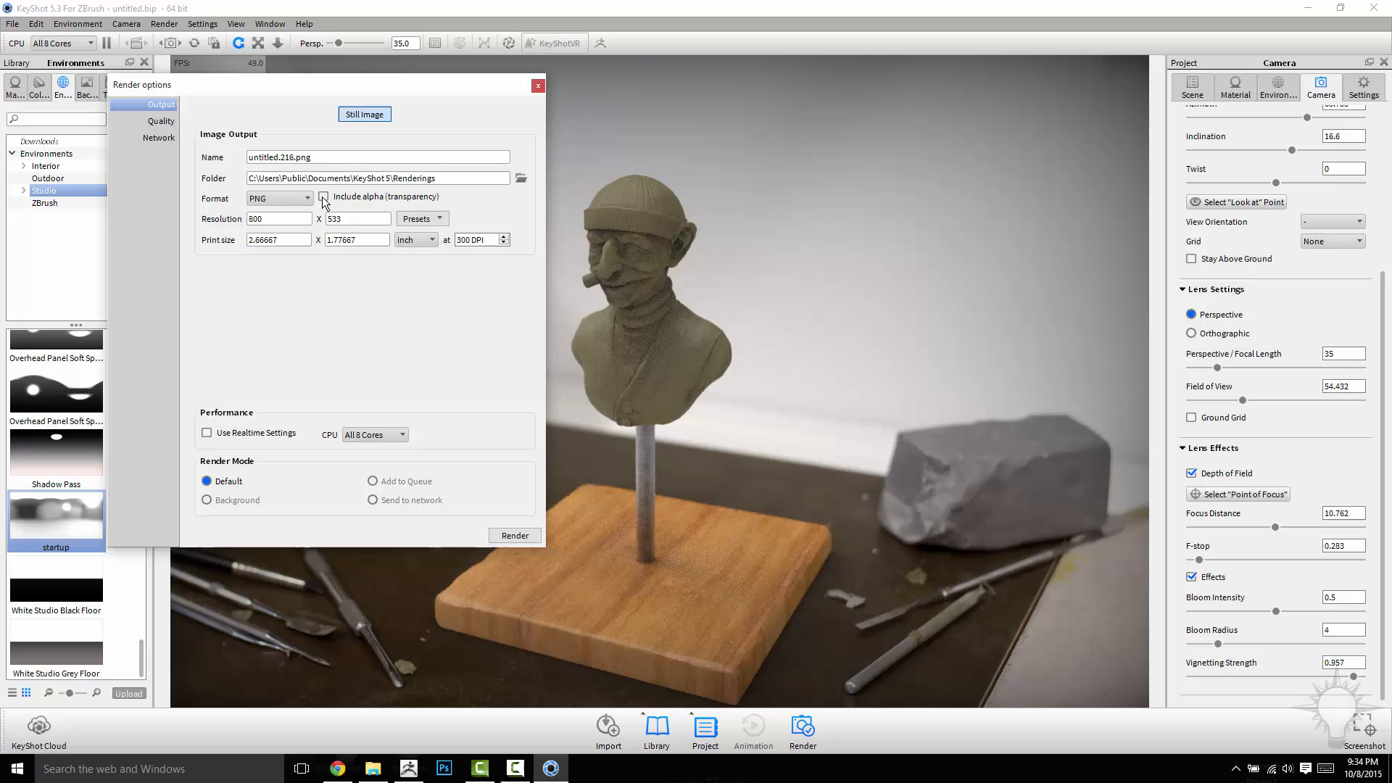
{"action": "left_click", "coordinate": [324, 196]}
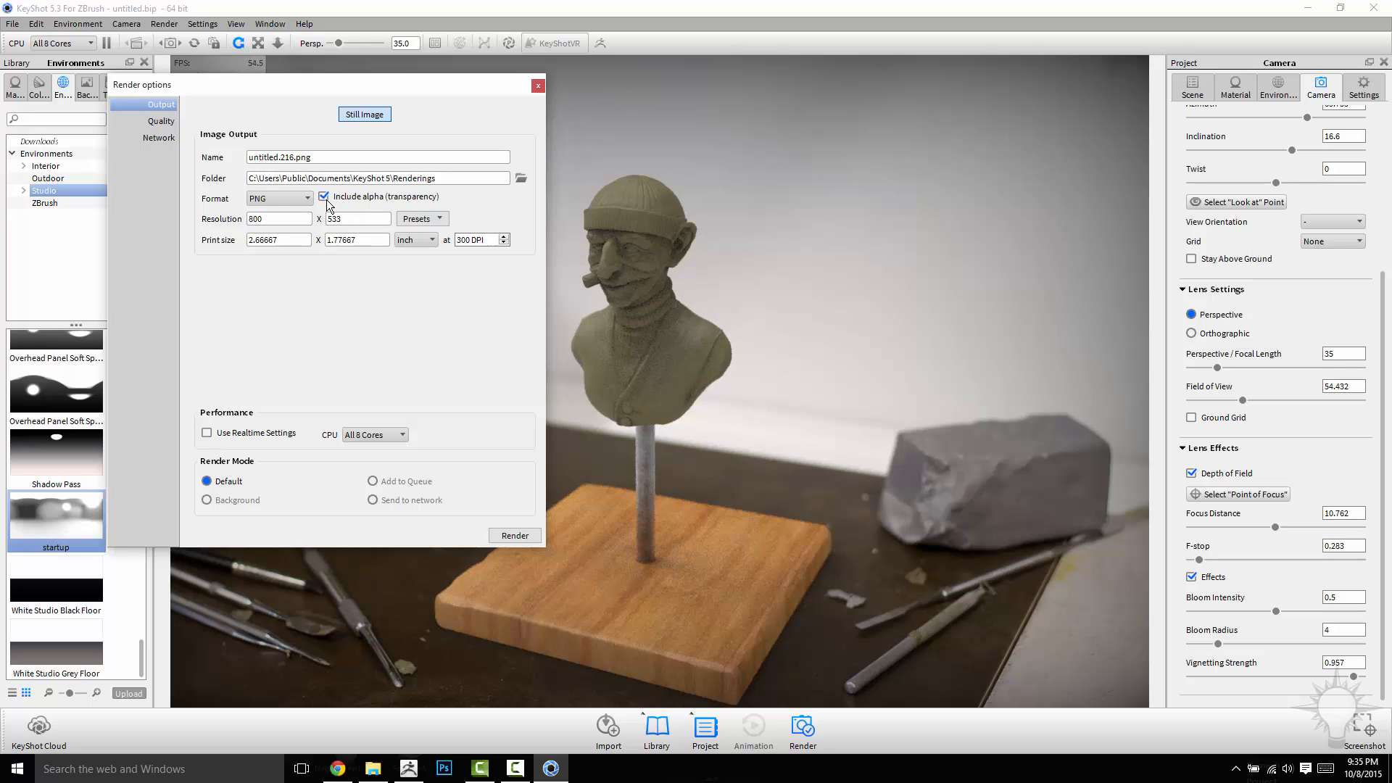
{"action": "left_click", "coordinate": [323, 196]}
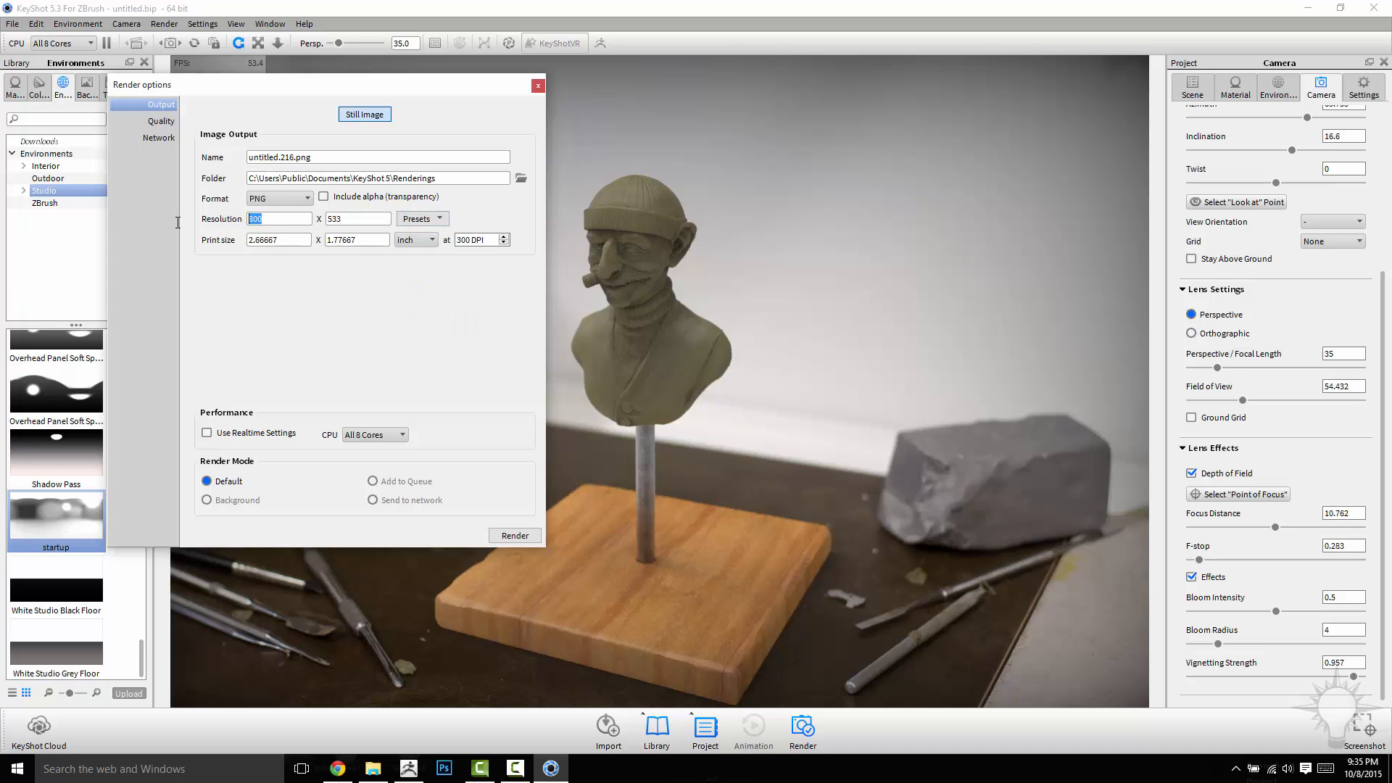
{"action": "type", "text": "4000"}
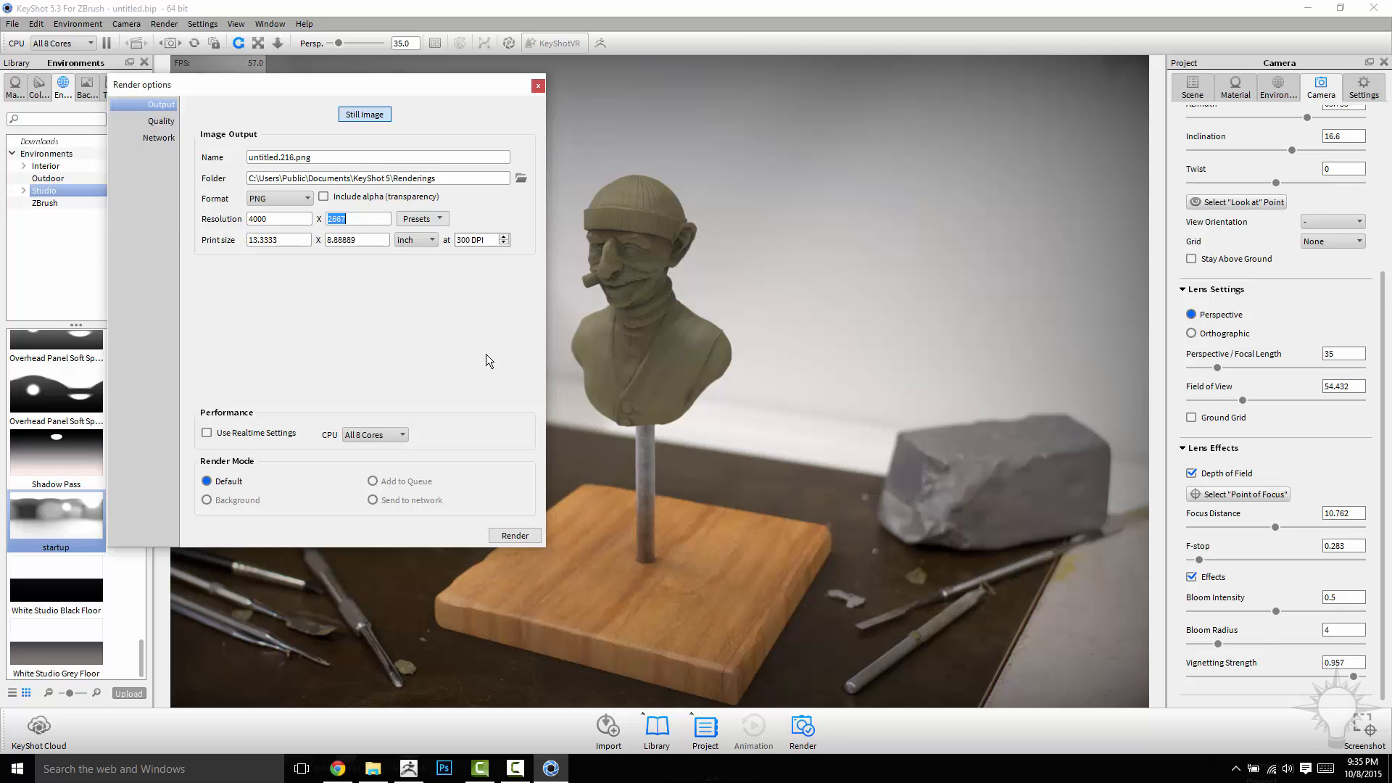
{"action": "left_click", "coordinate": [514, 535]}
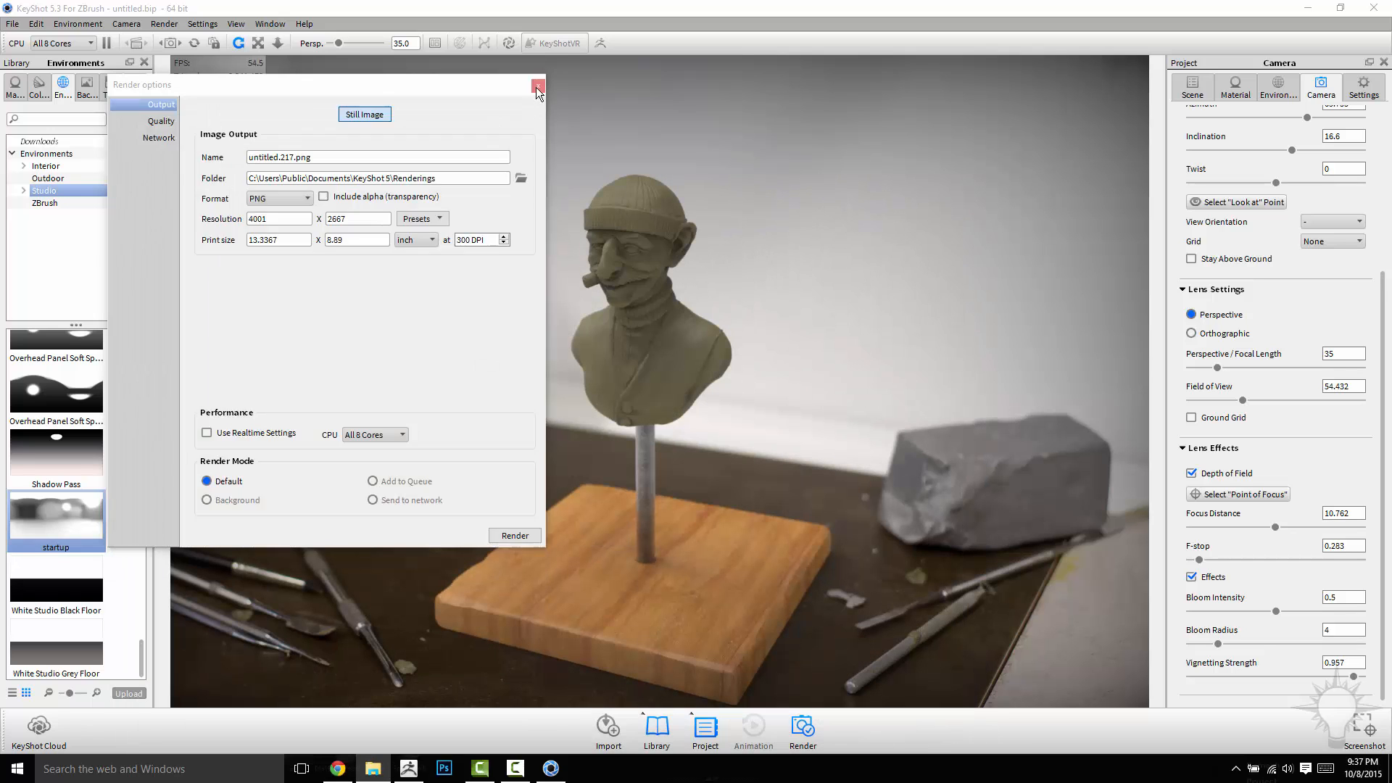
Close the render dialog and toggle Parts visibility to show the woman's bust instead of the old man's.
{"action": "left_click", "coordinate": [536, 87]}
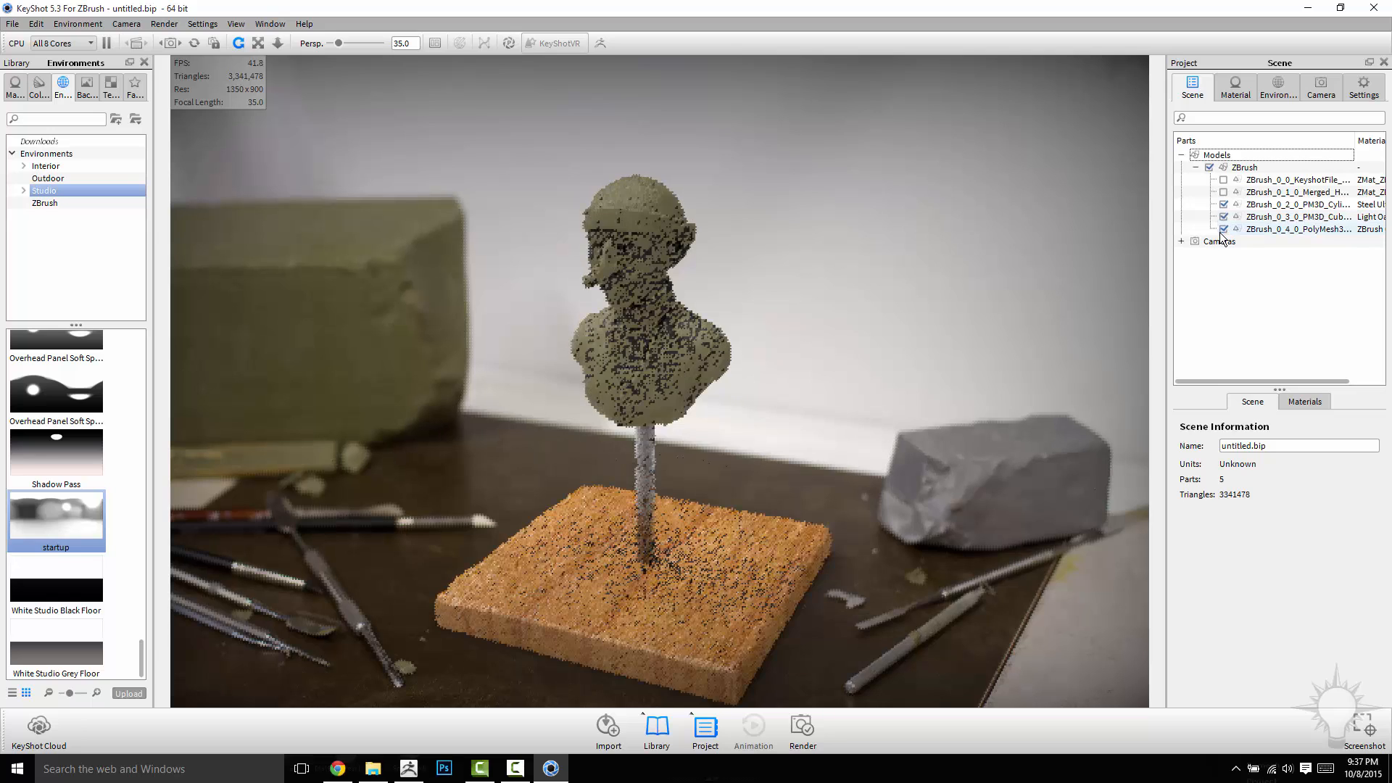
{"action": "left_click", "coordinate": [1224, 179]}
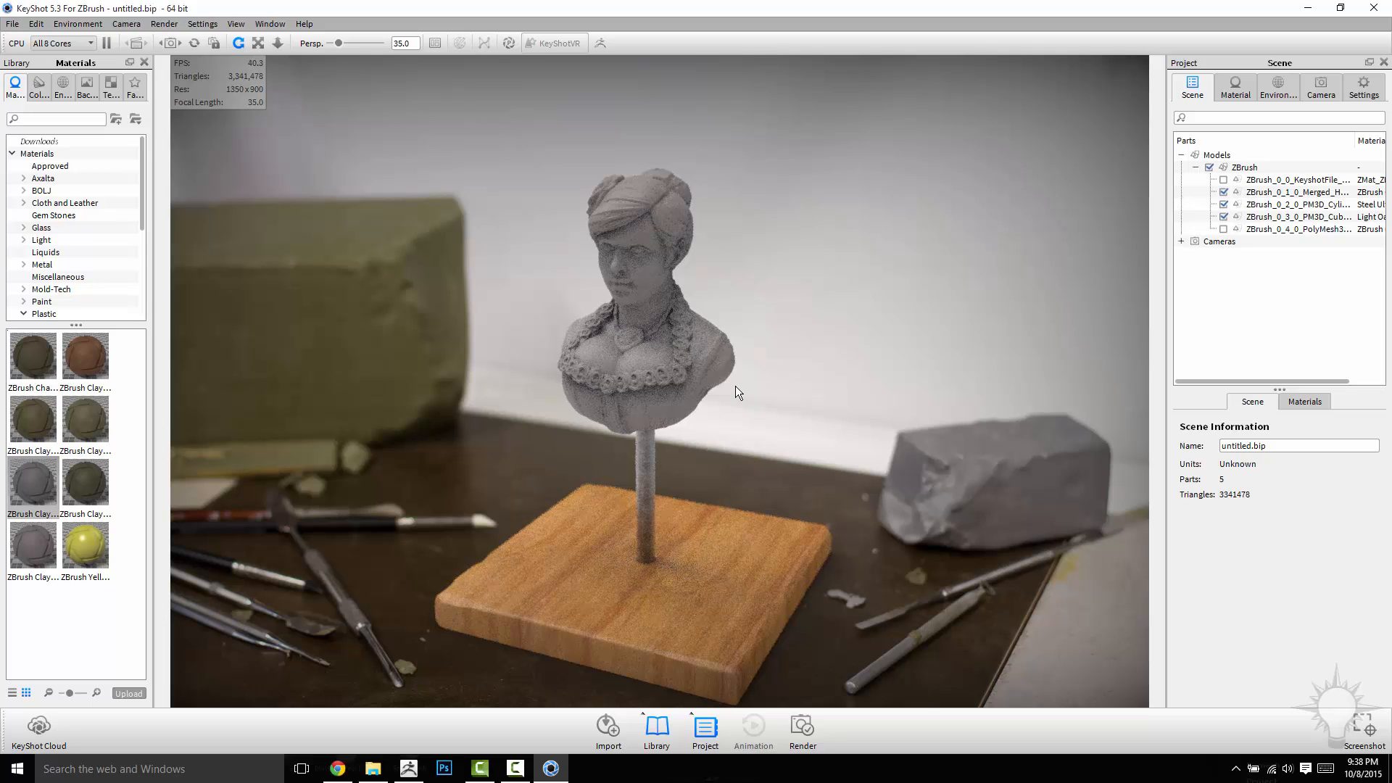
{"action": "mouse_move", "coordinate": [893, 362]}
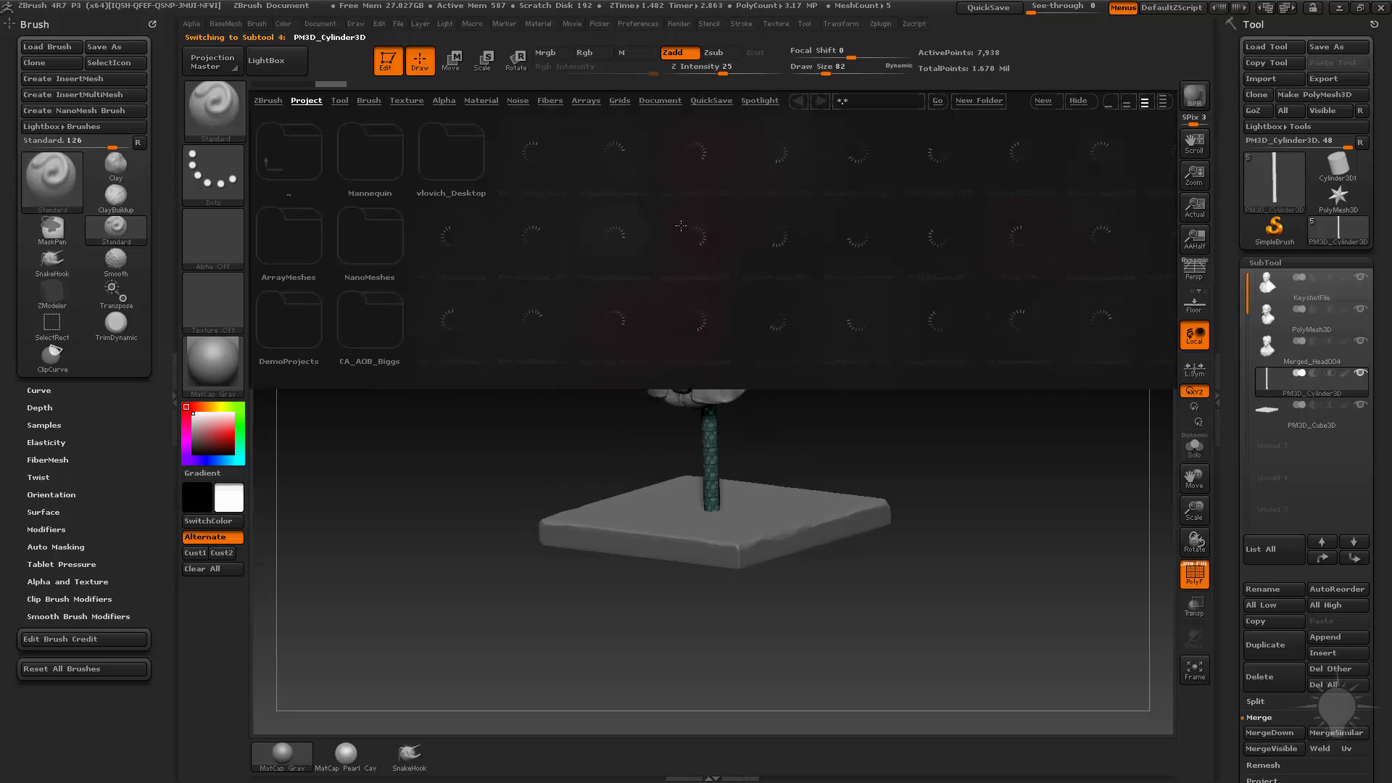
Load the quick-saved three-bust scene from LightBox and orbit around the busts on their stands.
{"action": "left_click", "coordinate": [711, 100]}
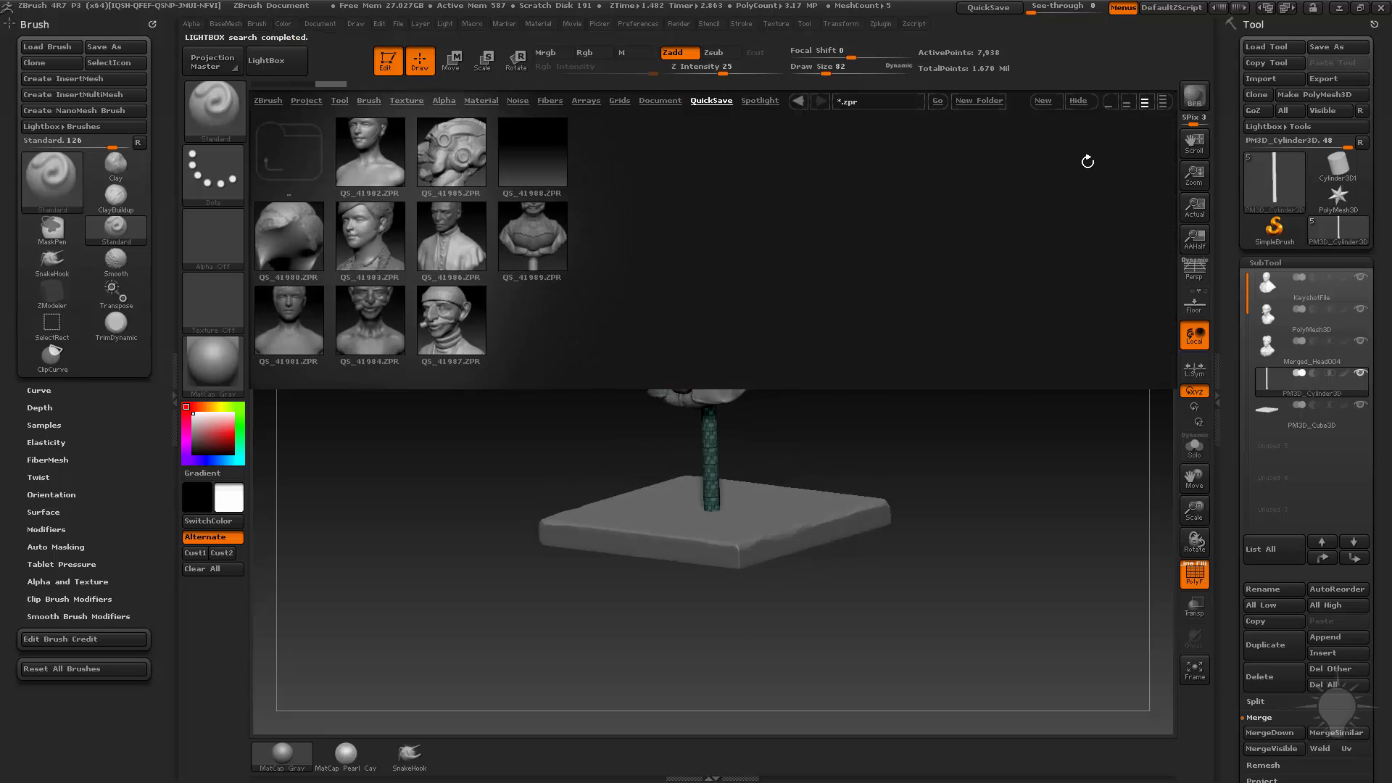
{"action": "left_click", "coordinate": [1271, 46]}
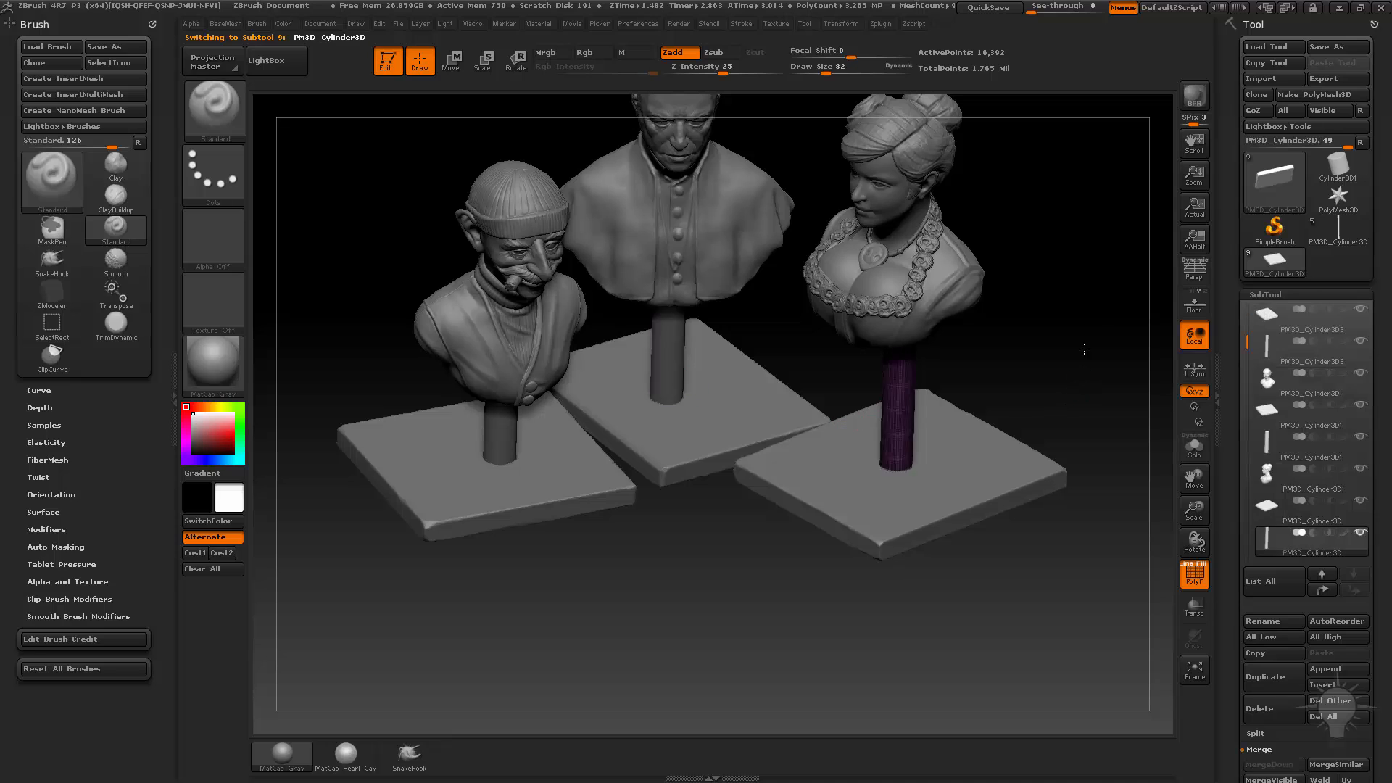
{"action": "left_click_drag", "start_coordinate": [1083, 350], "coordinate": [1071, 381]}
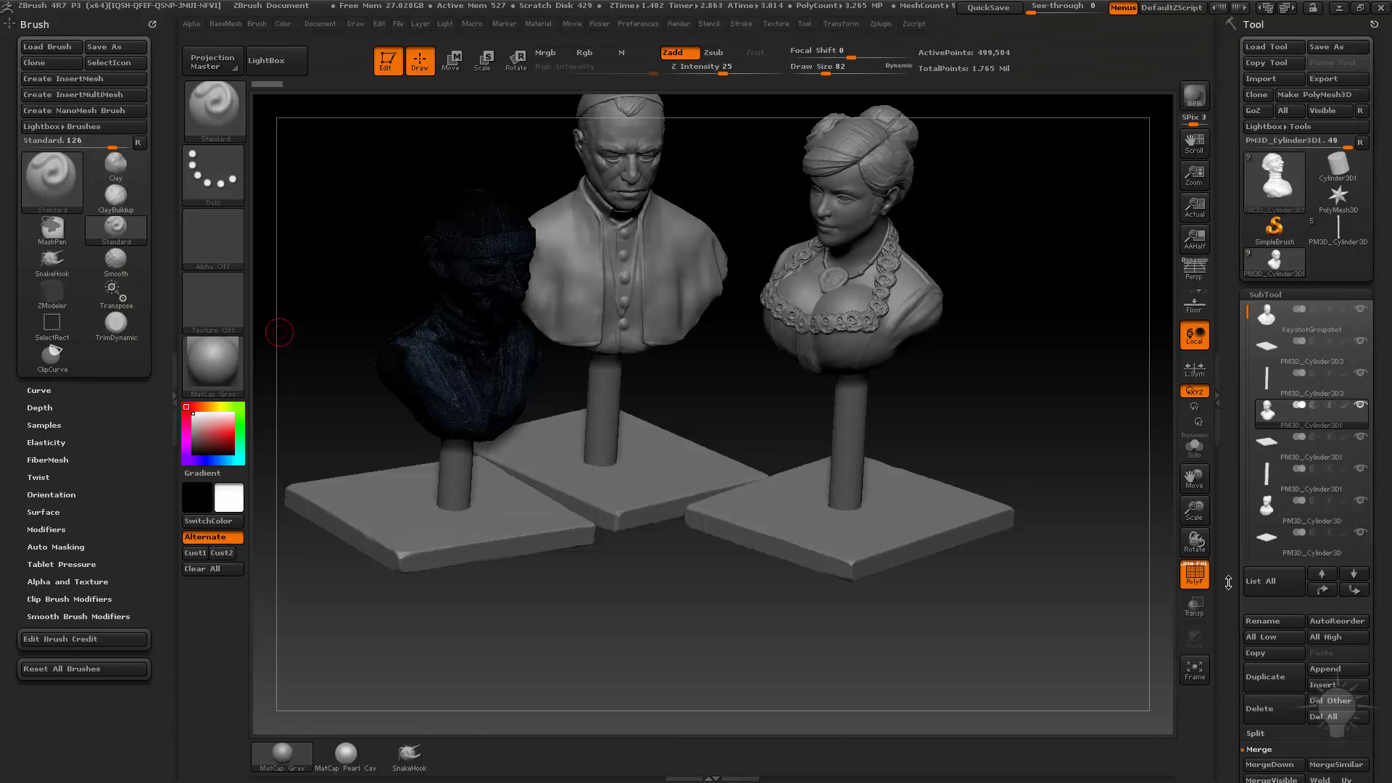
{"action": "left_click", "coordinate": [14, 768]}
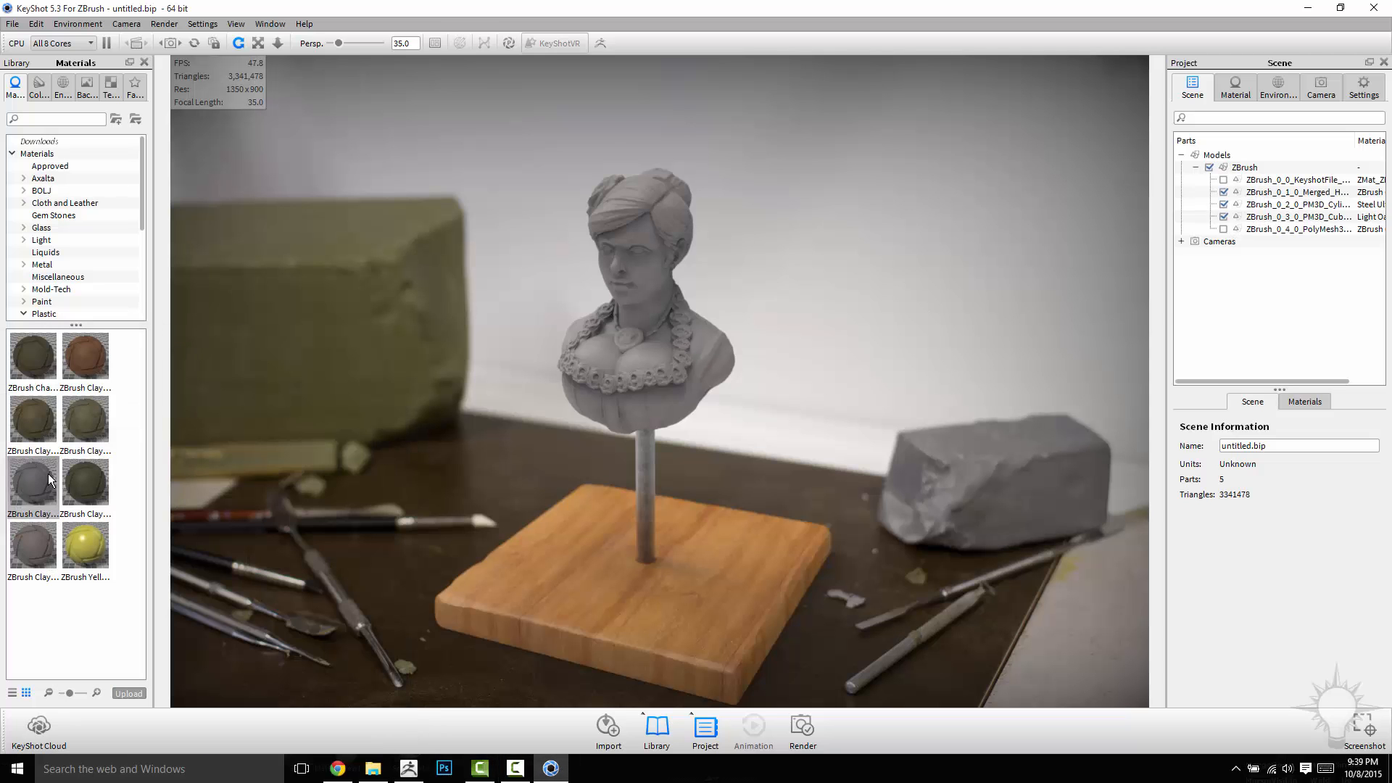
With the grey clay material, set the environment background to a solid black colour.
{"action": "left_click", "coordinate": [33, 481]}
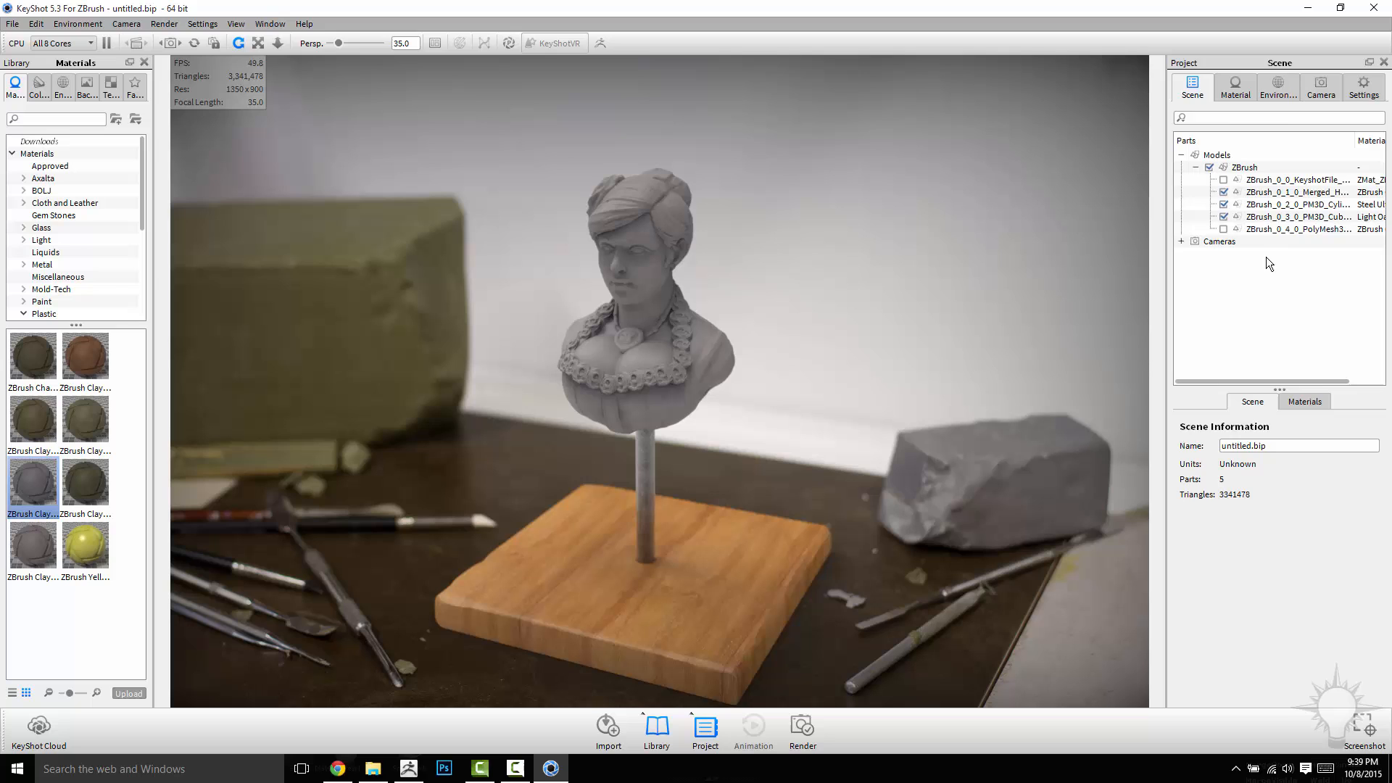
{"action": "left_click", "coordinate": [1276, 87]}
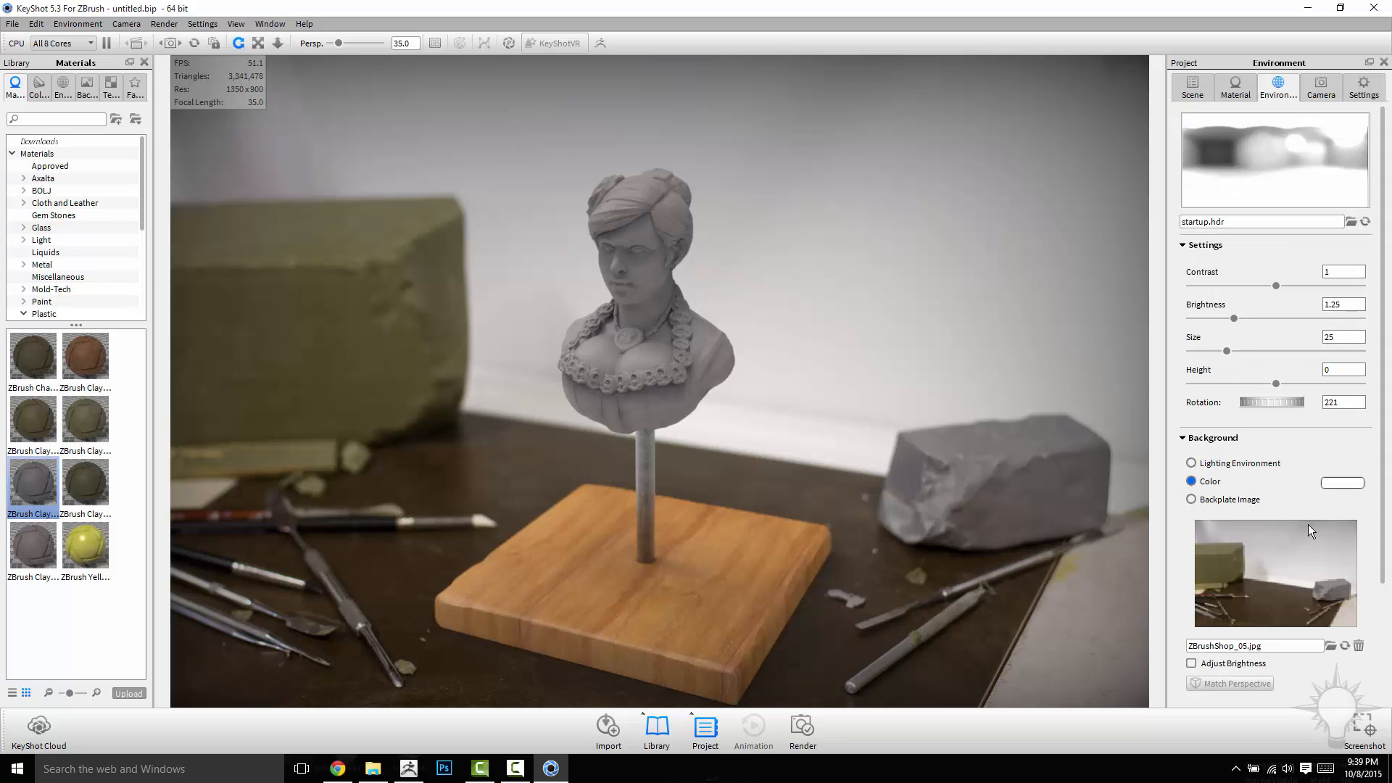
{"action": "left_click", "coordinate": [1343, 481]}
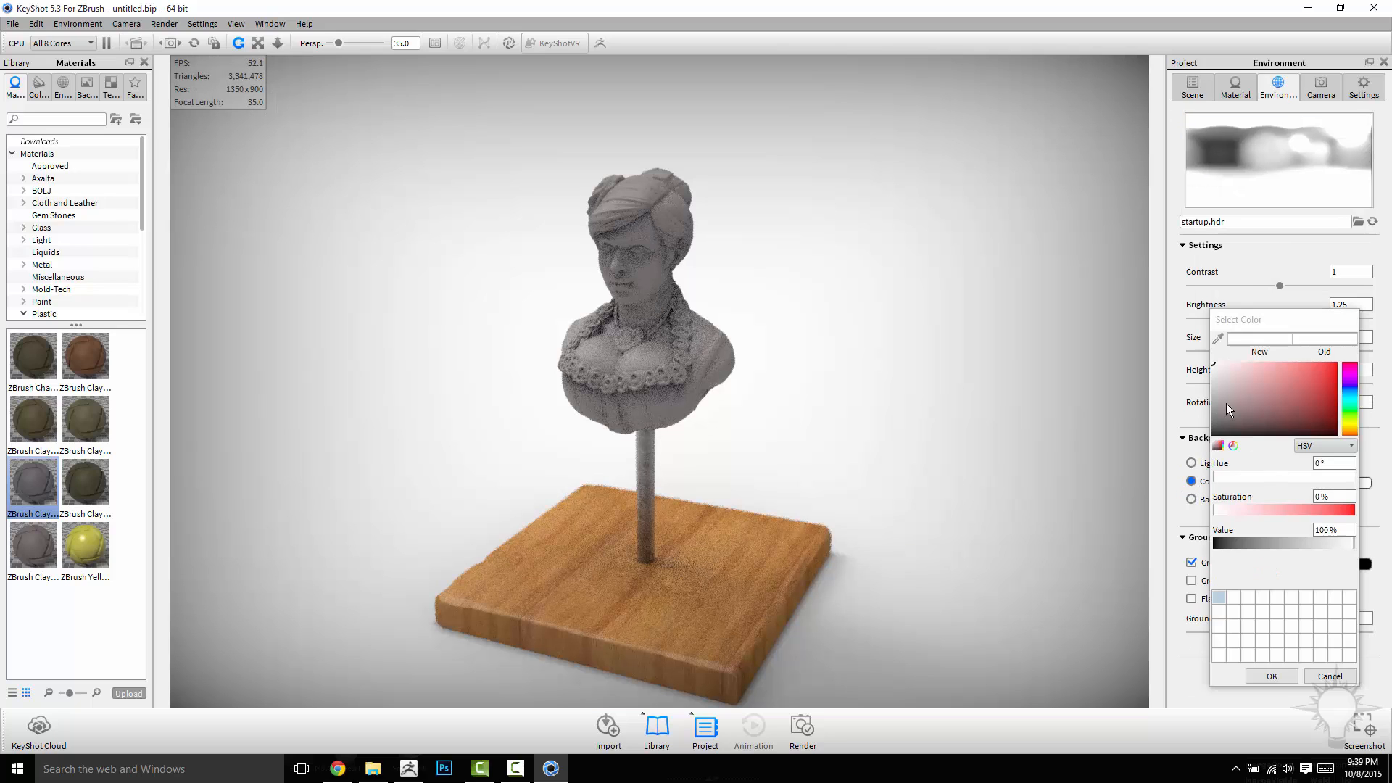
{"action": "left_click", "coordinate": [1230, 420]}
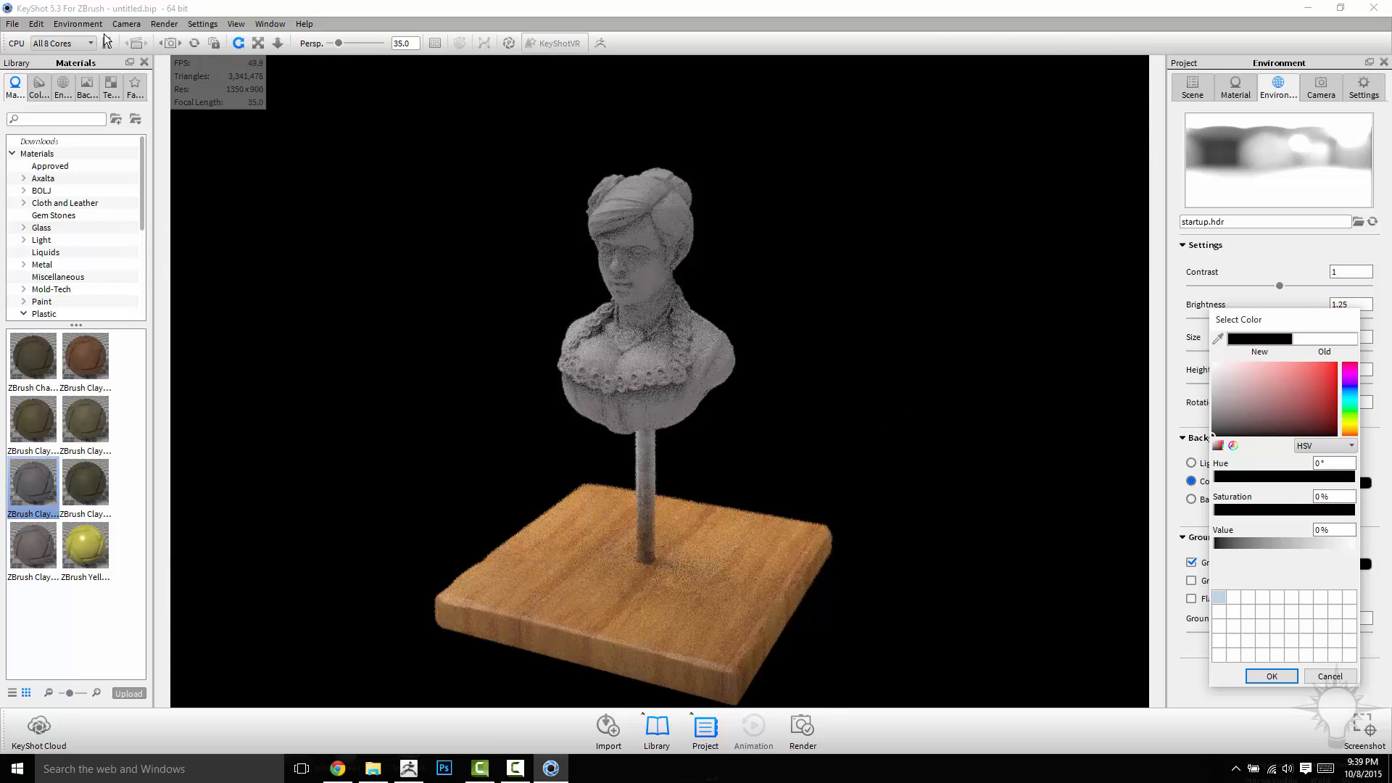
{"action": "left_click", "coordinate": [801, 730]}
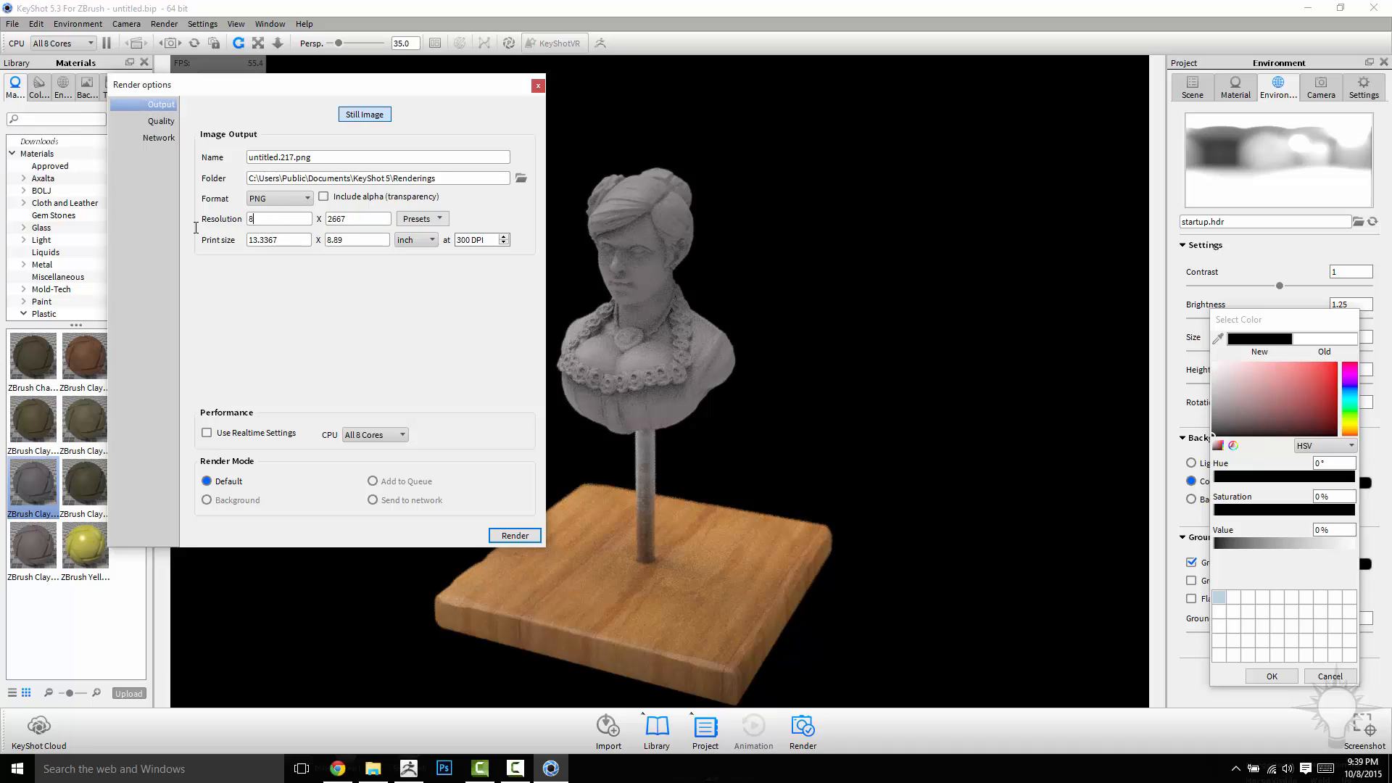
Render an 800-wide still image with alpha transparency included as a PNG.
{"action": "type", "text": "800"}
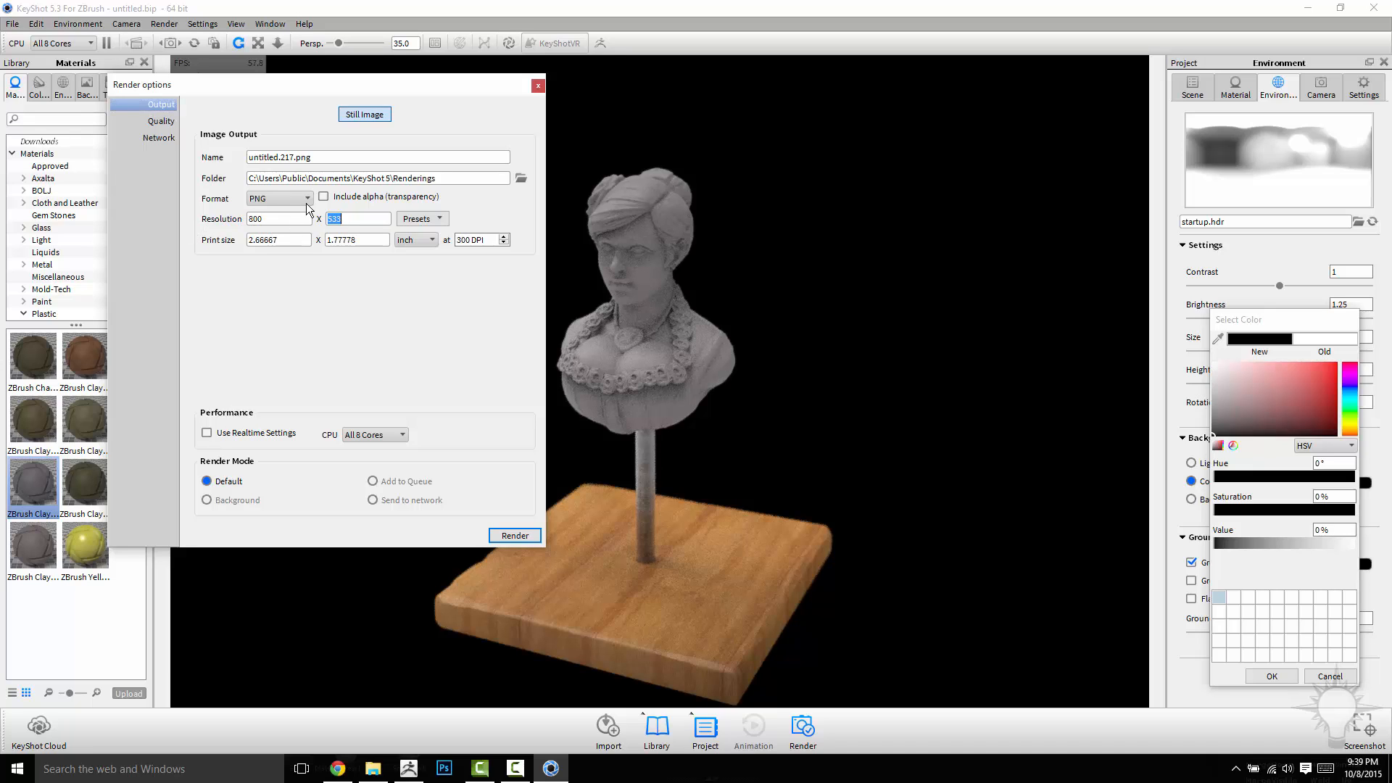
{"action": "left_click", "coordinate": [323, 196]}
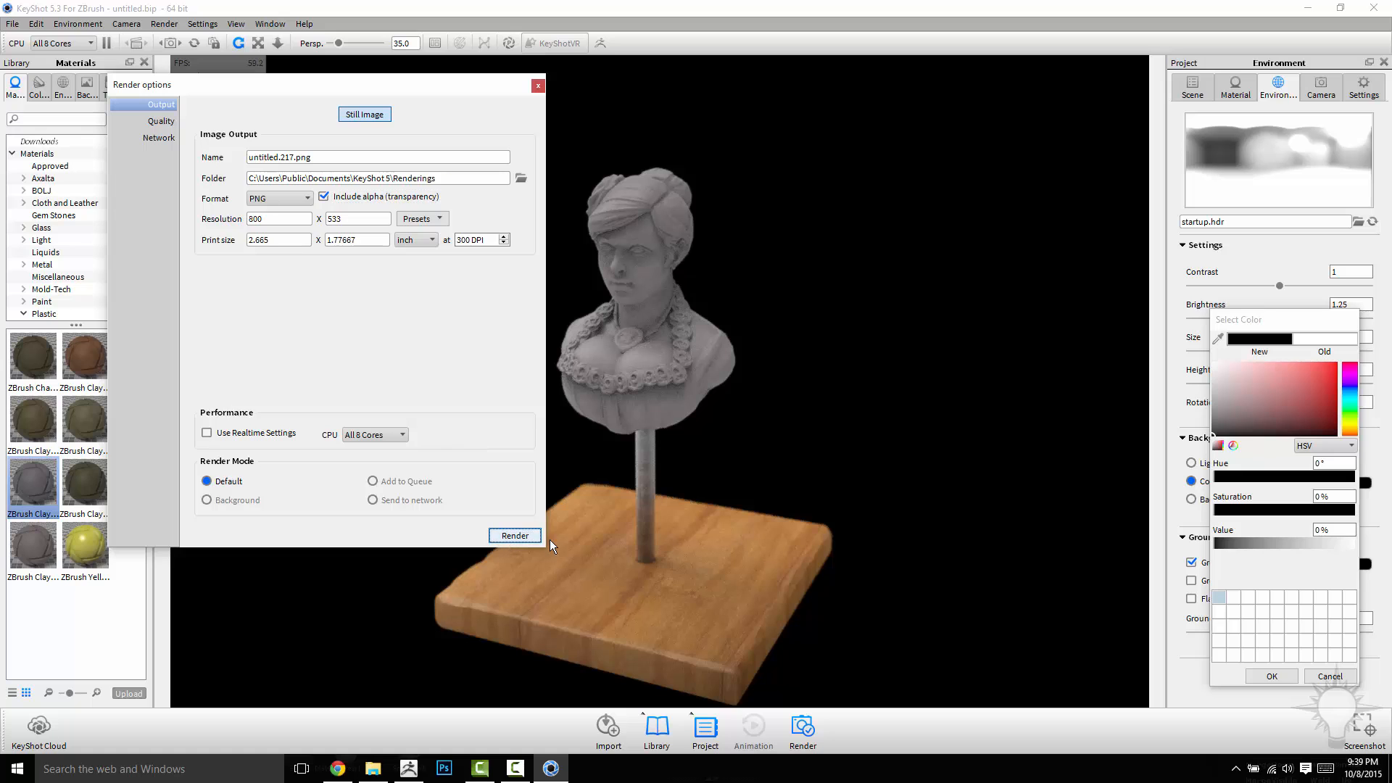
{"action": "left_click", "coordinate": [514, 535]}
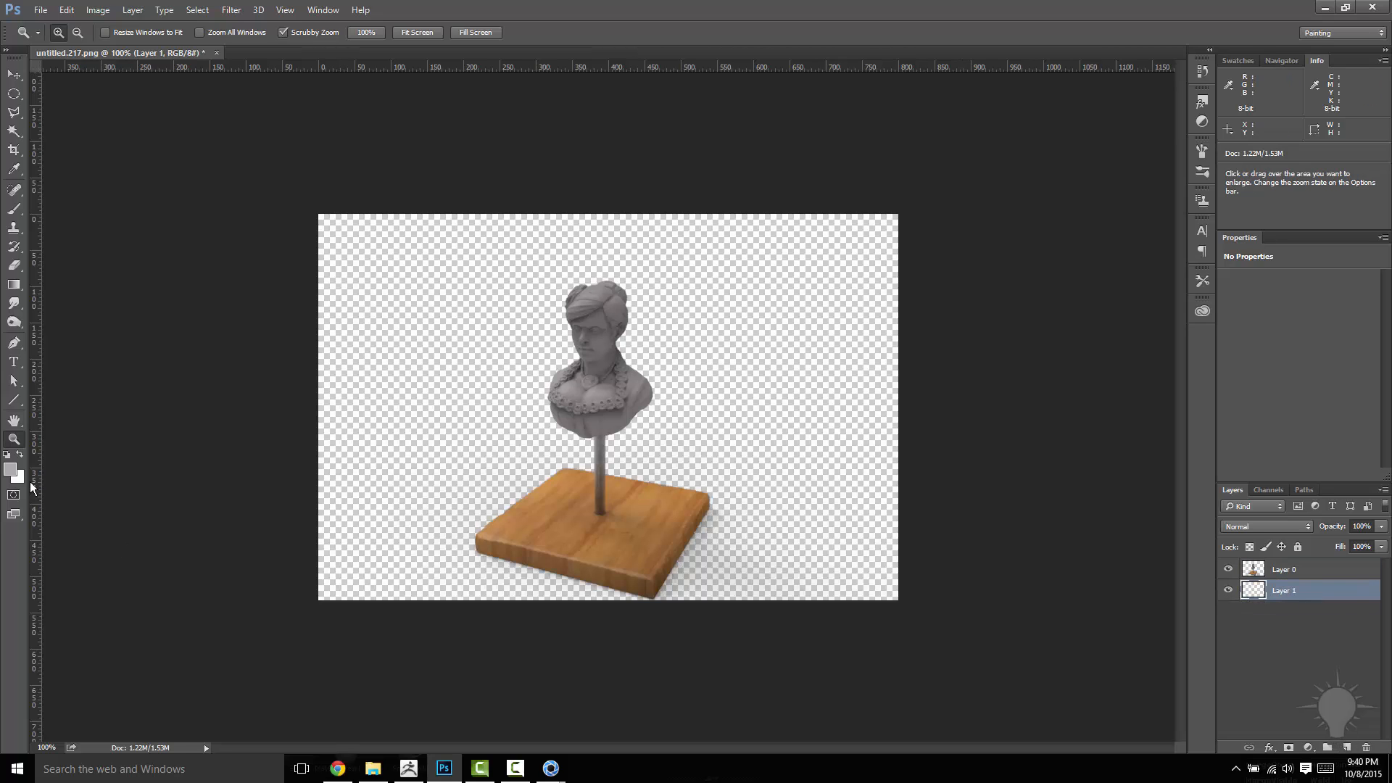
Pick dark red (#781a1a) as the foreground colour for the backdrop layer under the render.
{"action": "left_click", "coordinate": [10, 471]}
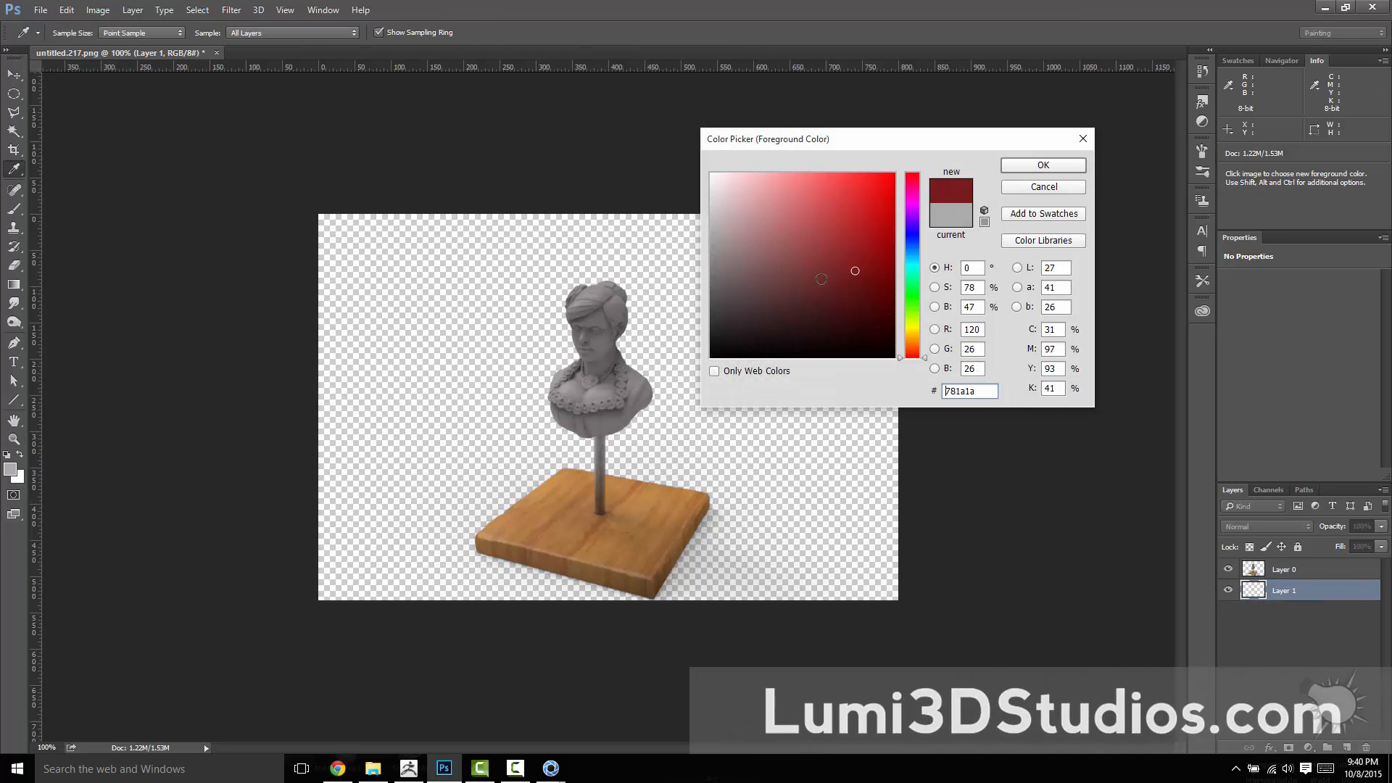
{"action": "left_click", "coordinate": [1042, 165]}
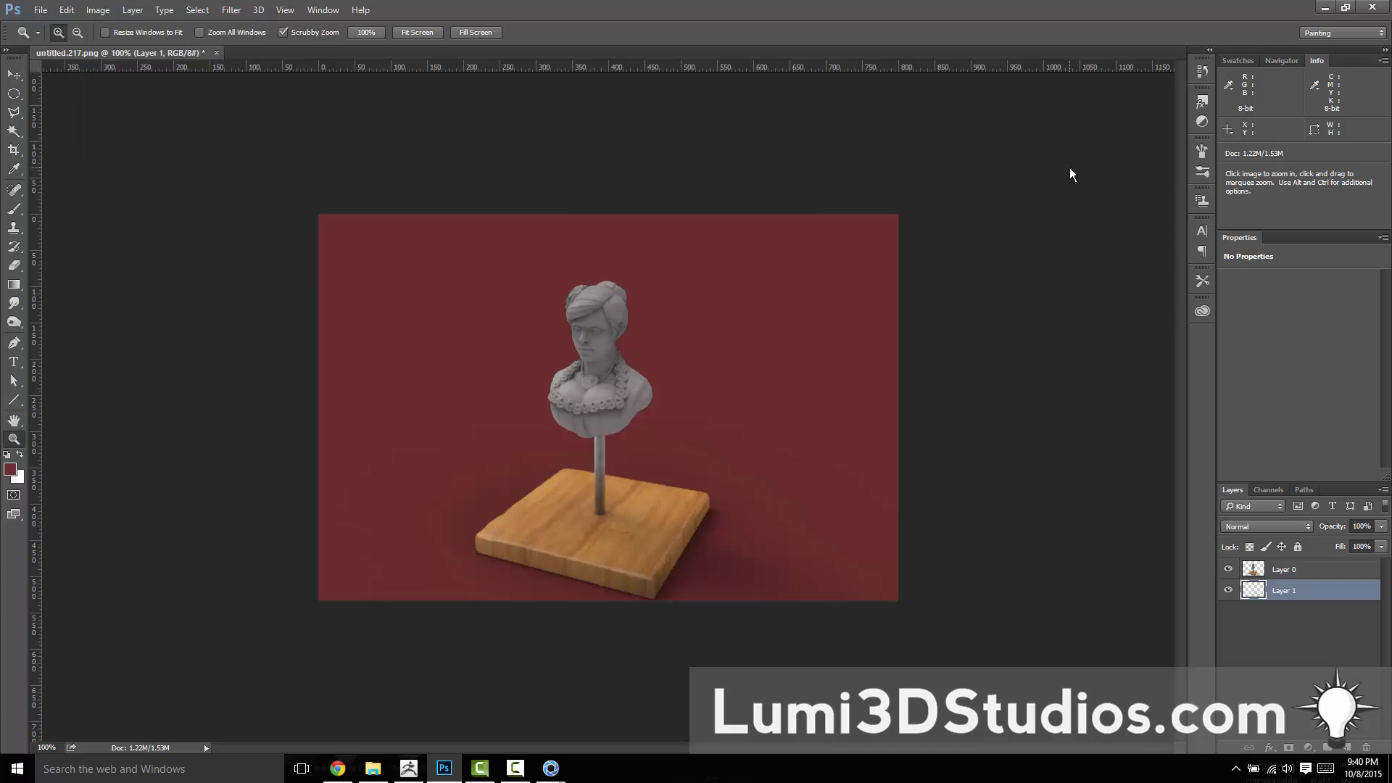